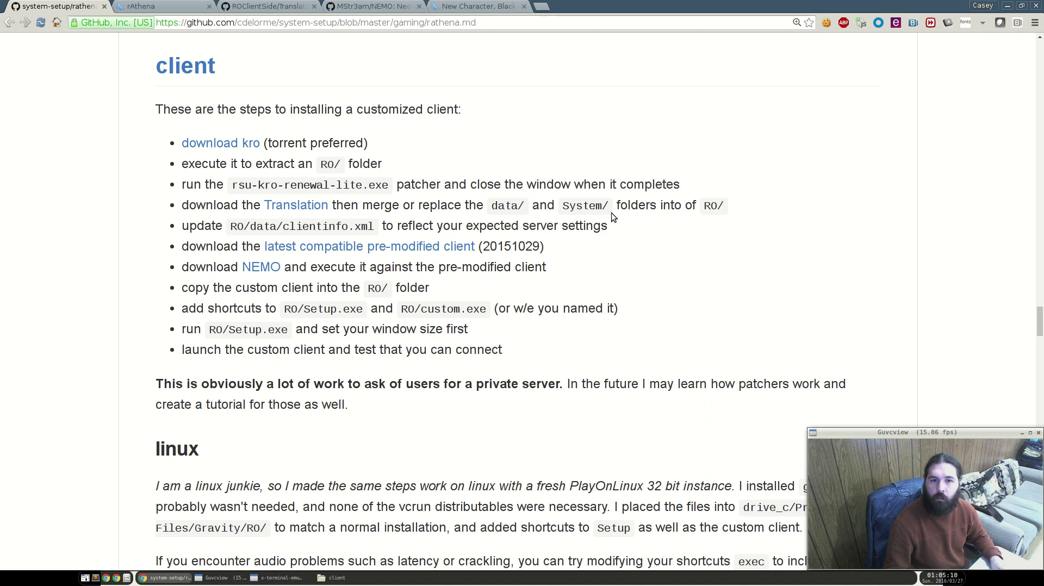
mouse_move(215, 144)
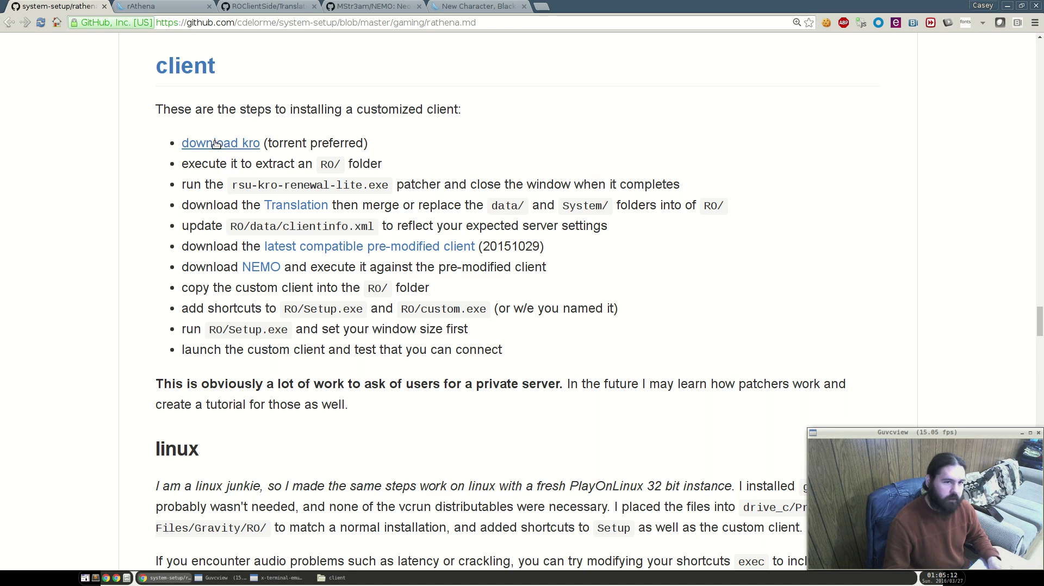
mouse_move(222, 152)
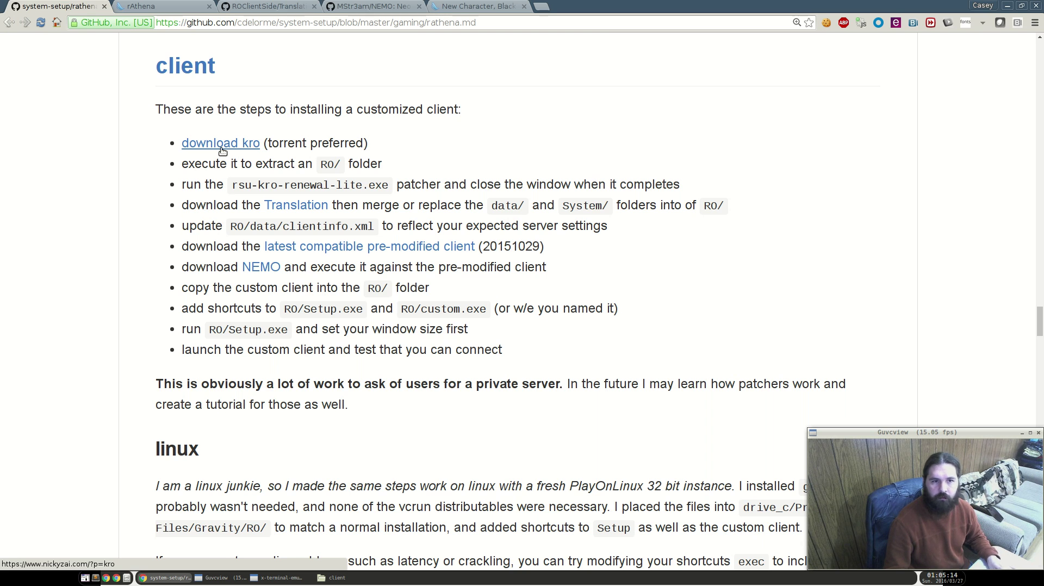
View the kRO download page, then close it and return to the installation steps.
click(220, 143)
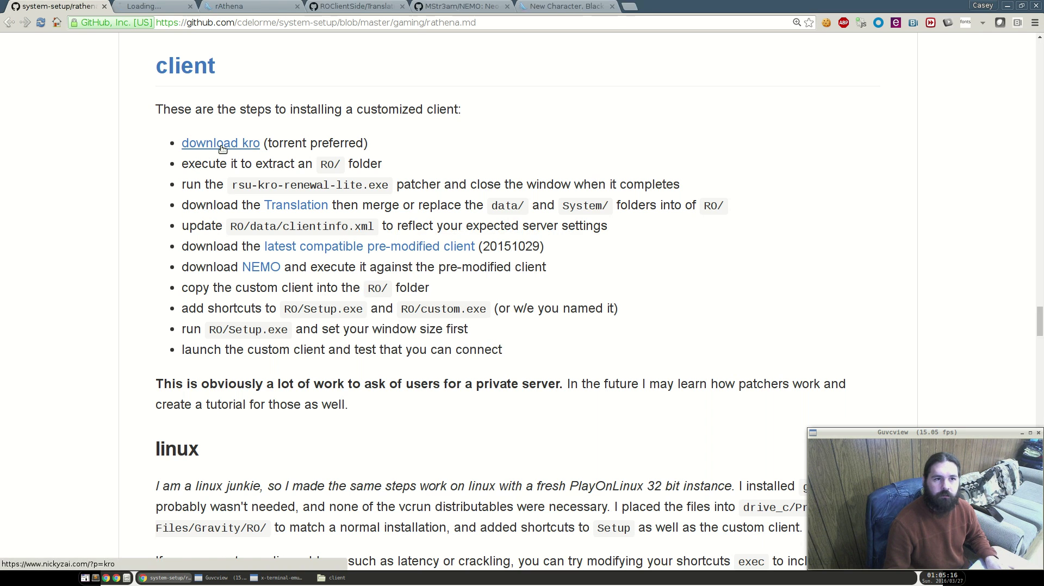
click(220, 143)
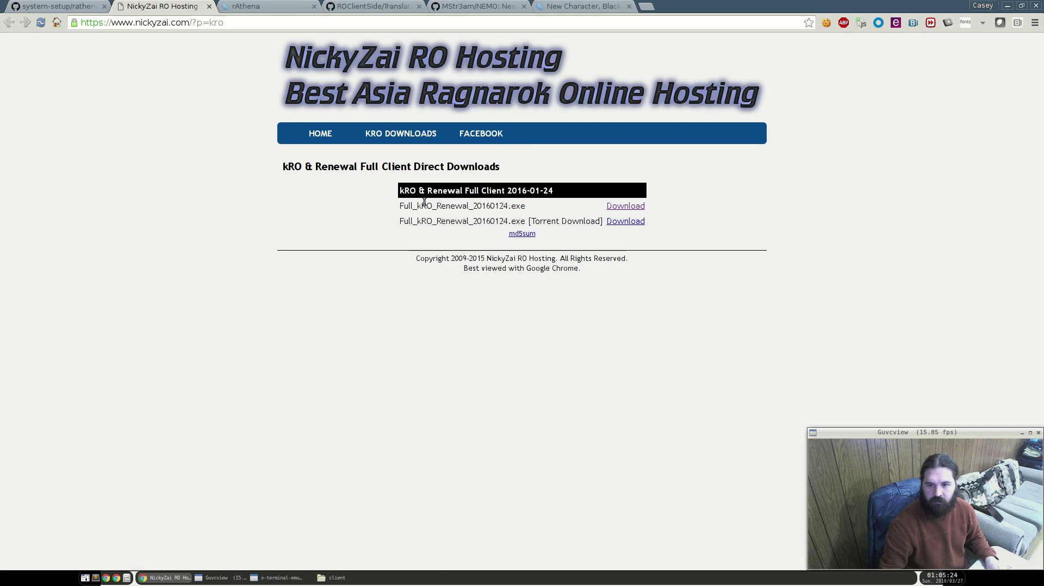
click(584, 7)
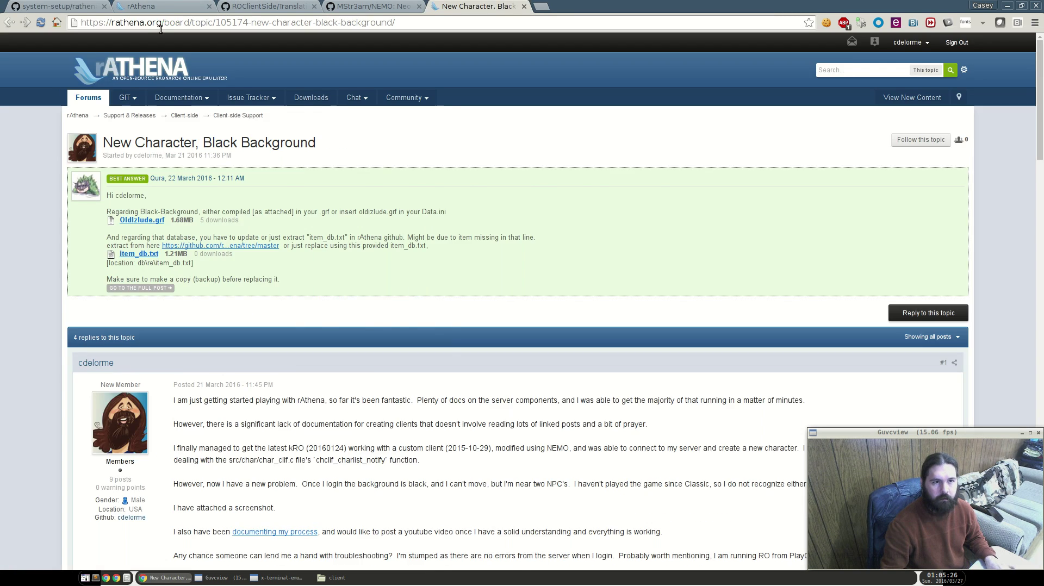
click(51, 7)
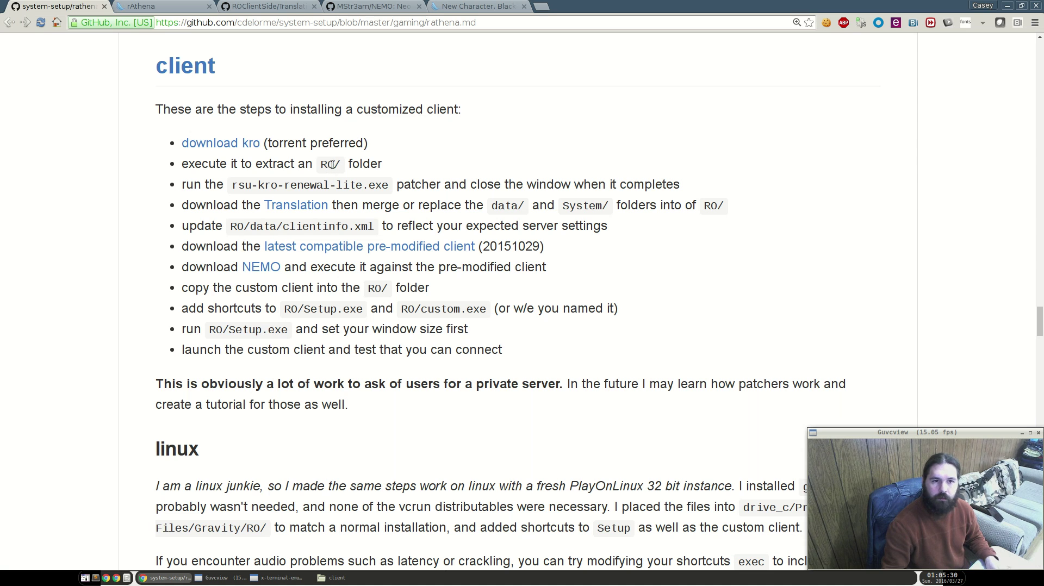
Launch PlayOnLinux and create a 32-bit Wine 1.9.6 virtual drive named youtube.
text(playo)
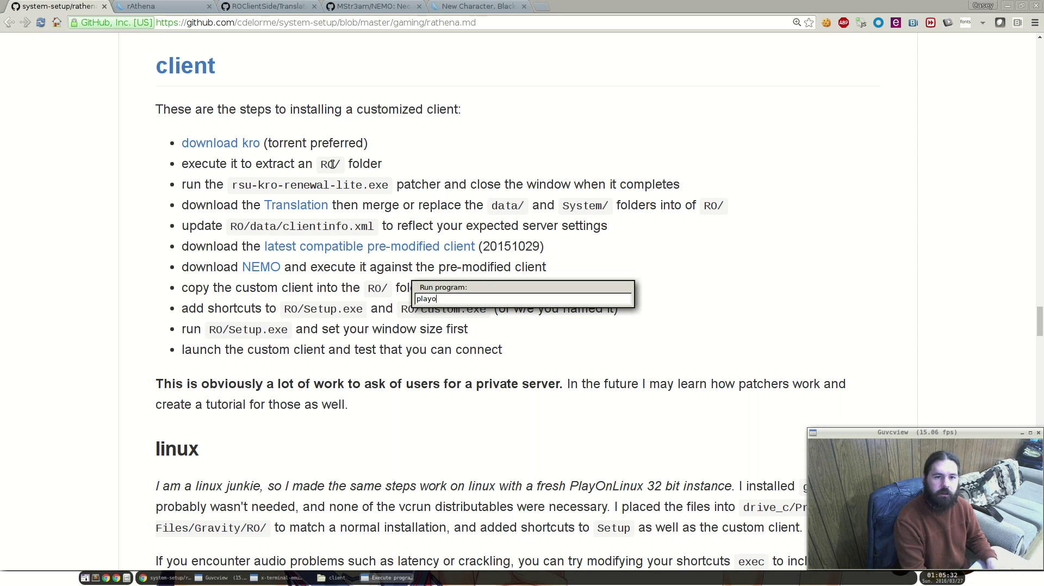
key(Return)
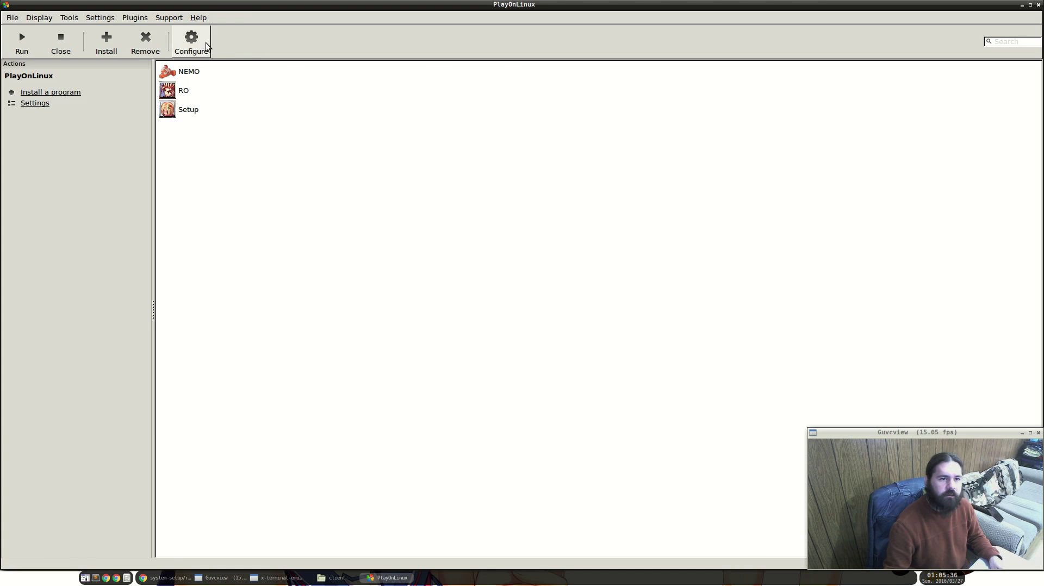
click(191, 41)
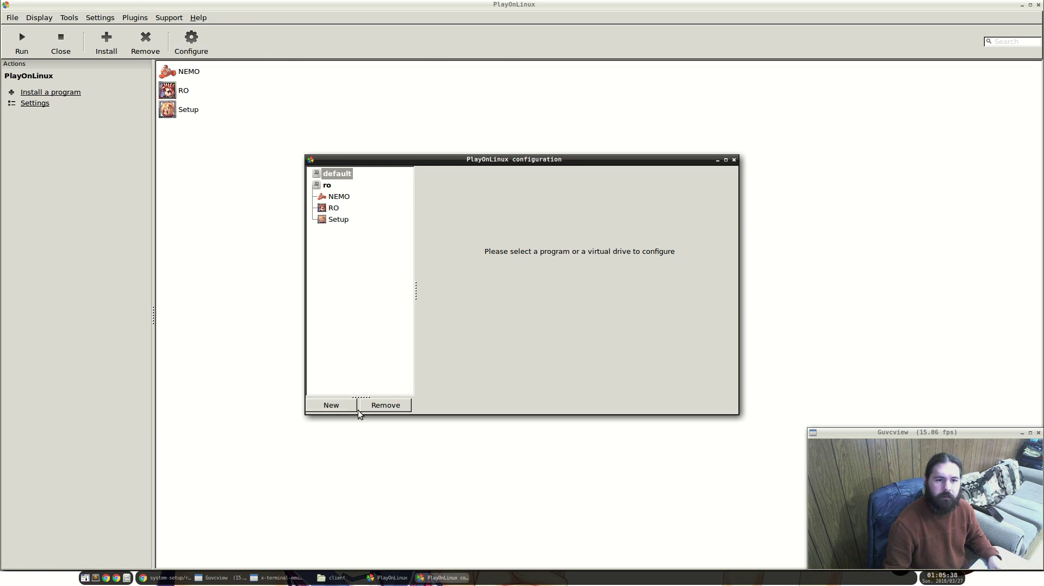
mouse_move(393, 280)
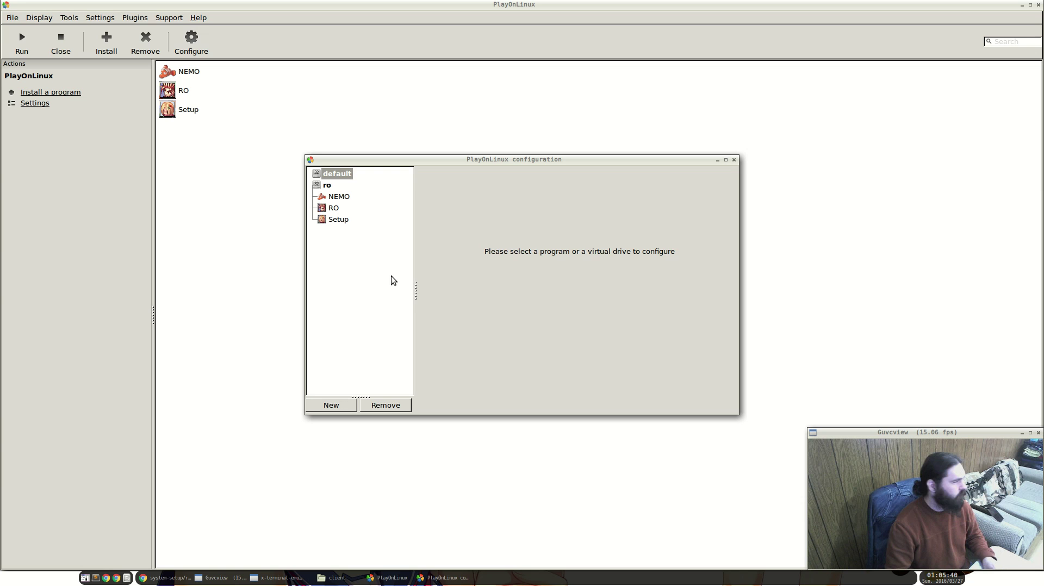
click(331, 405)
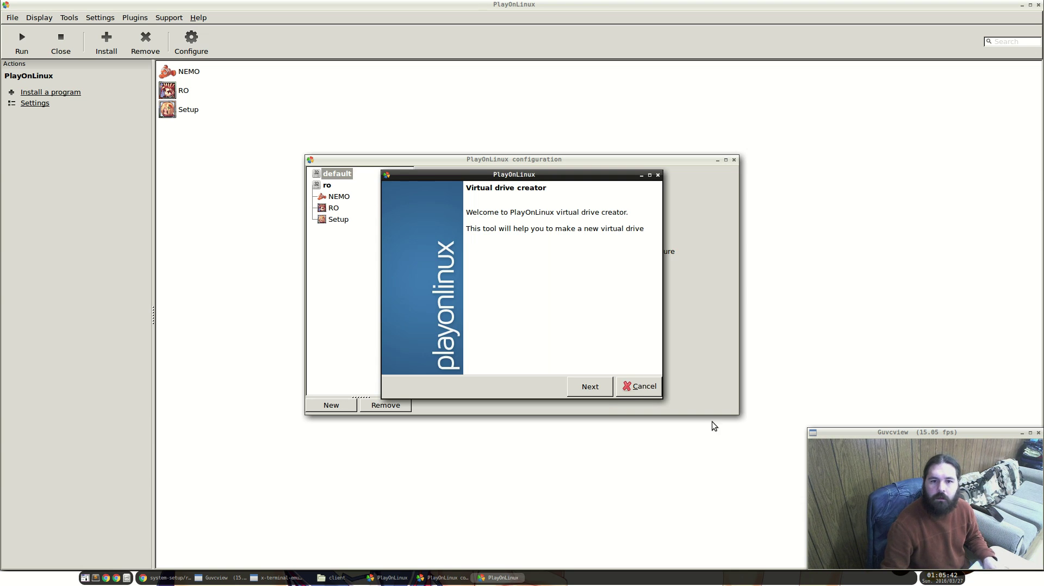
click(590, 386)
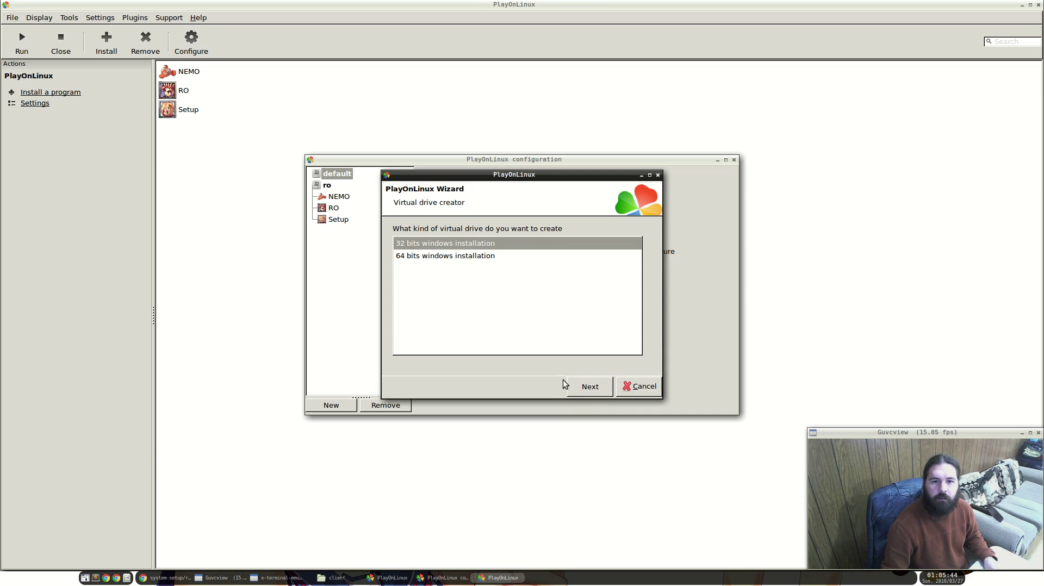
click(590, 386)
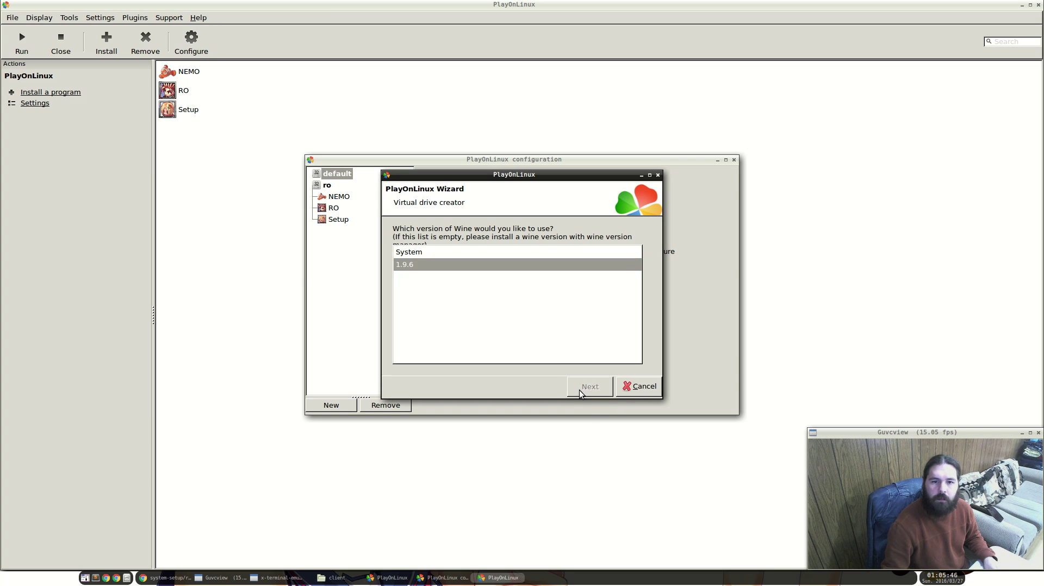
click(590, 386)
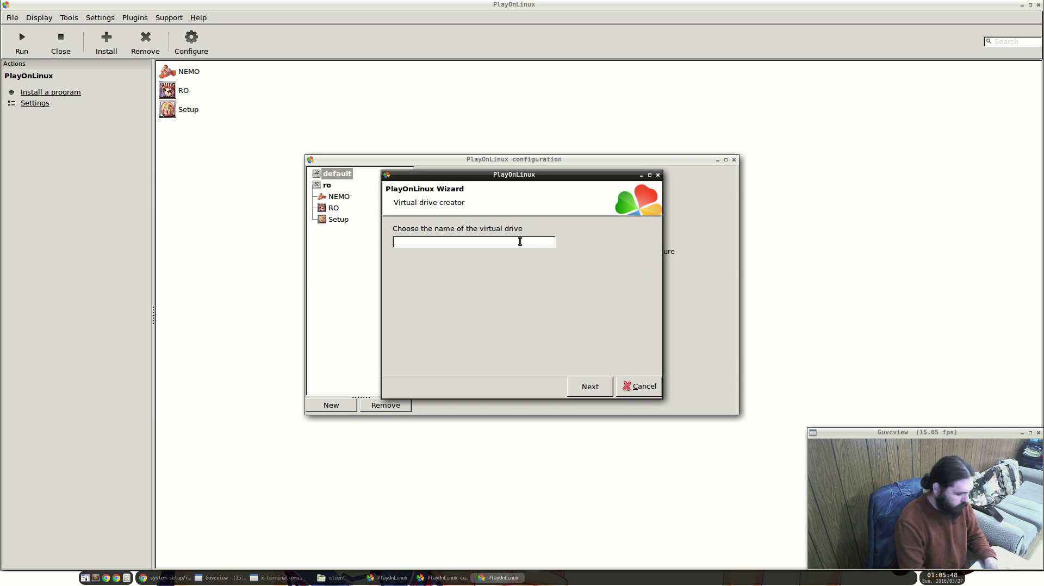
text(rag)
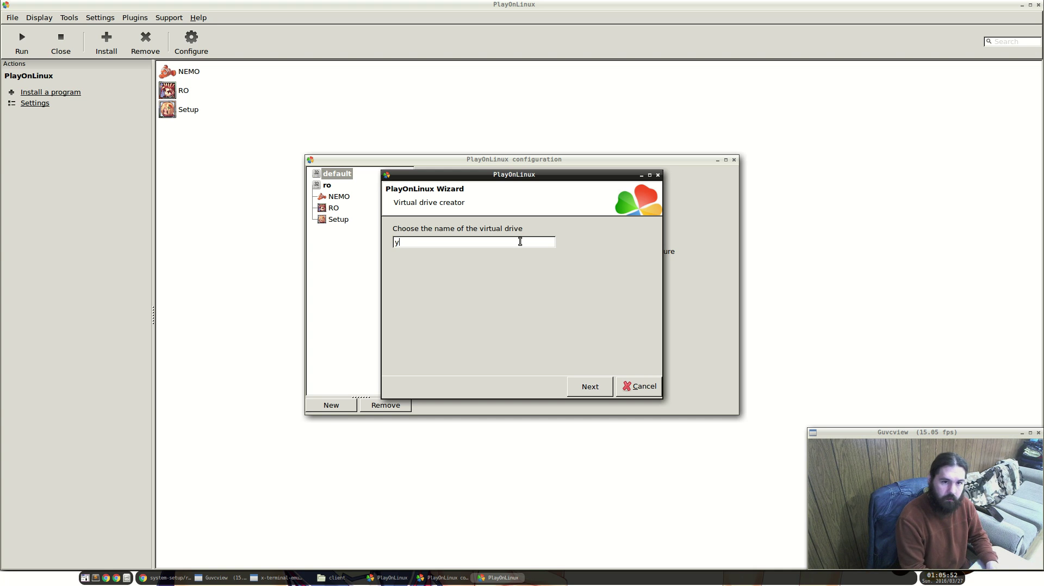
click(589, 386)
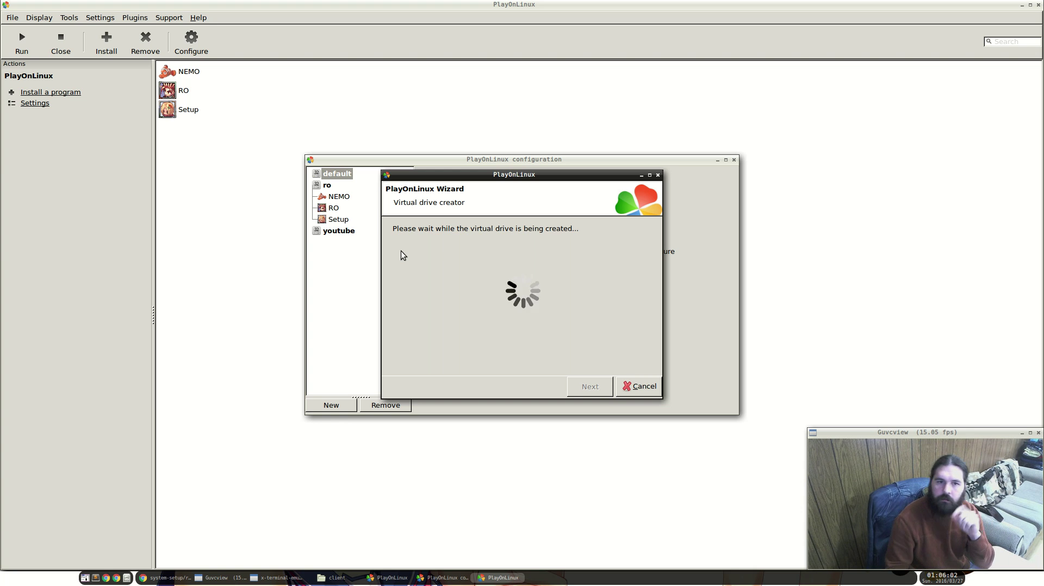
mouse_move(411, 282)
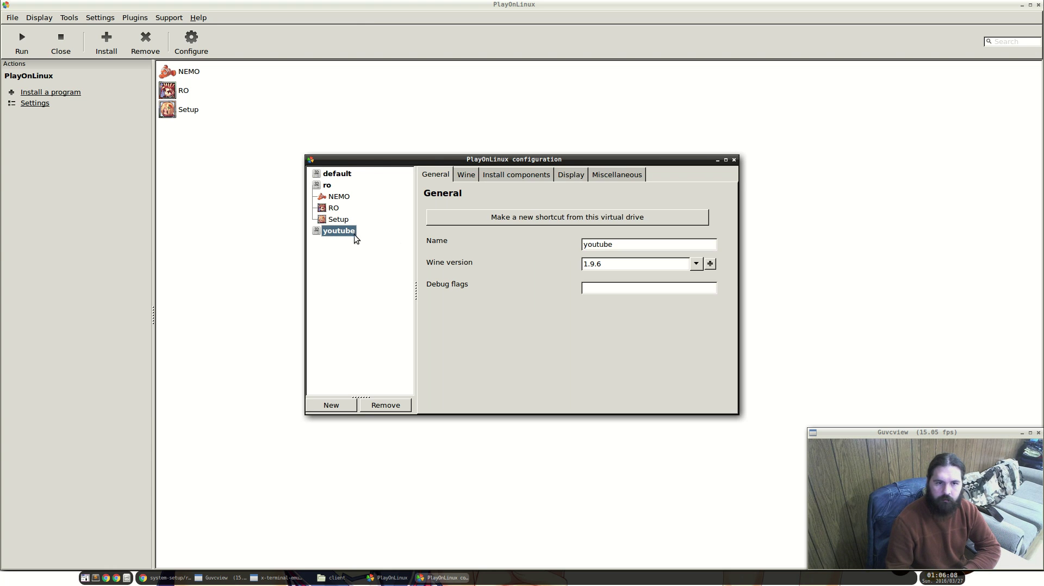
Run the kRO installer from ~/youtube/client in the youtube drive to extract the RO folder.
click(617, 175)
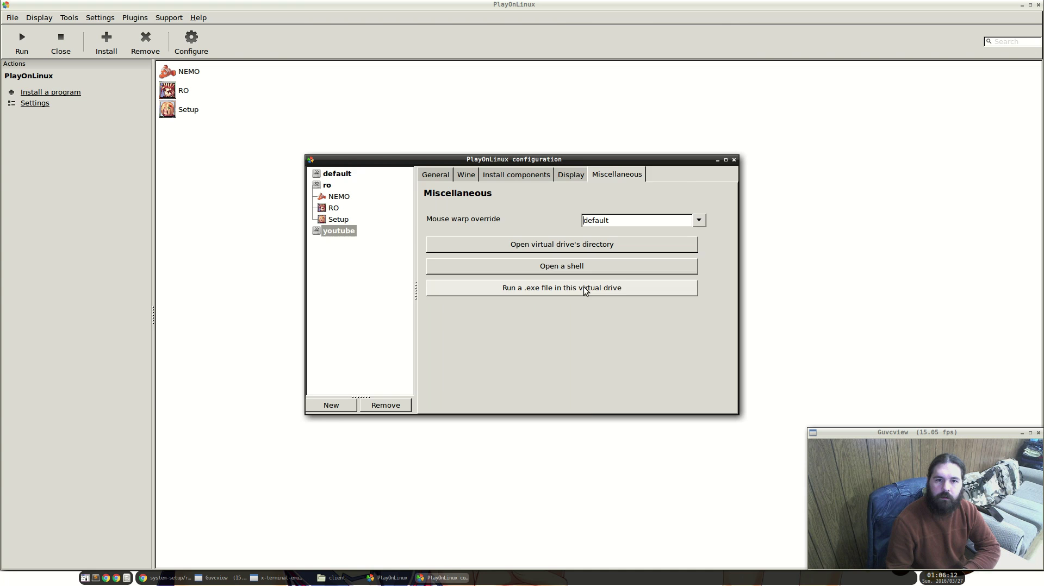
click(561, 287)
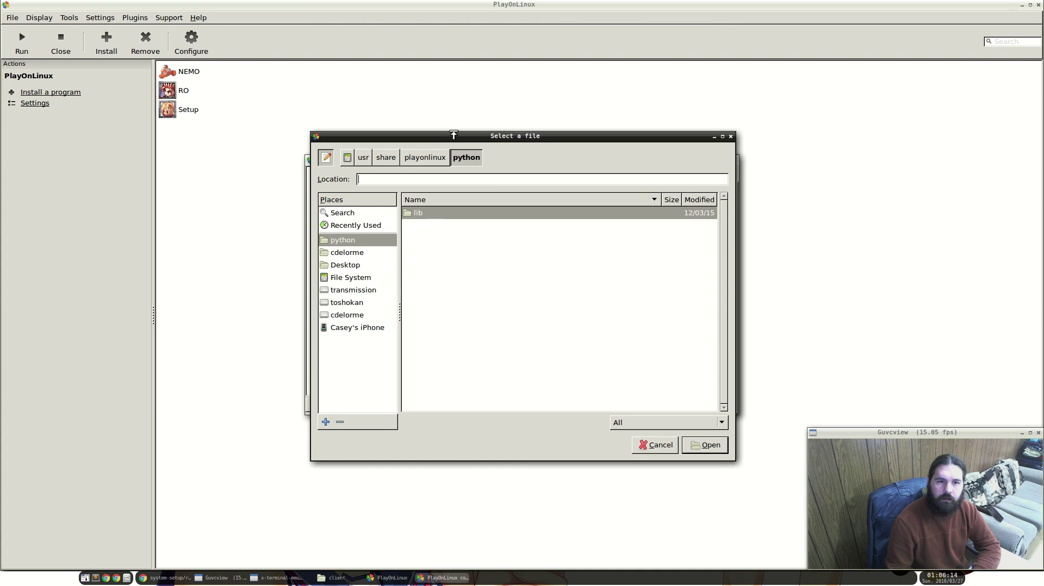
mouse_move(369, 274)
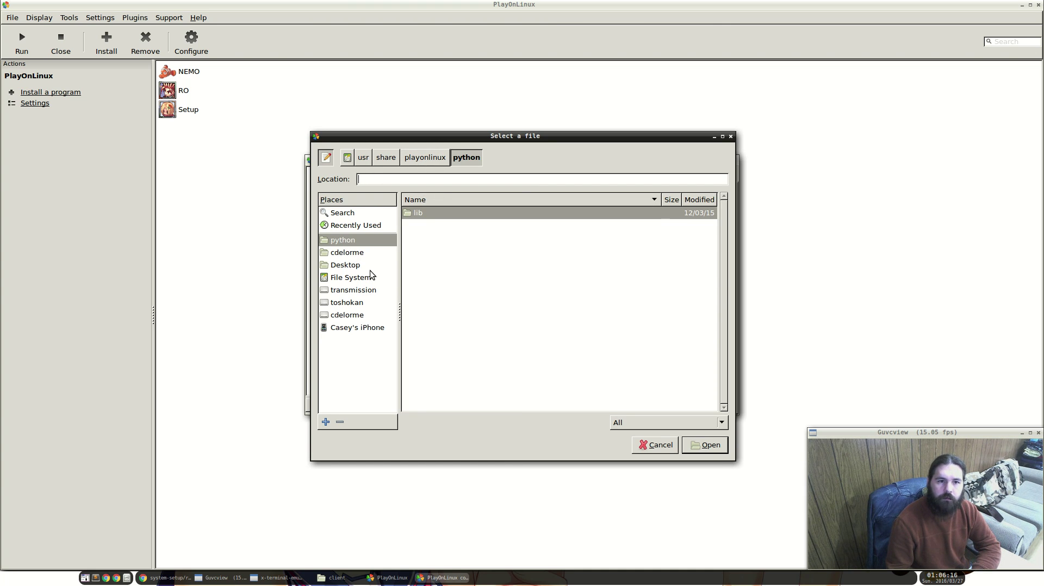
click(347, 252)
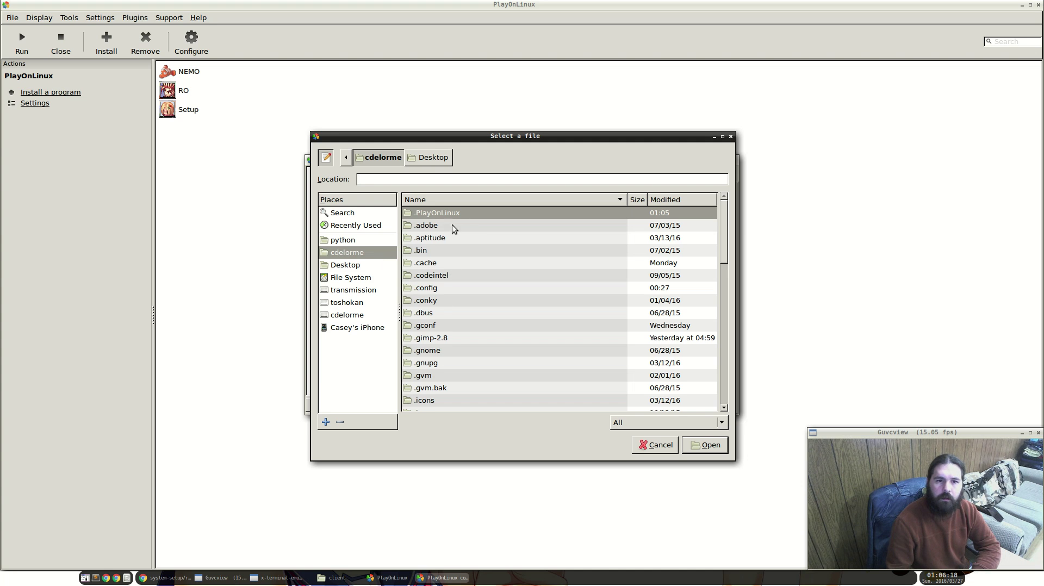
text(youtube/)
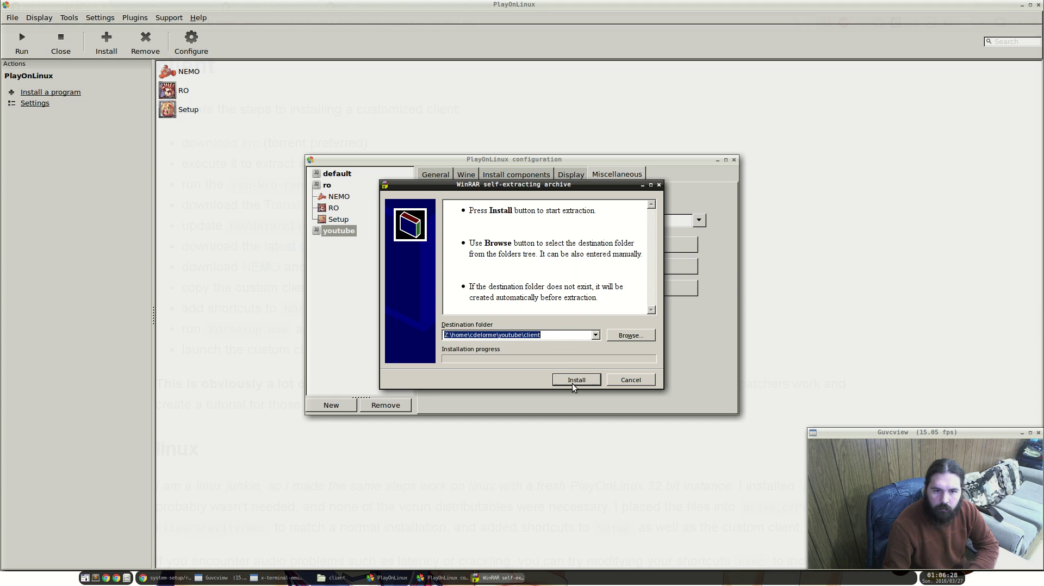
click(576, 379)
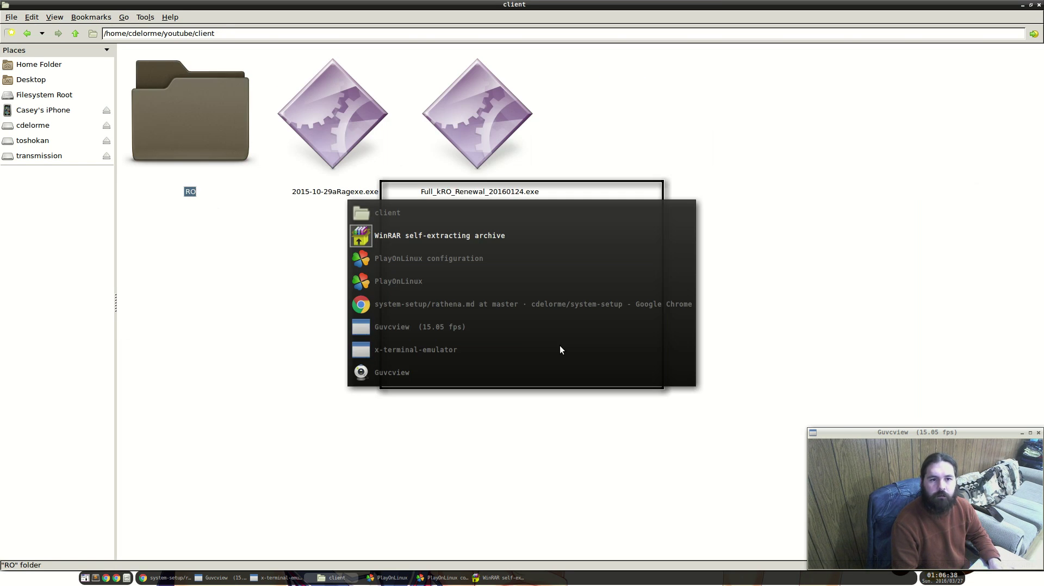
Open the ROClientSide Translation repository page and select its HTTPS clone address.
click(437, 236)
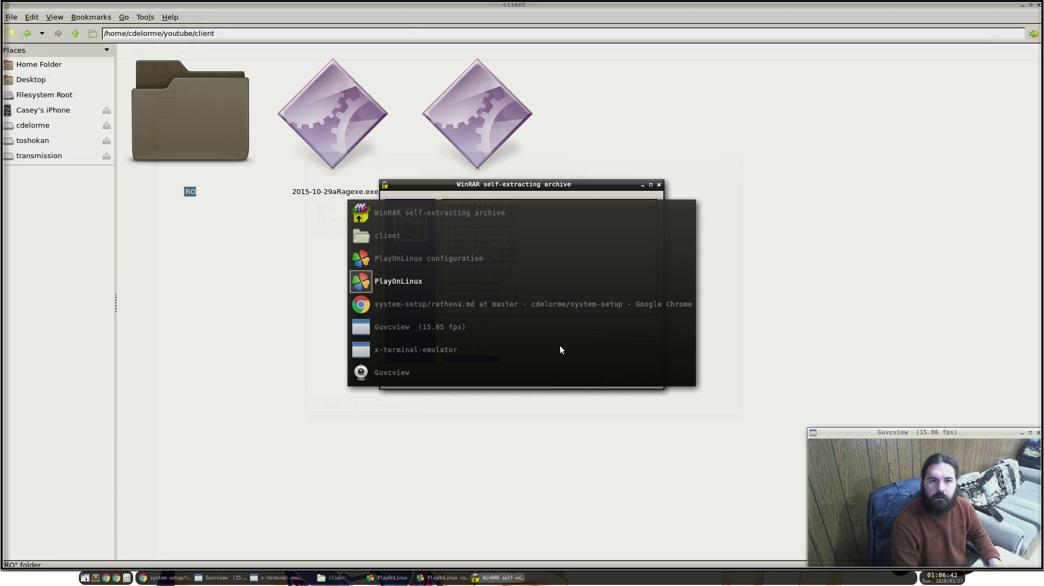
click(531, 304)
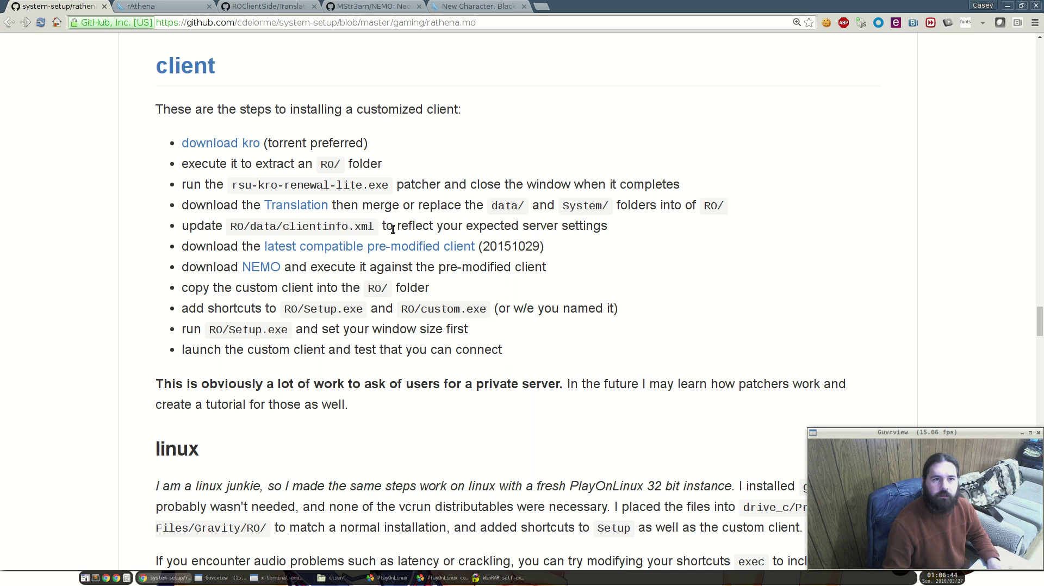
click(296, 205)
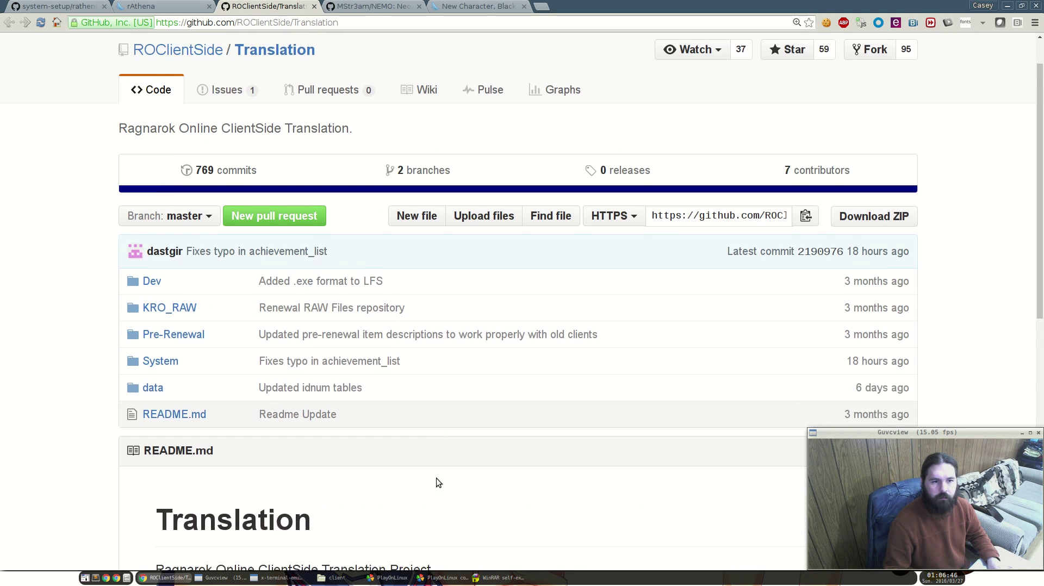
scroll(down, 3)
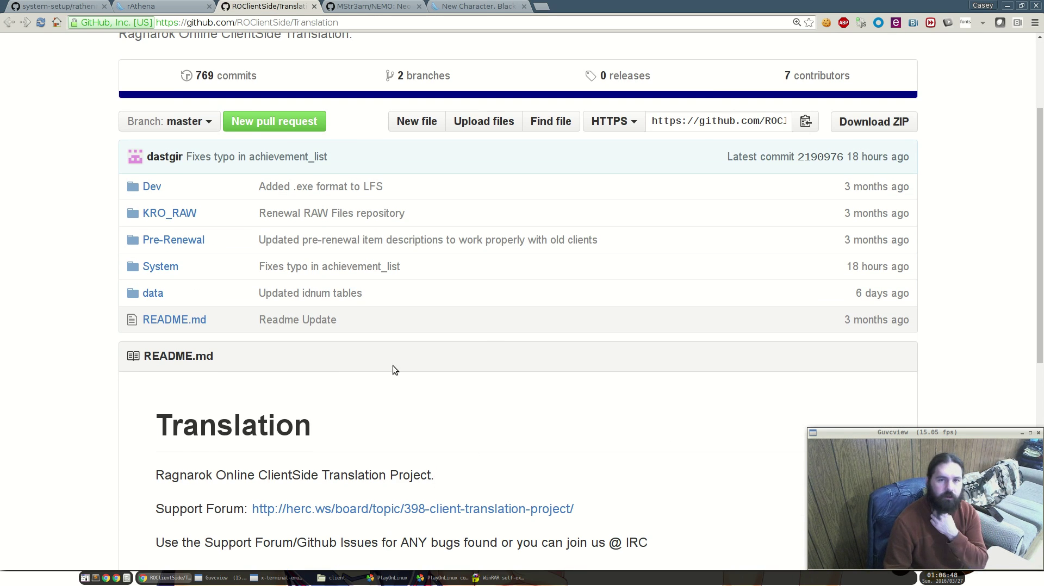
click(717, 121)
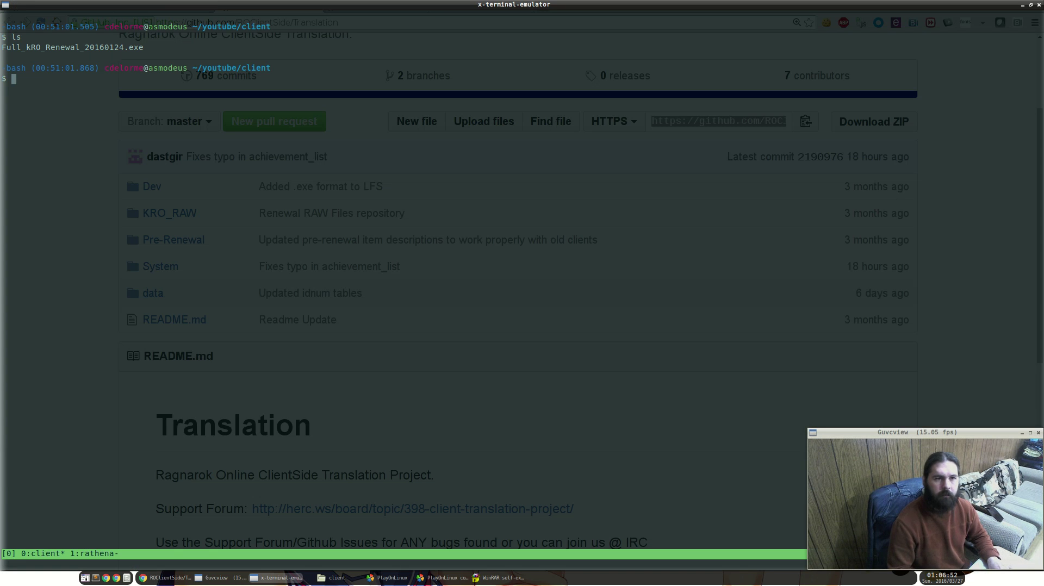
text(git clone)
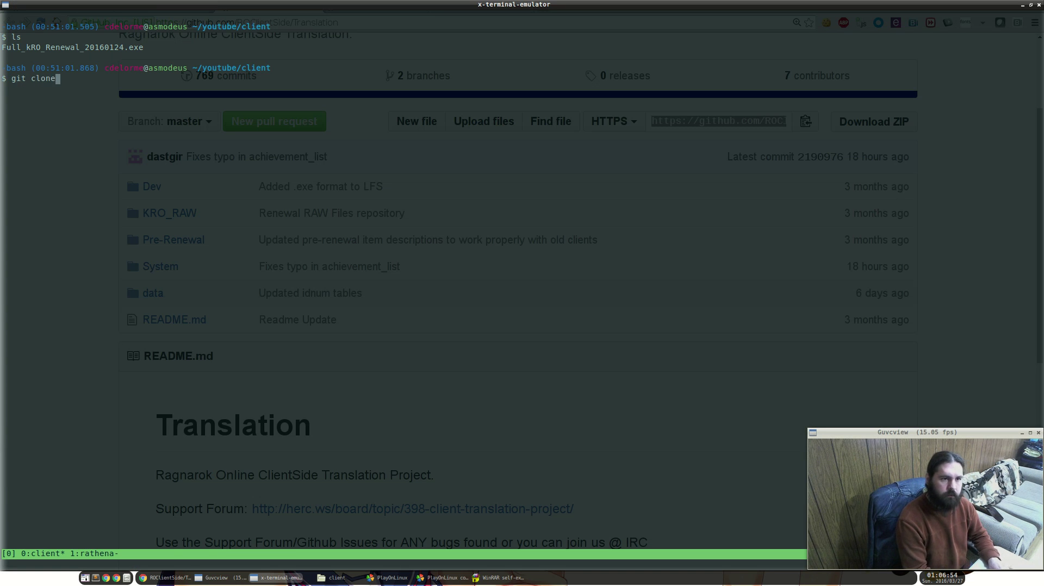
text(https://github.com/ROClientSide/Translation.git)
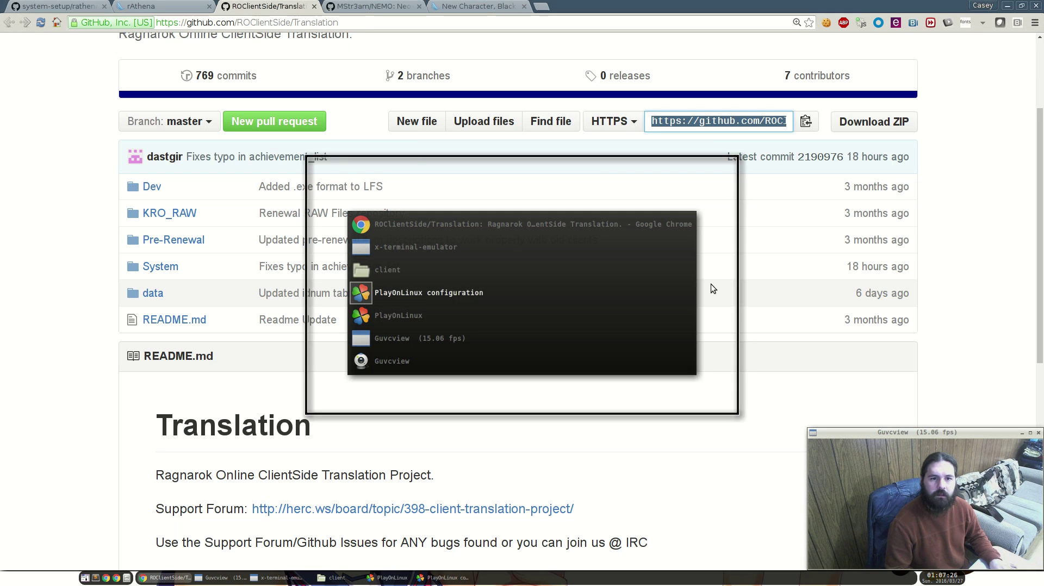
Launch the patcher executable from client/RO inside the youtube virtual drive.
click(428, 293)
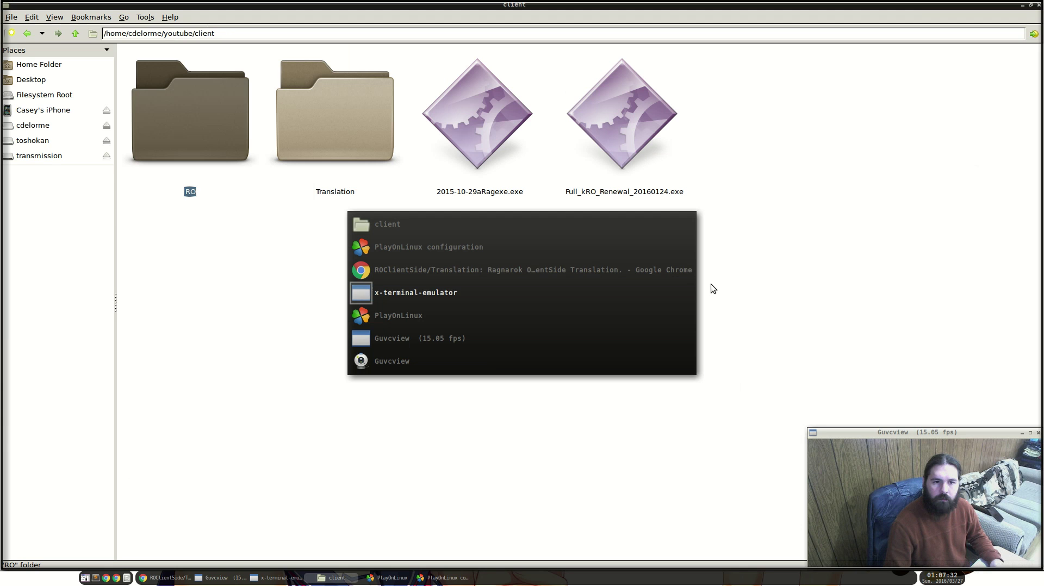
click(398, 316)
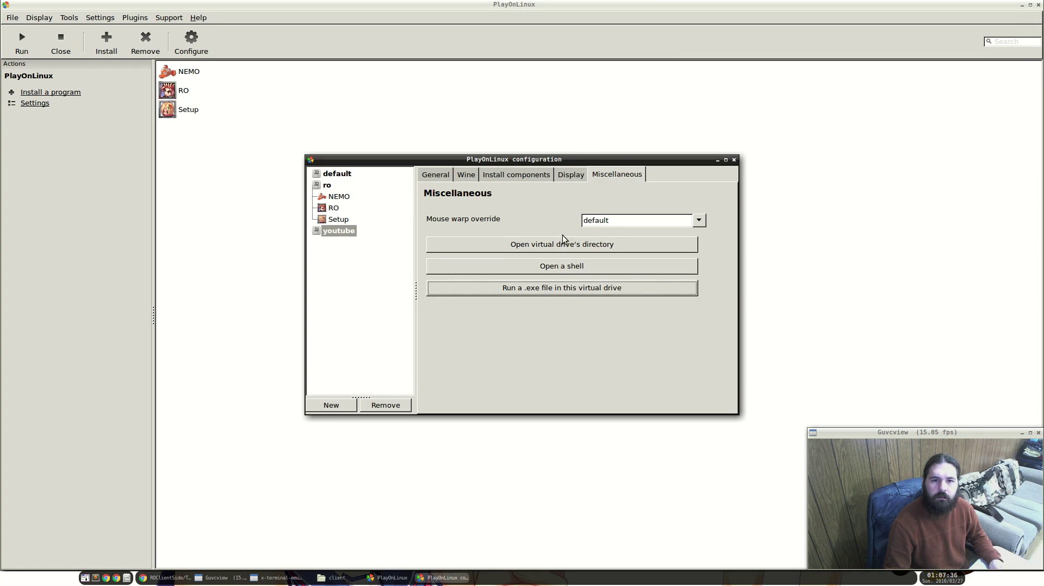
click(562, 287)
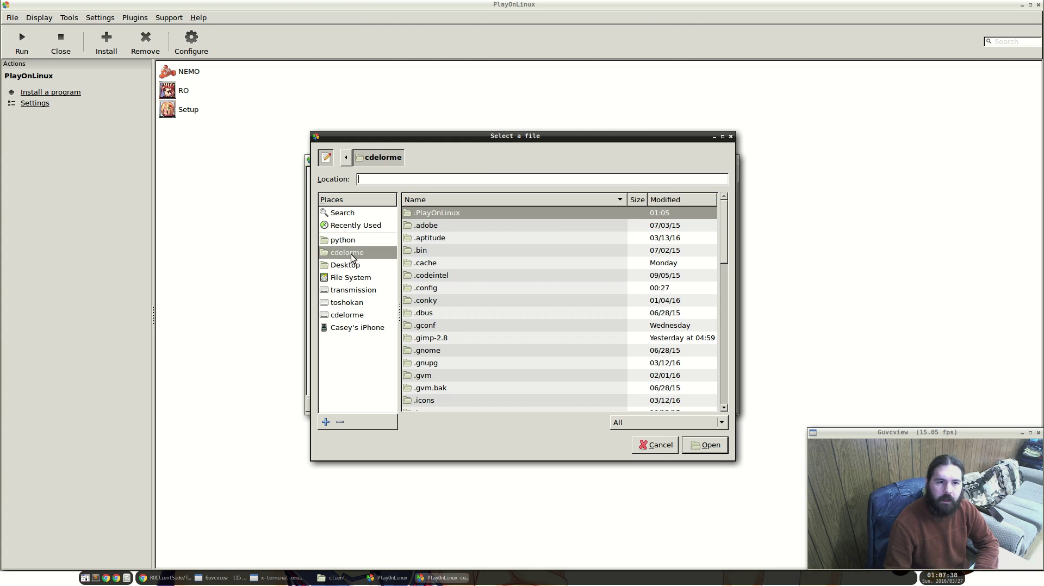
text(youtube/)
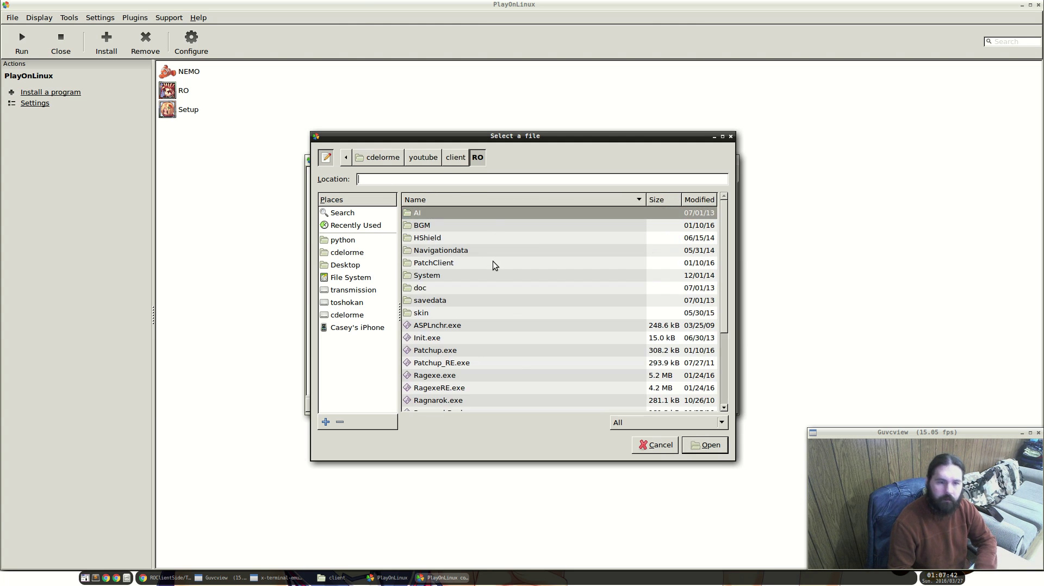
click(438, 400)
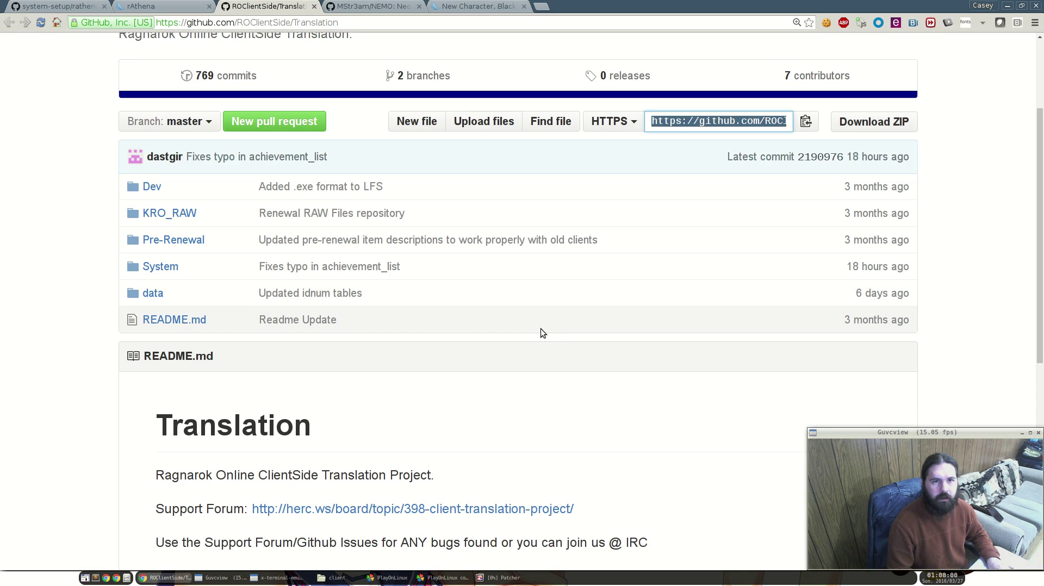
click(370, 6)
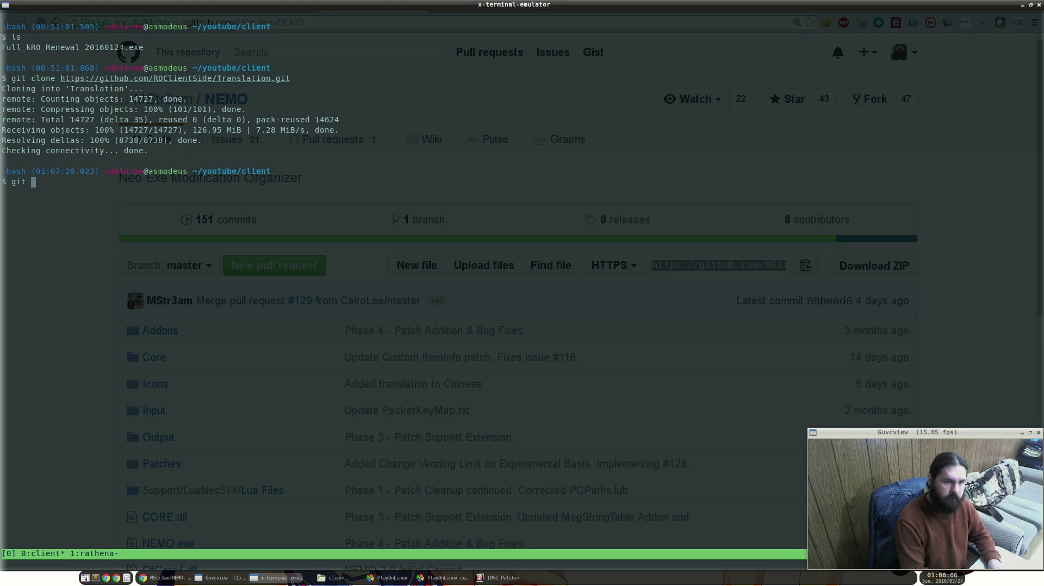
text(git clone https://github.com/MStr3am/NEMO.git)
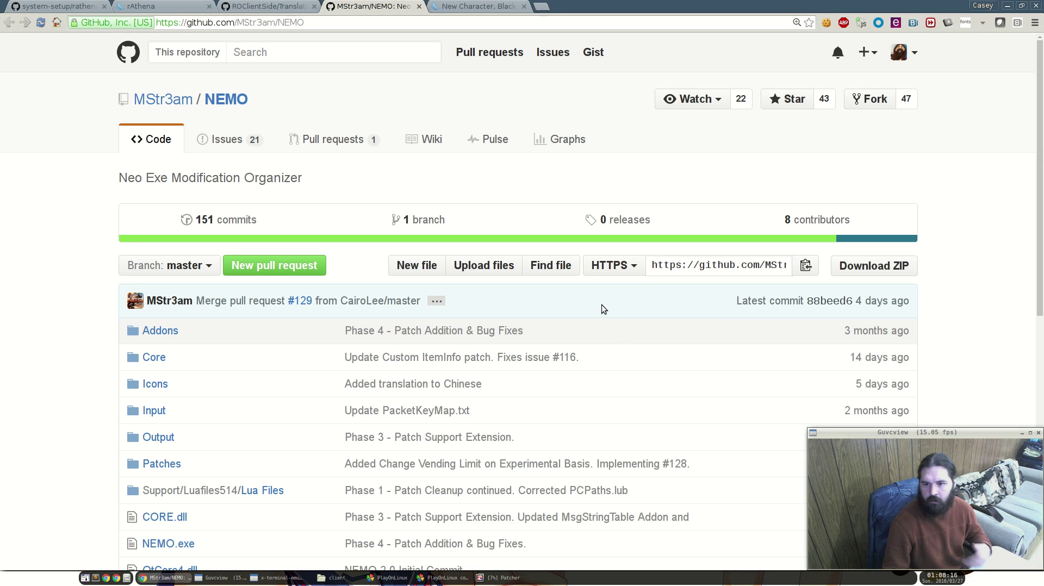
mouse_move(611, 302)
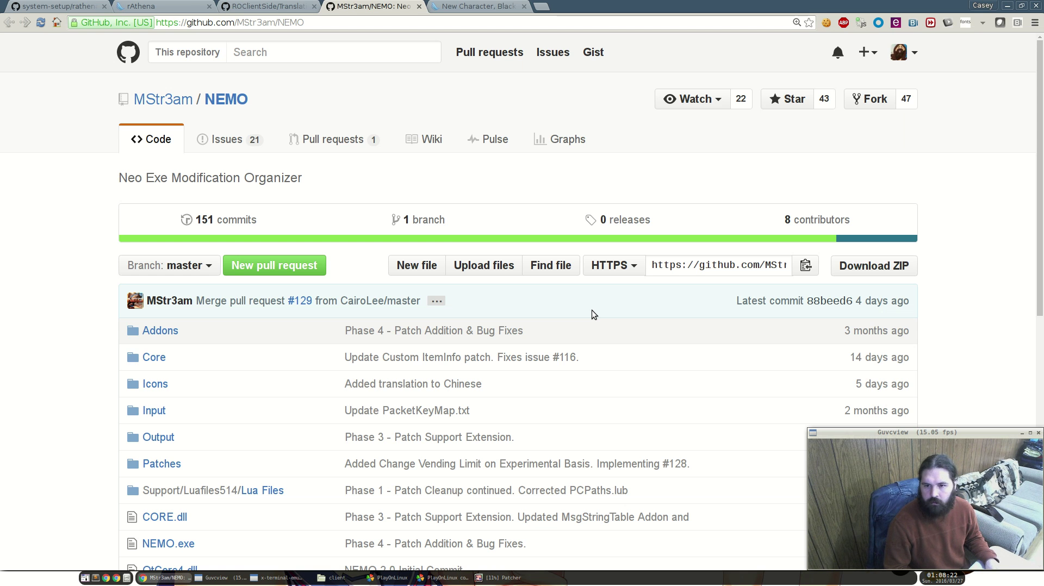
mouse_move(550, 140)
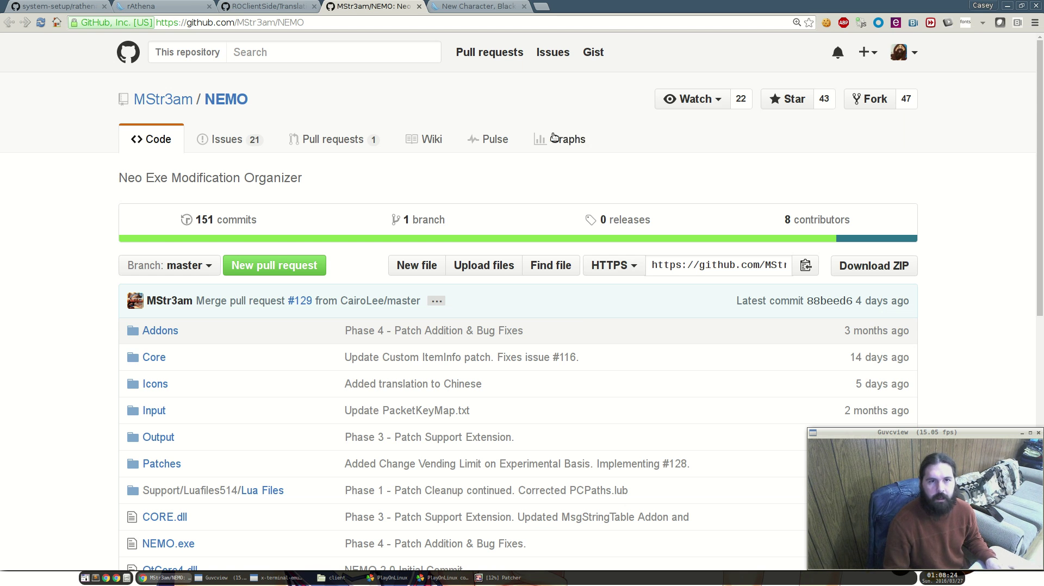
mouse_move(468, 182)
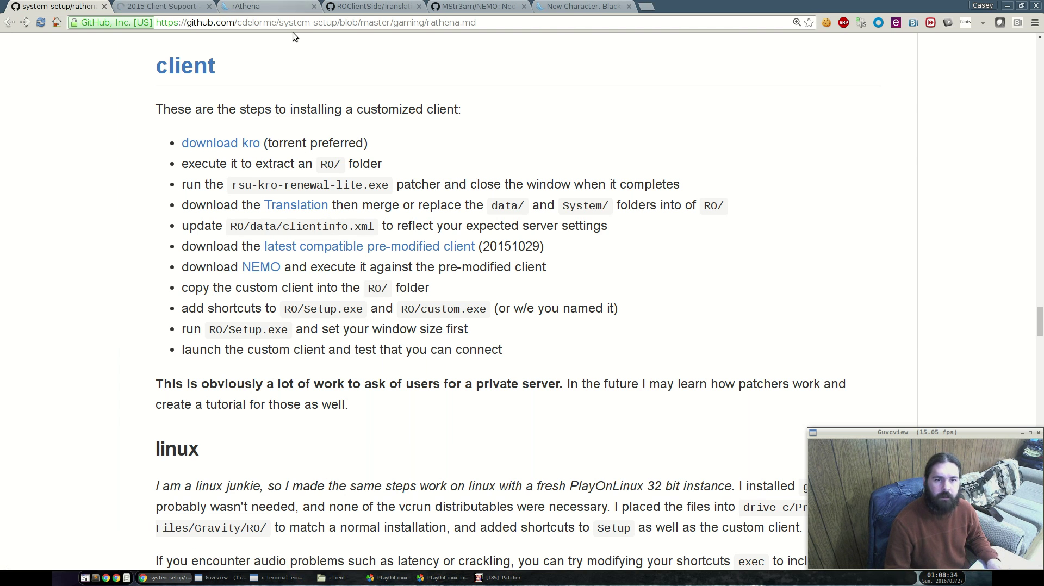
Open the 2015 Client Support topic and follow the 2015-10-29a client download link.
click(163, 6)
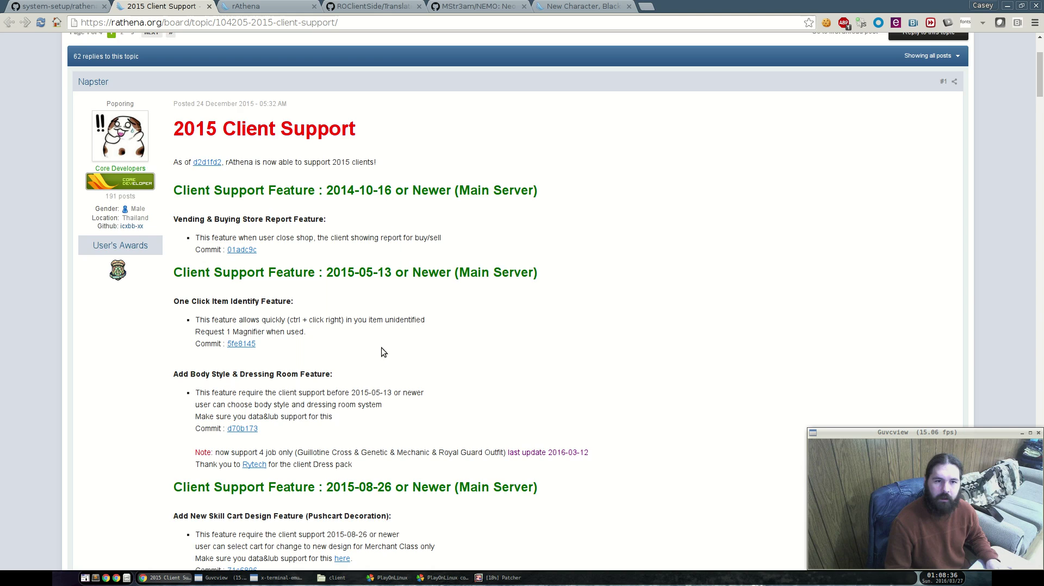
scroll(down, 3)
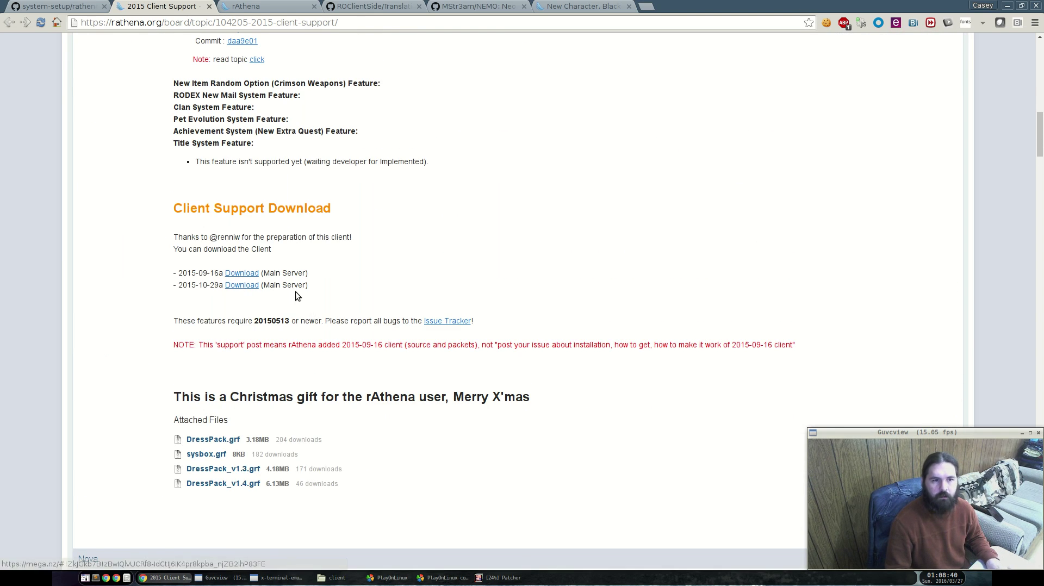
click(49, 6)
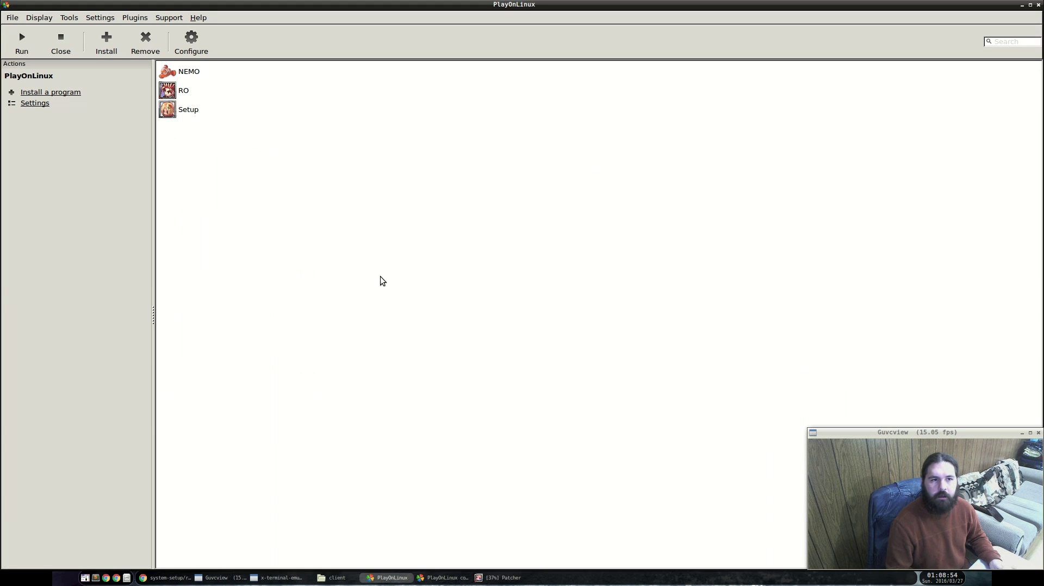
Browse PlayOnLinux's exe picker to home > youtube > client.
key(alt+Tab)
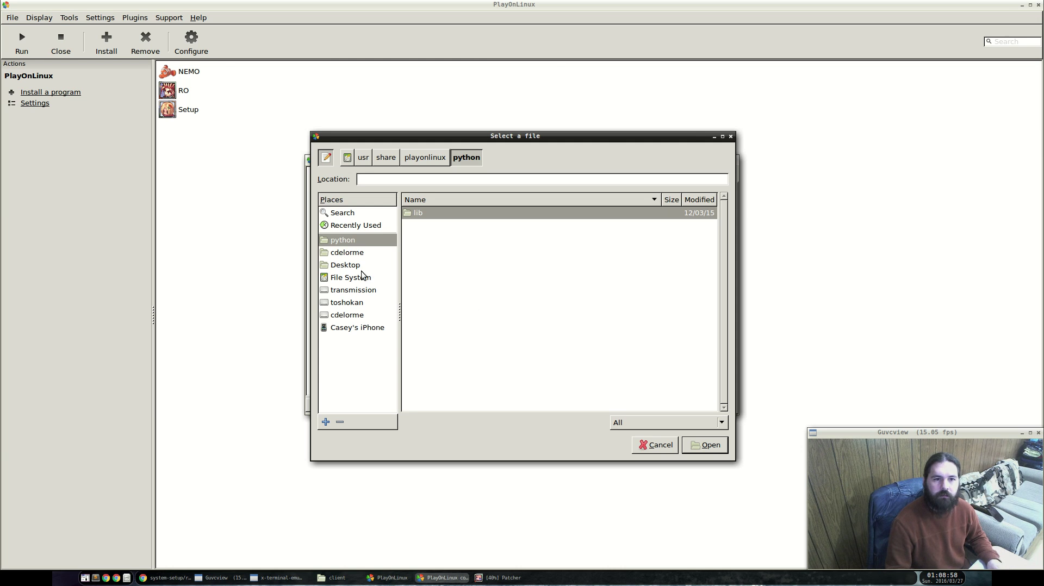
click(346, 252)
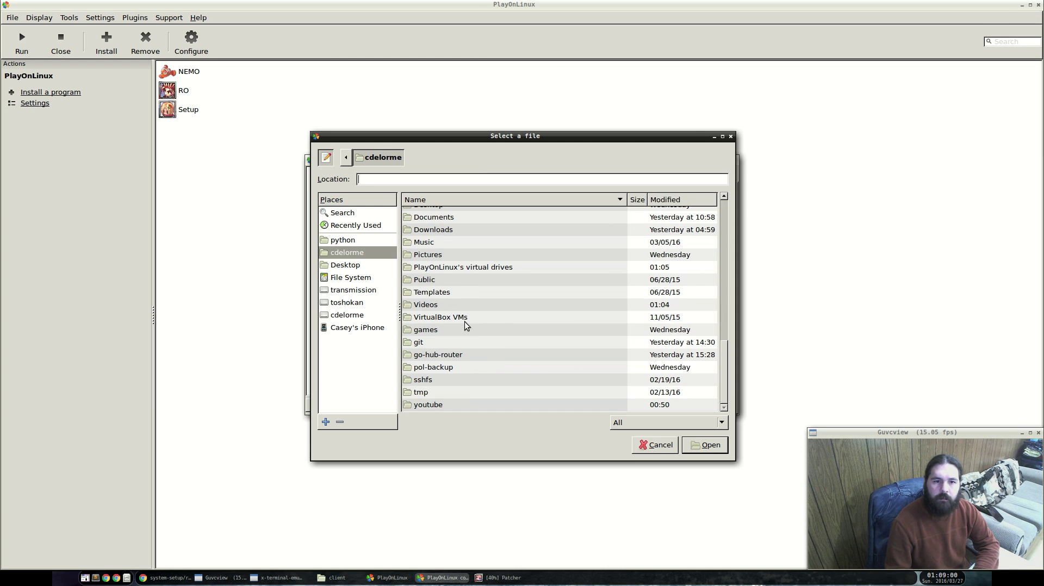
click(463, 267)
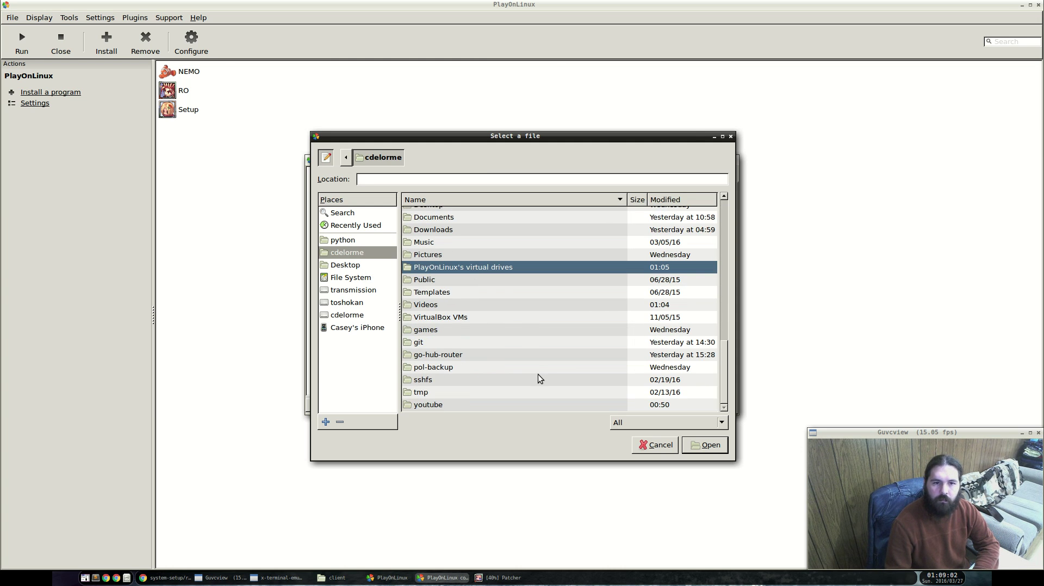
double_click(427, 405)
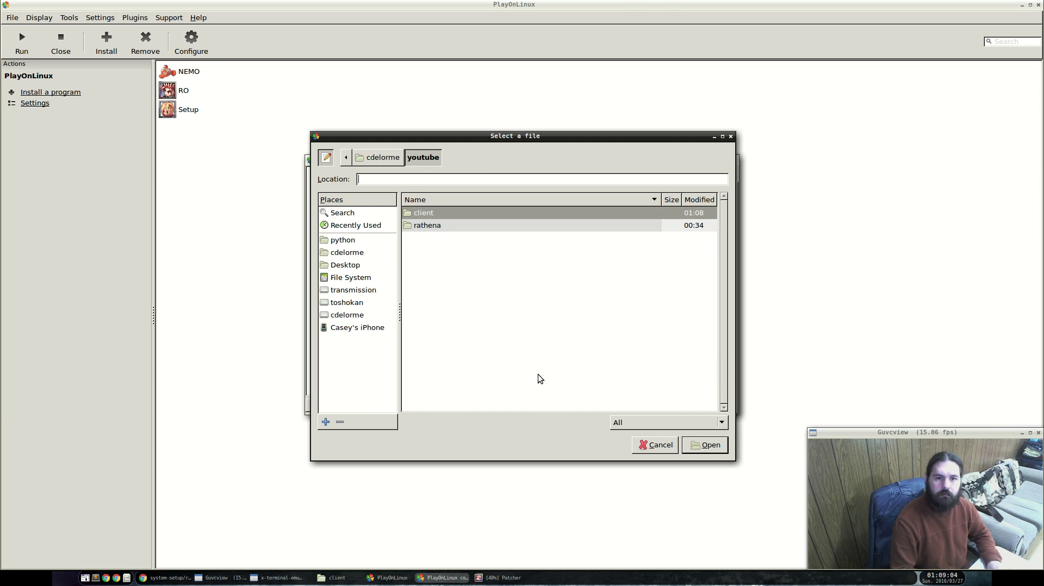
click(423, 213)
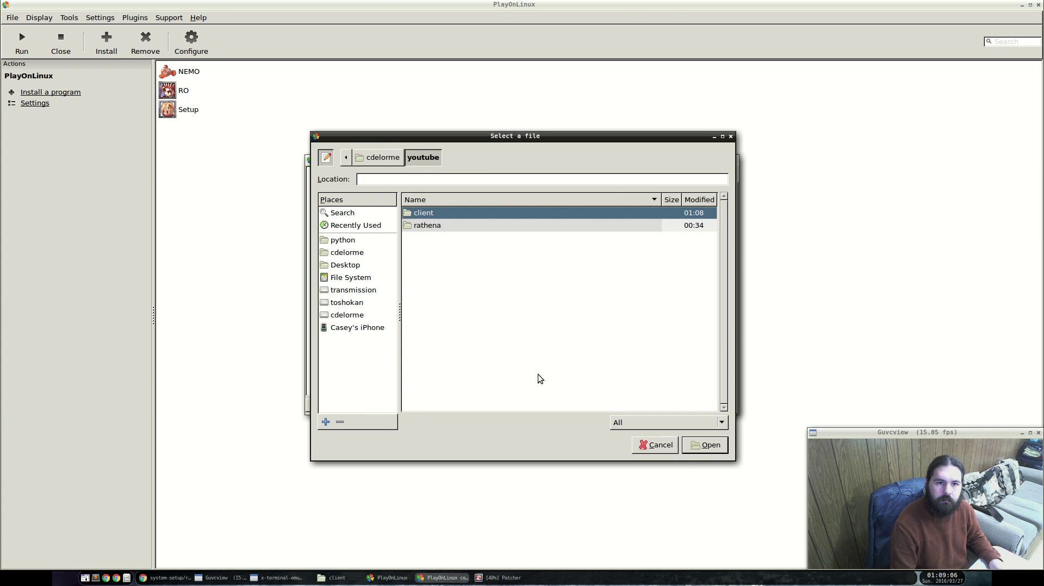
double_click(423, 213)
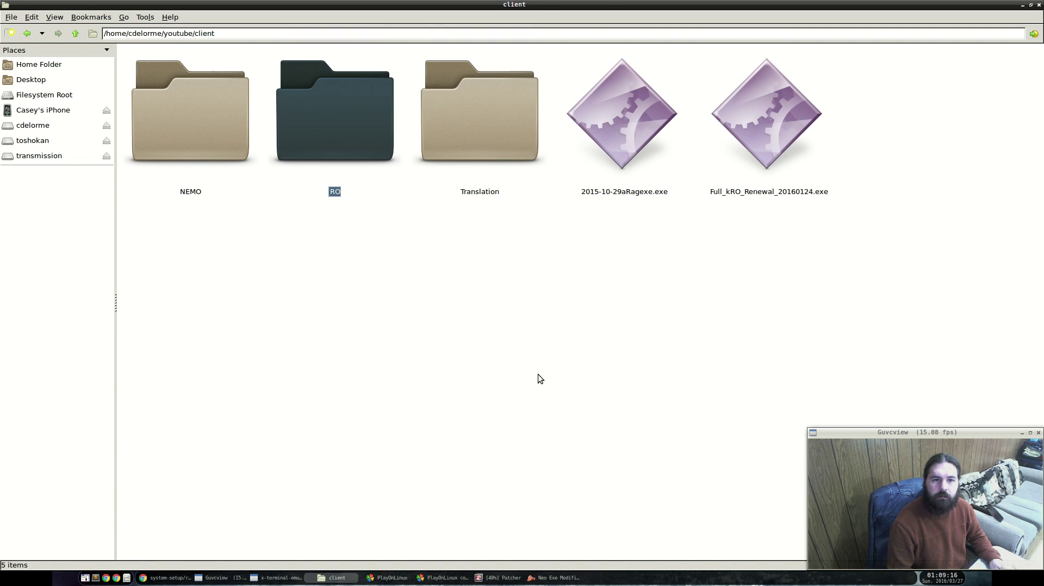
Load 2015-10-29aRagexe.exe into NEMO, outputting 2015-10-29aRagexe_patched.exe.
click(480, 112)
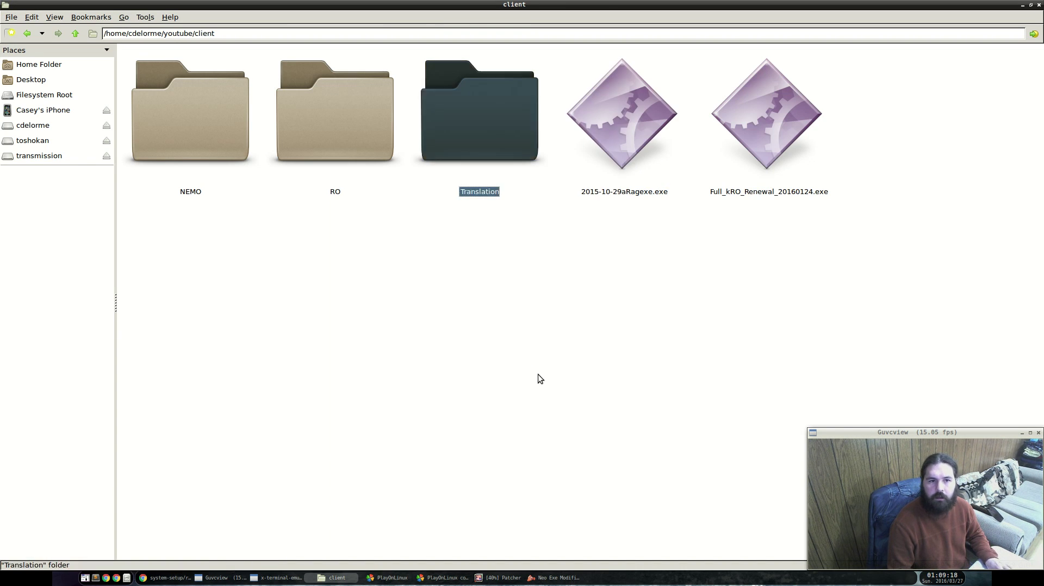
double_click(190, 108)
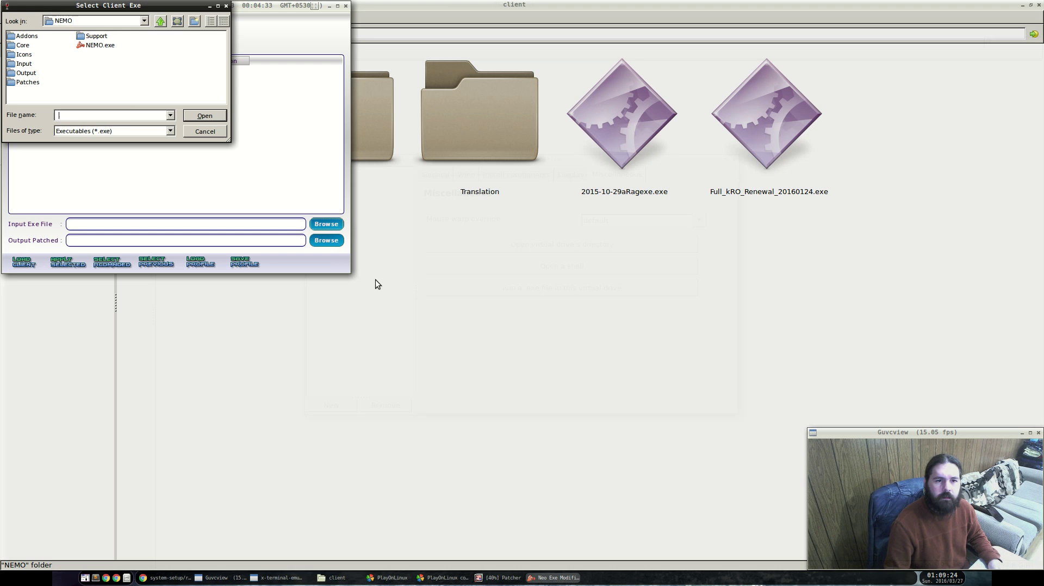
click(160, 21)
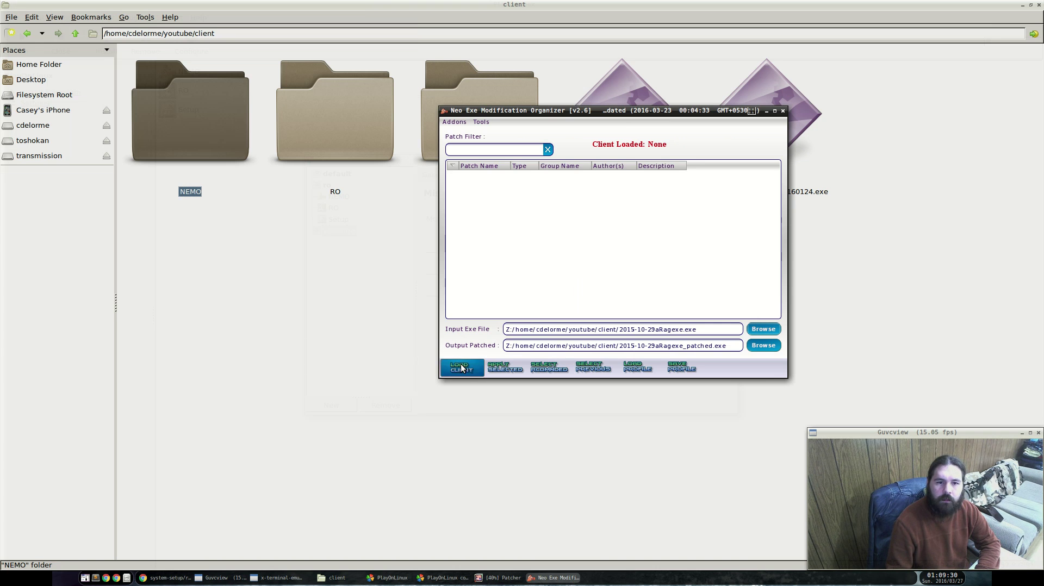
click(461, 367)
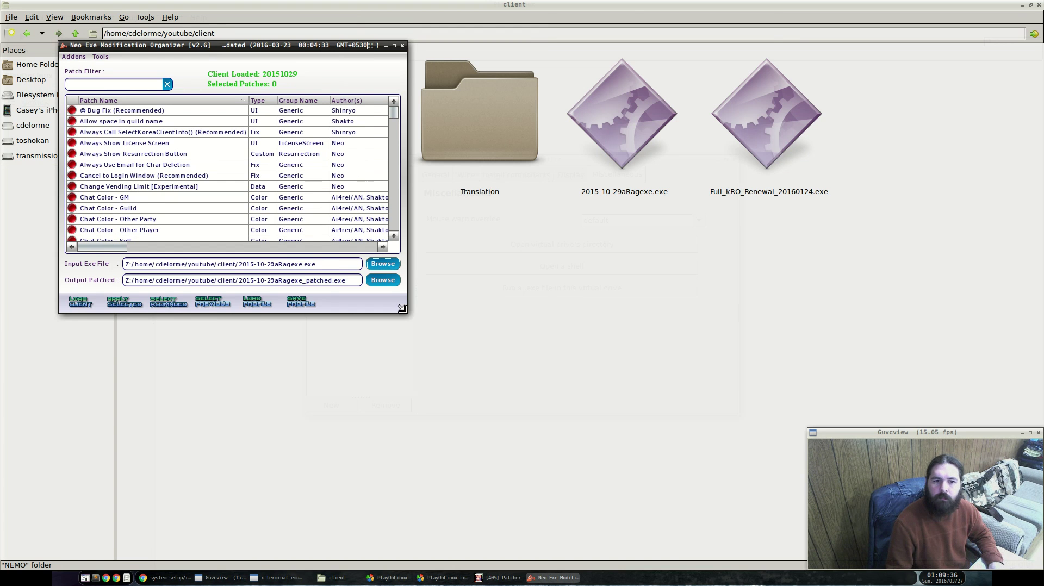
click(393, 46)
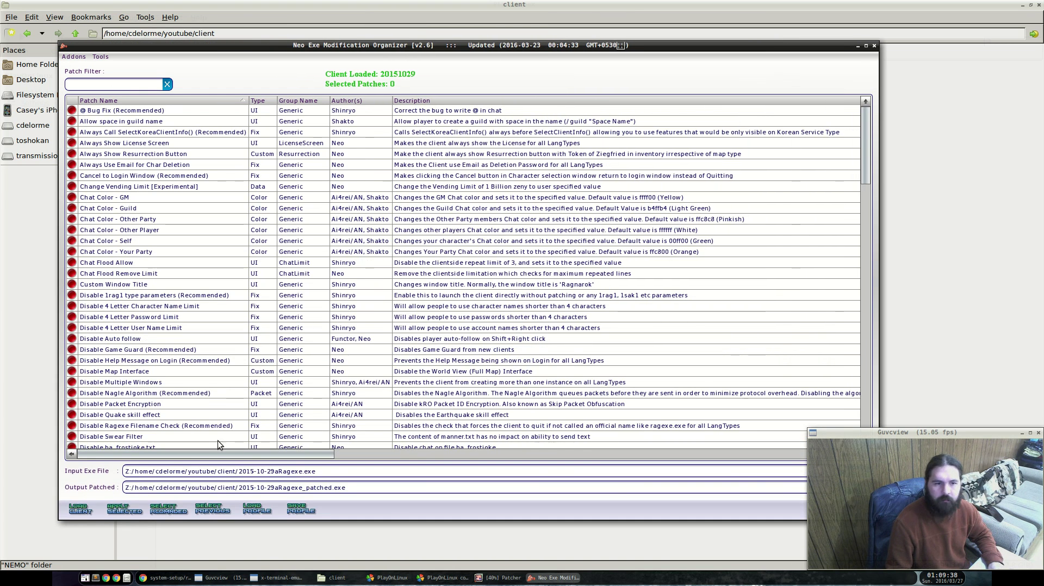
Select the recommended patches, accepting DATA.INI as the INI file name.
click(169, 509)
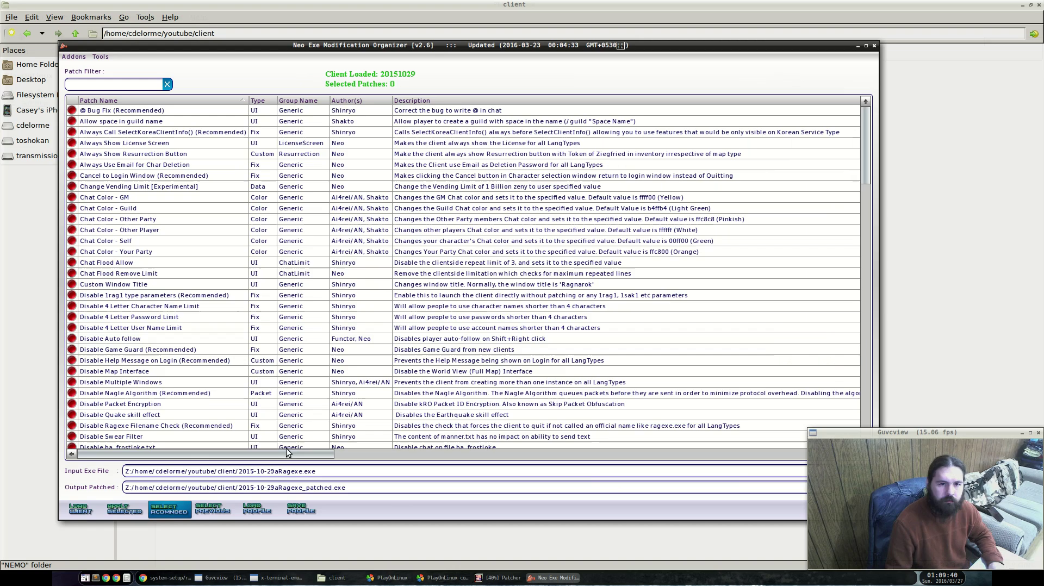
click(169, 509)
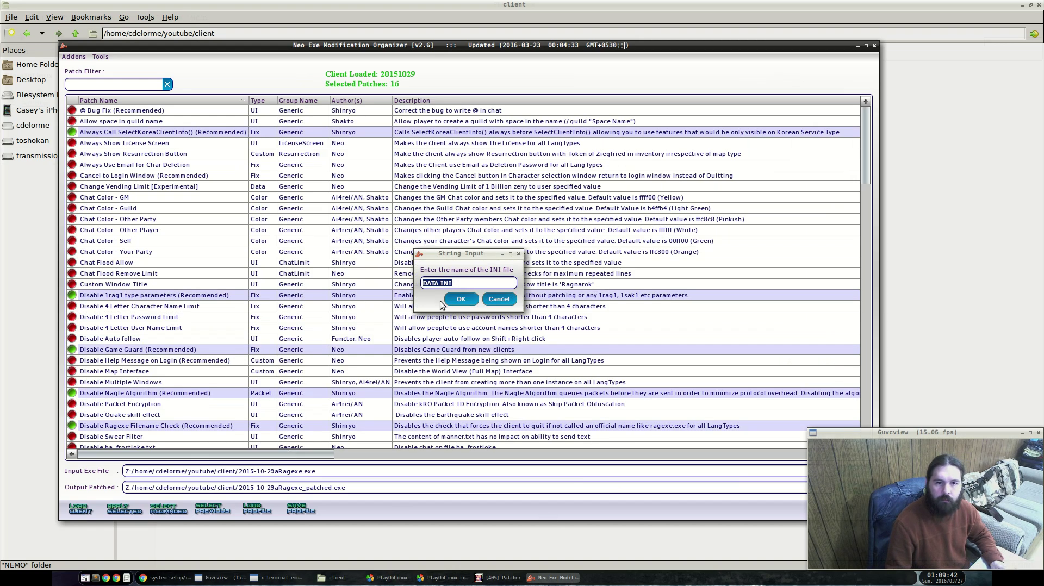
click(461, 298)
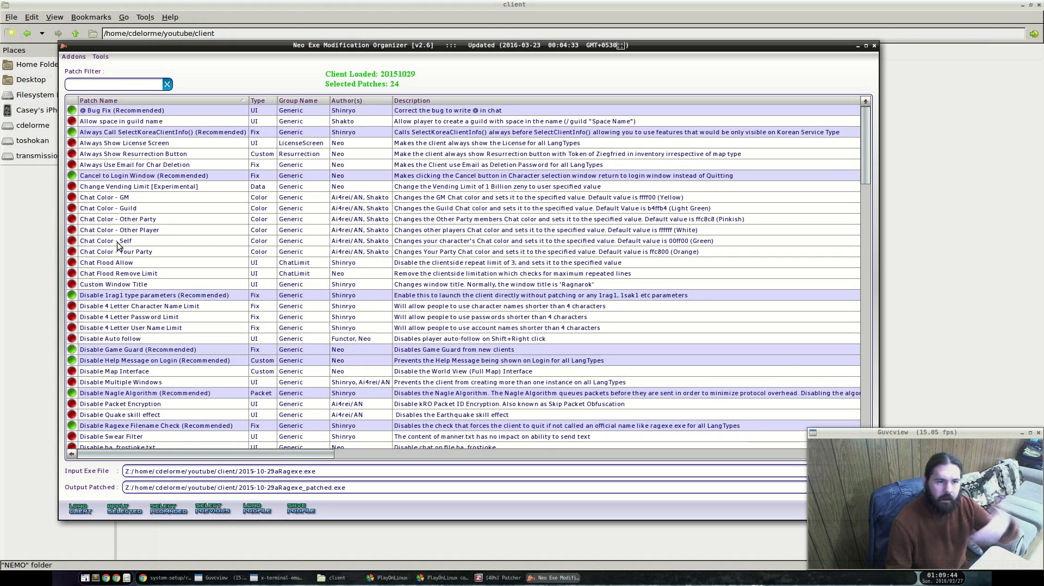
Enable the Use Ragnarok Icon patch and review the 29 selected patches.
scroll(down, 3)
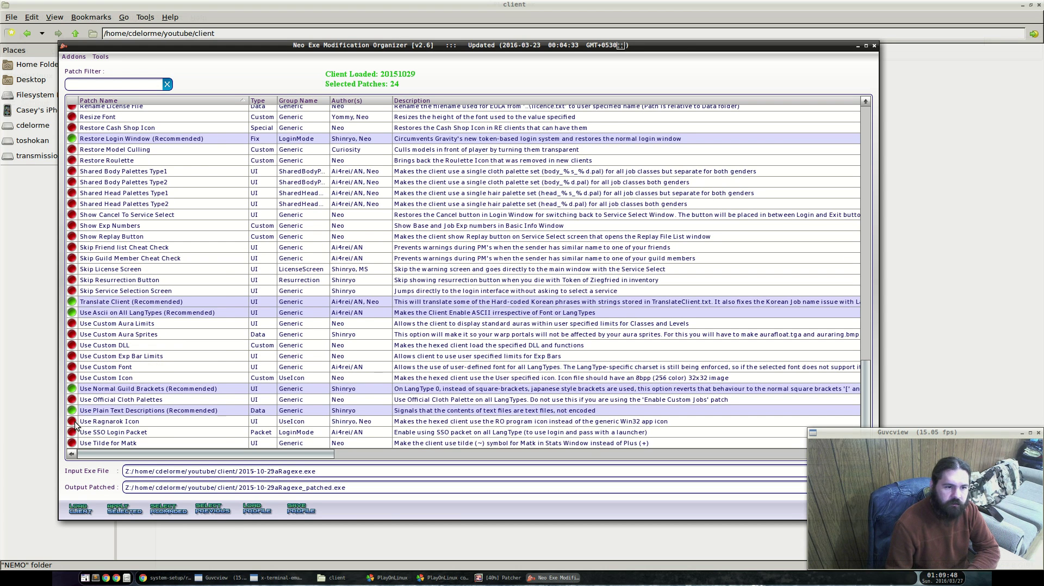
click(72, 420)
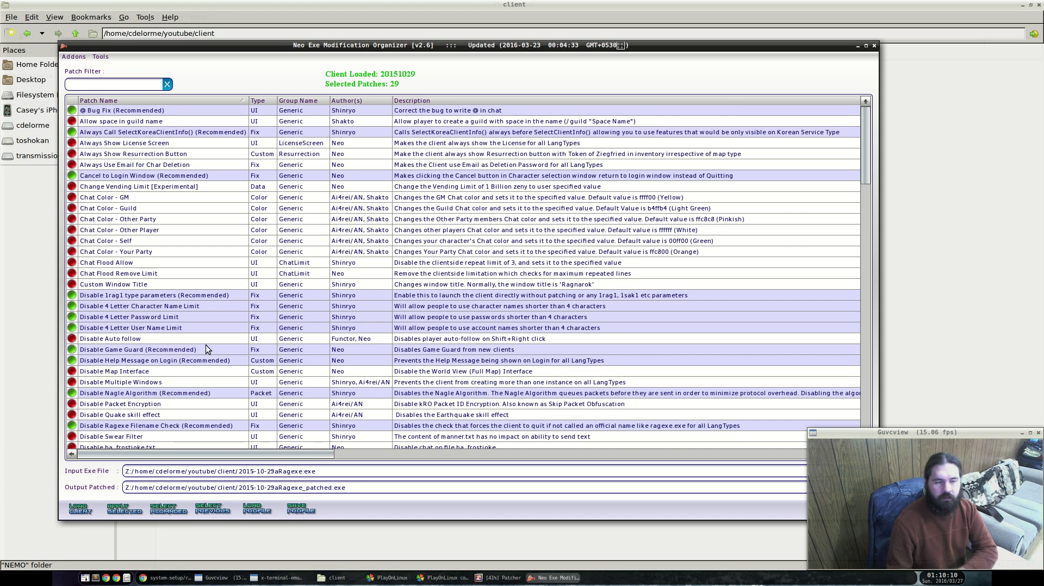
scroll(down, 3)
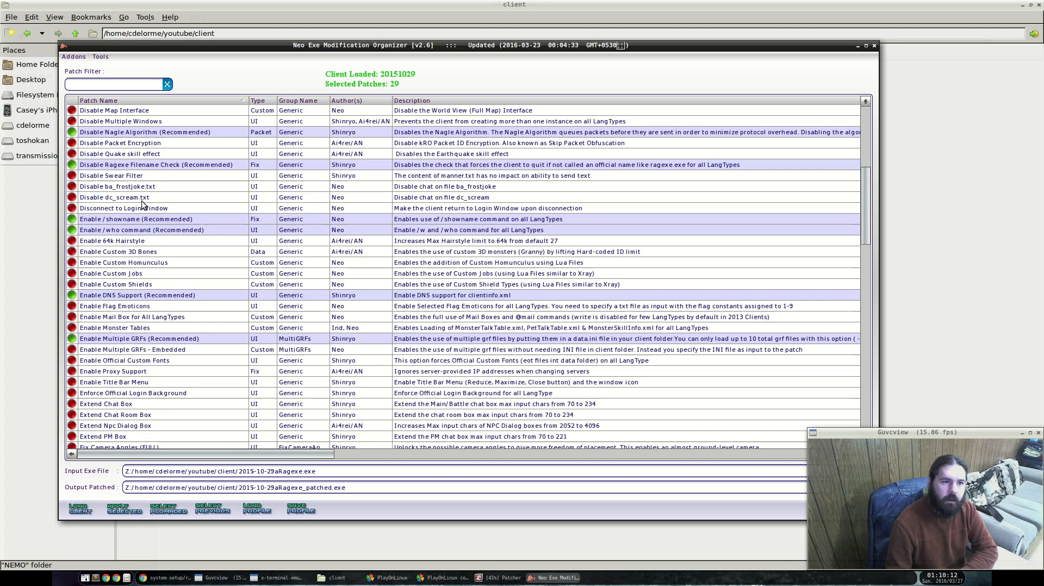
mouse_move(256, 296)
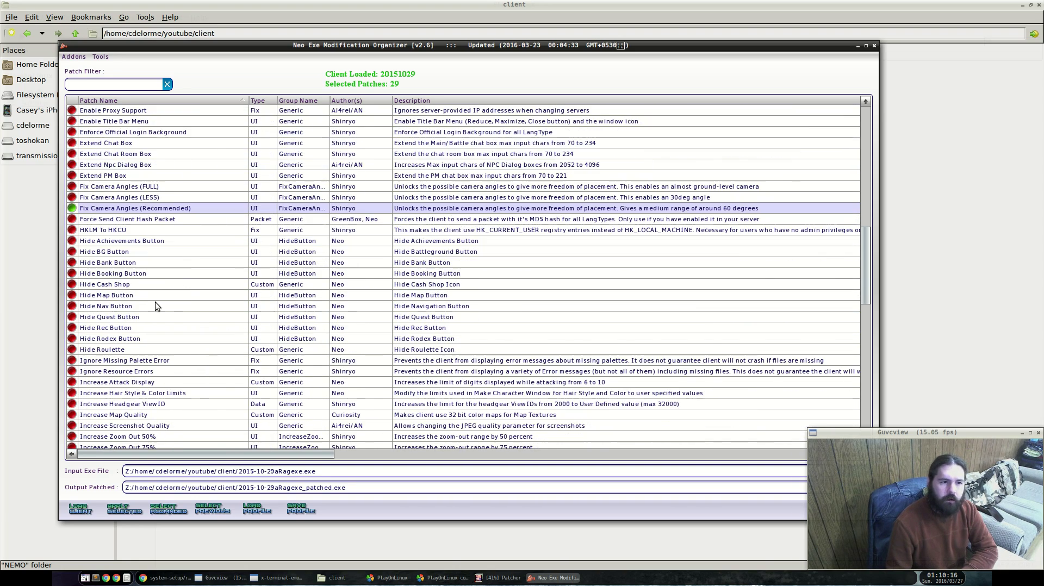
scroll(down, 3)
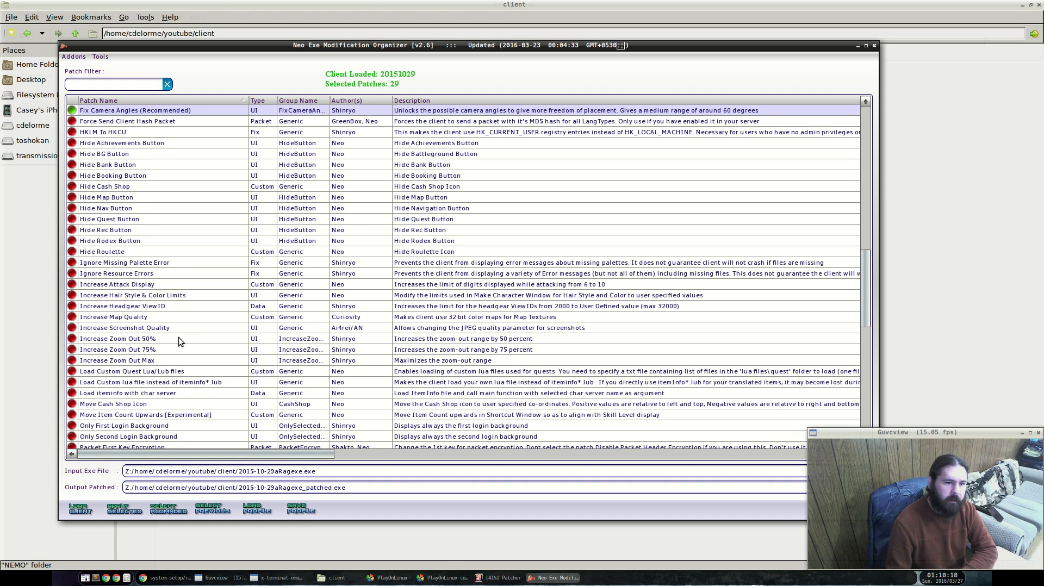
mouse_move(154, 365)
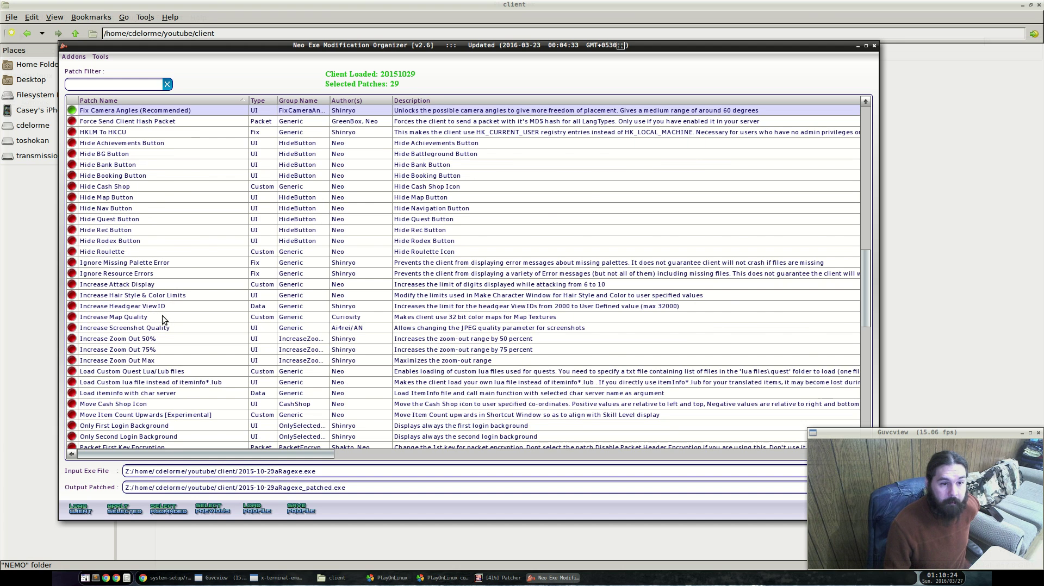
scroll(down, 3)
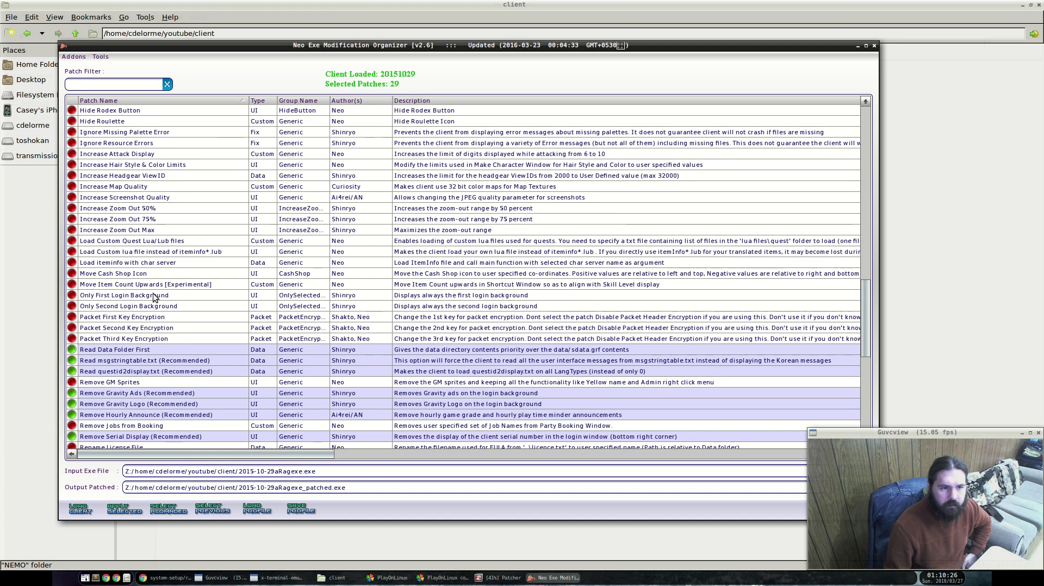
mouse_move(125, 275)
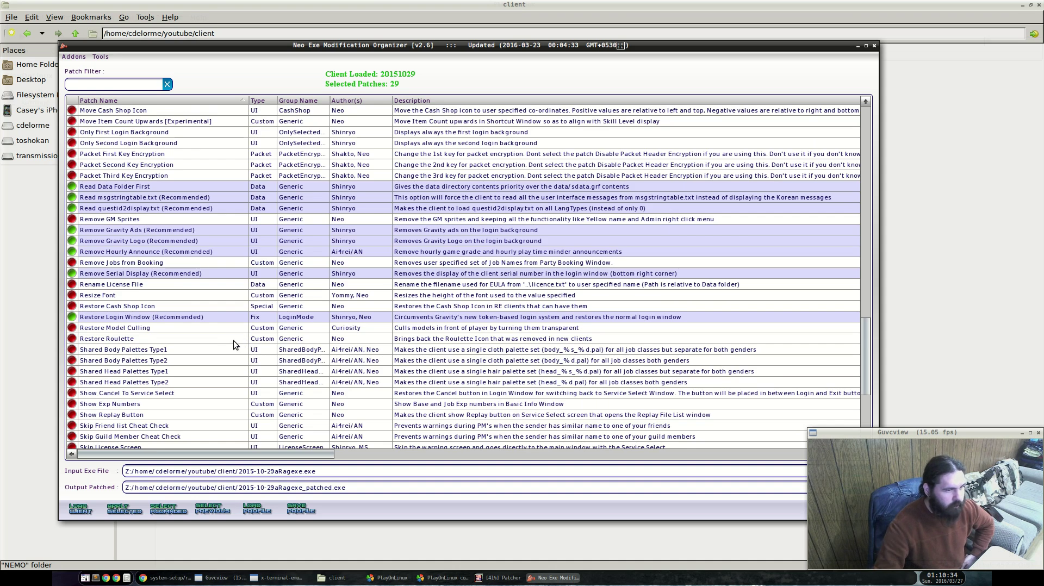
scroll(down, 3)
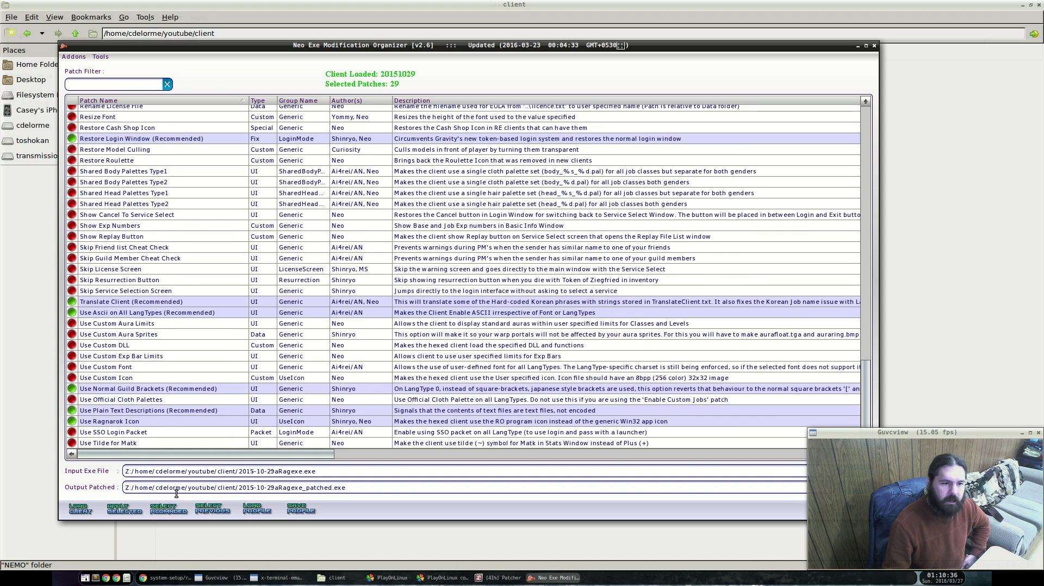
Apply the selected NEMO patches, dismiss the notice, and check 2015-10-29aRagexe_patched.exe.
click(124, 509)
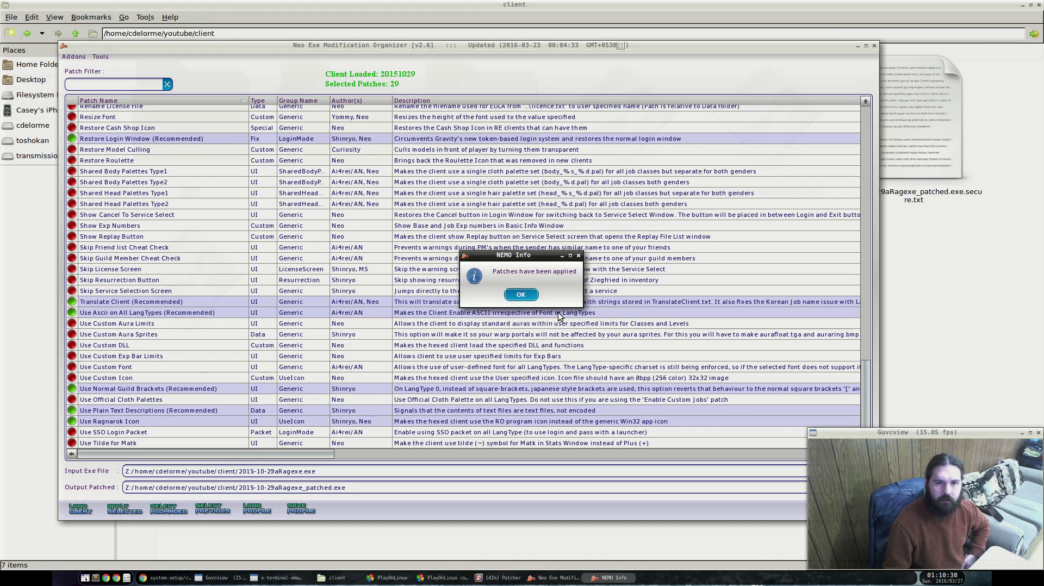
click(521, 294)
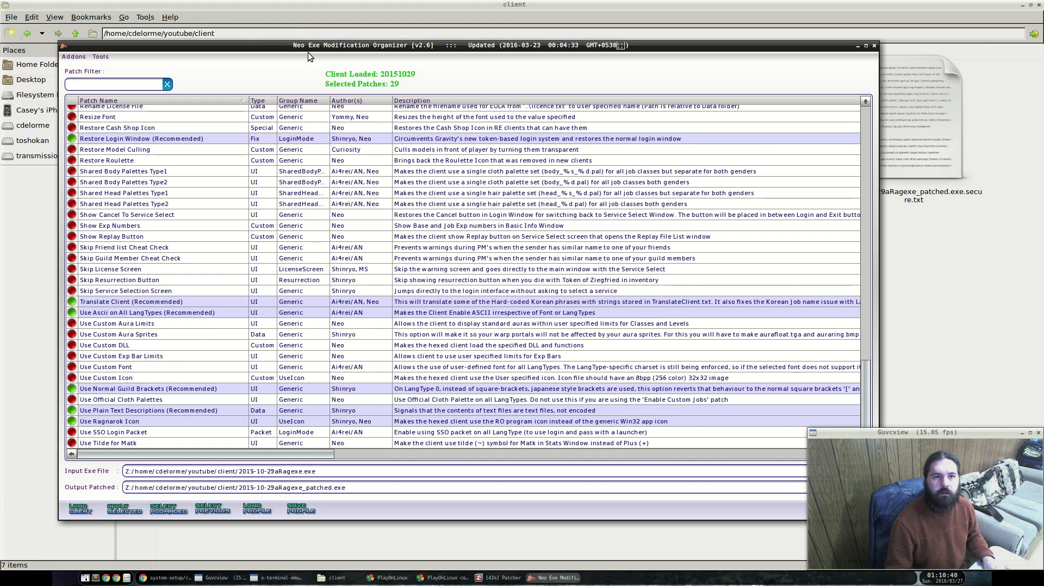
mouse_move(846, 56)
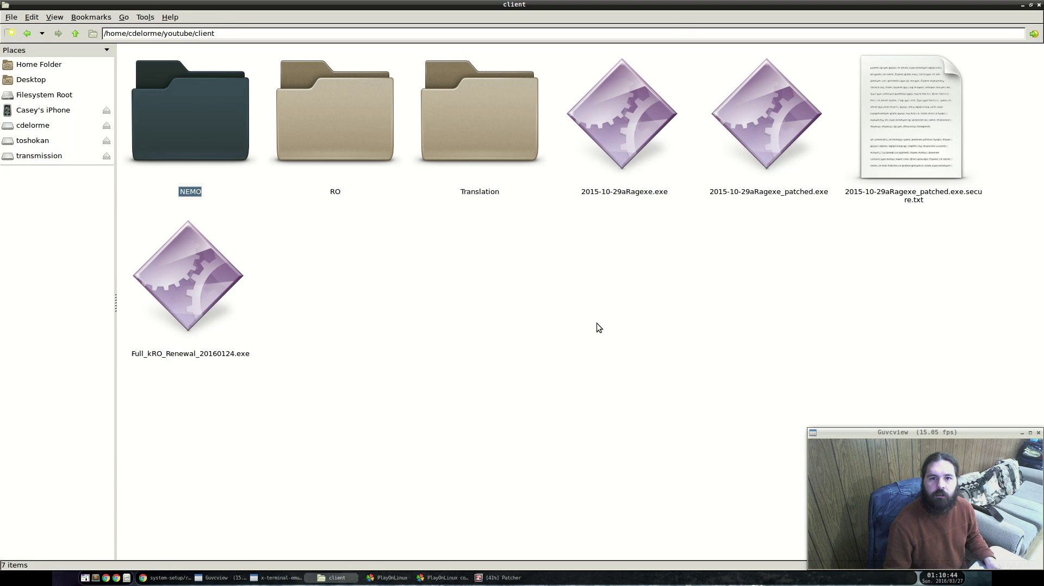
click(768, 115)
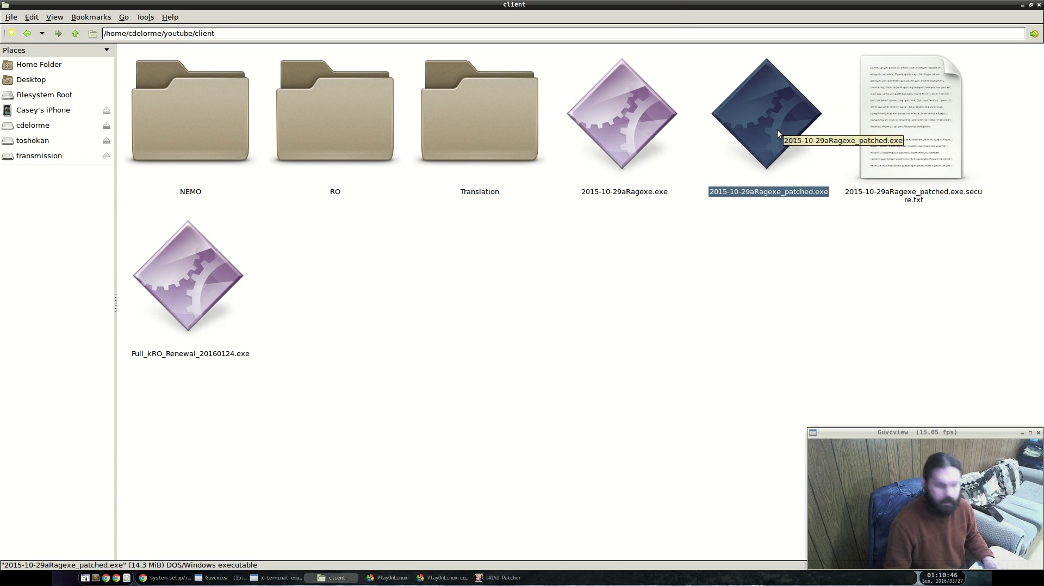
mouse_move(781, 166)
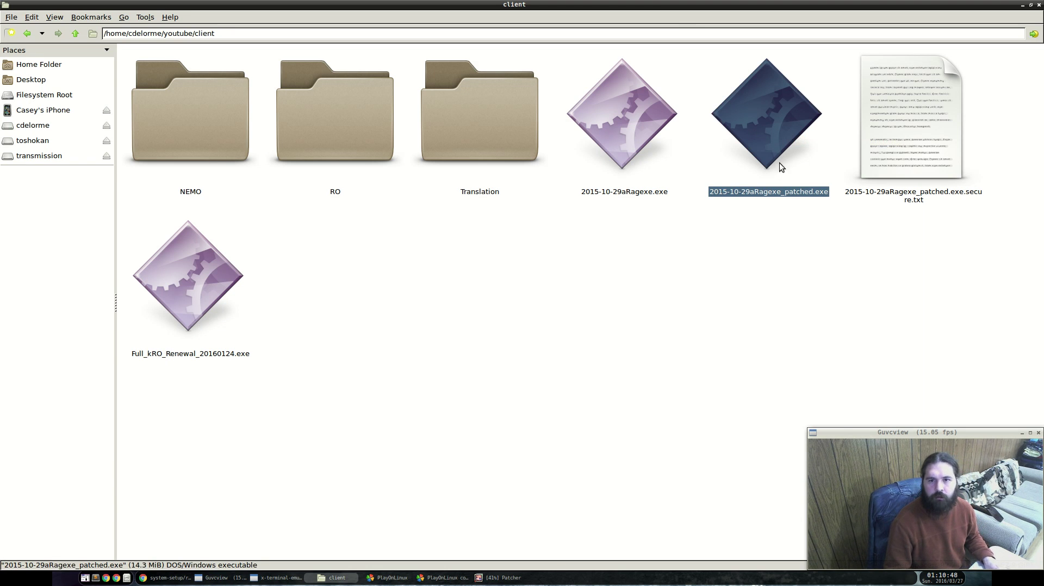
mouse_move(423, 150)
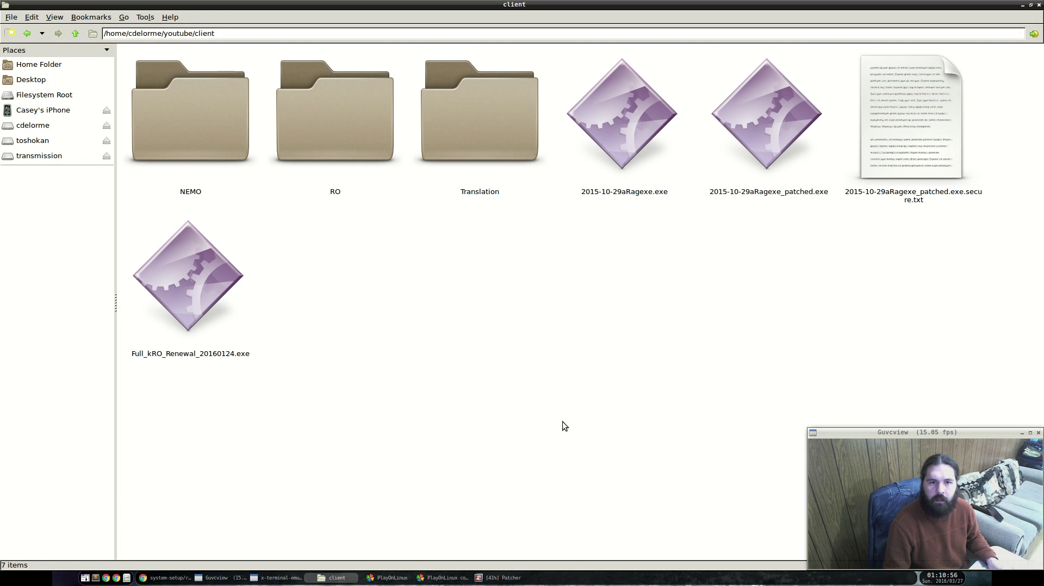
Browse the Translation folder and its System subfolder, then return to the client folder.
double_click(480, 114)
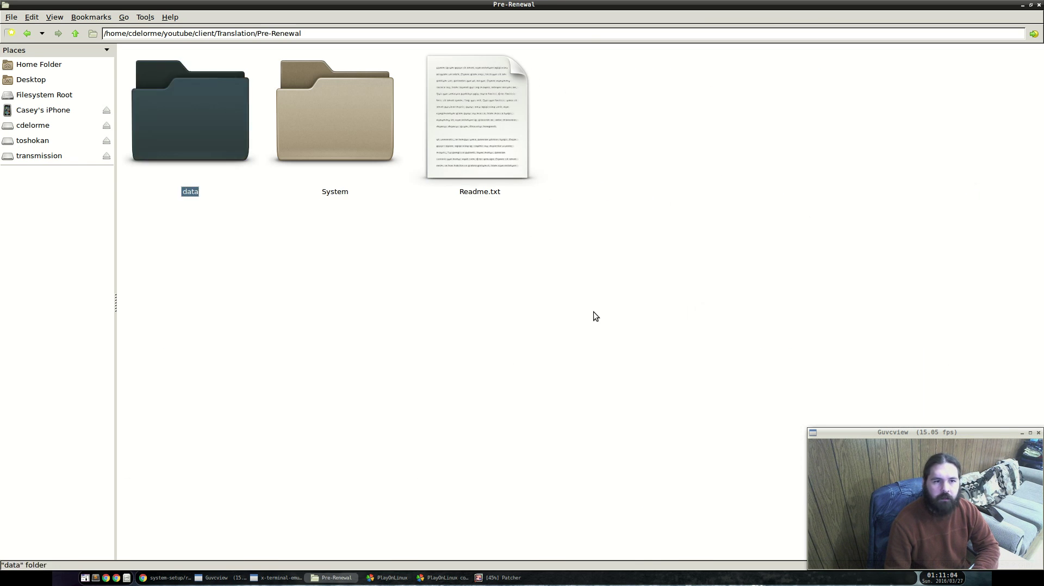
mouse_move(594, 332)
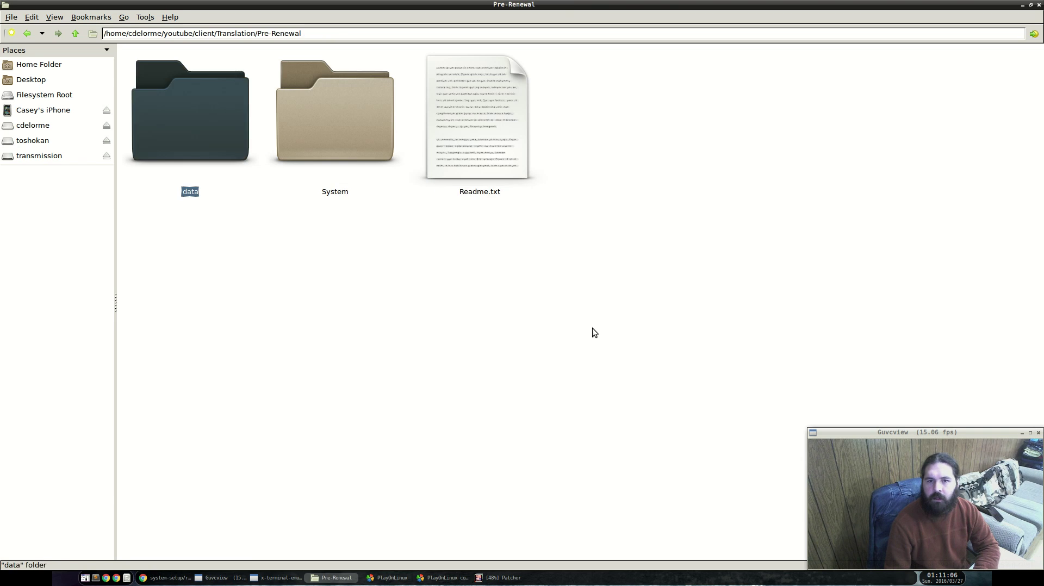
click(75, 32)
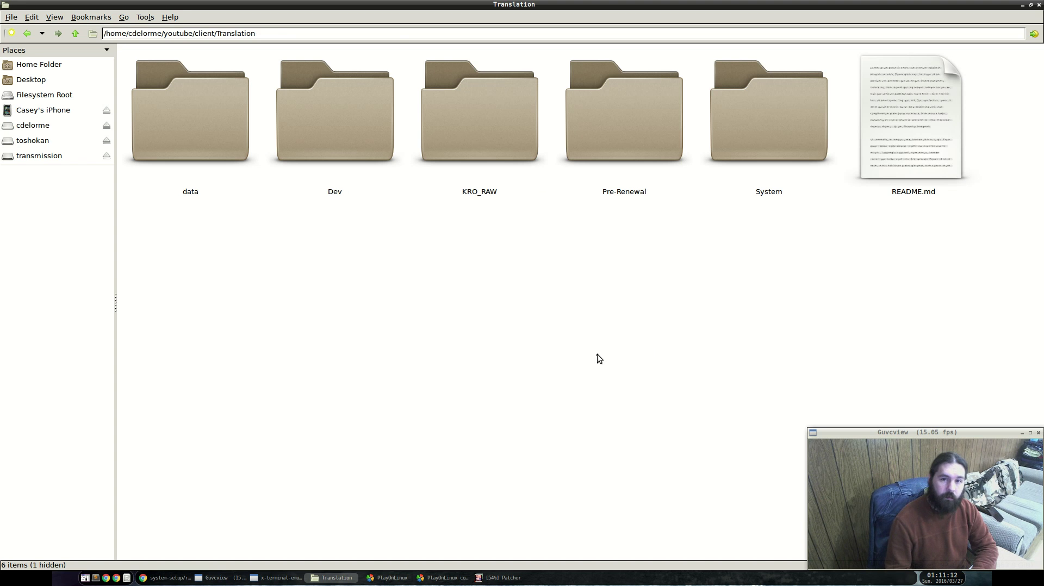
click(768, 114)
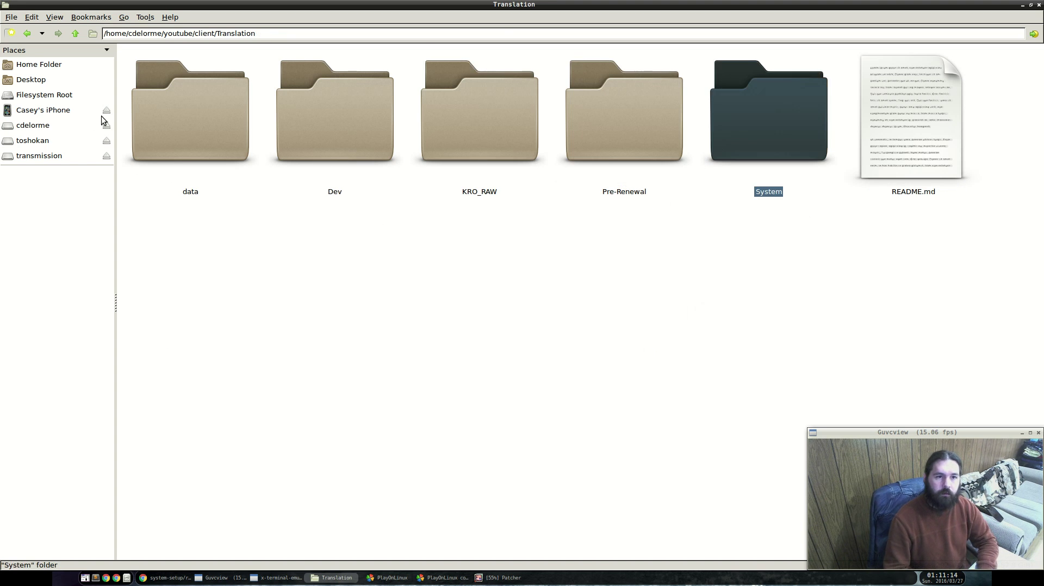
click(75, 33)
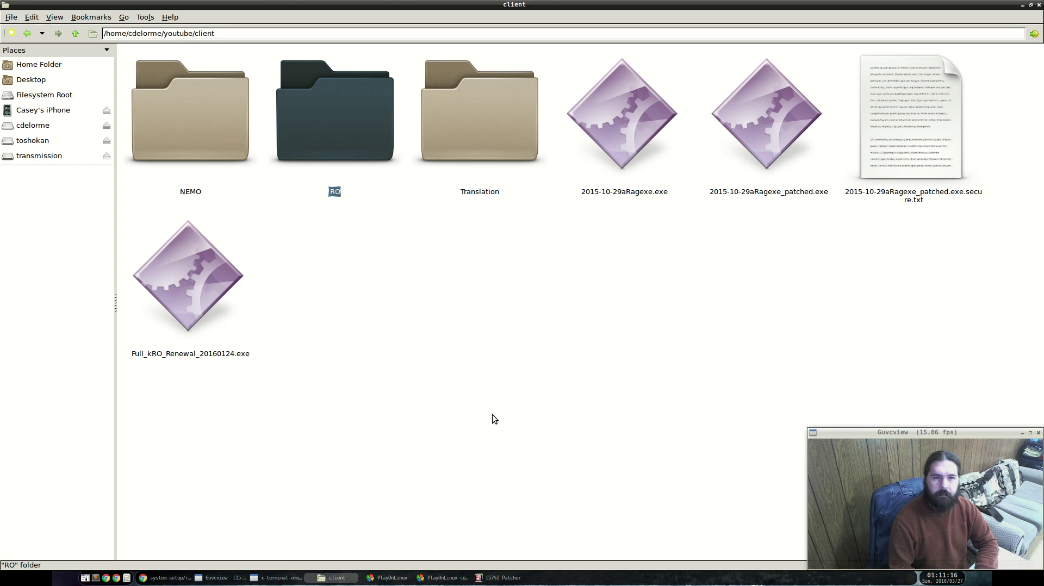
Open RO's System folder of lub files, then go back and select the patched executable.
double_click(335, 108)
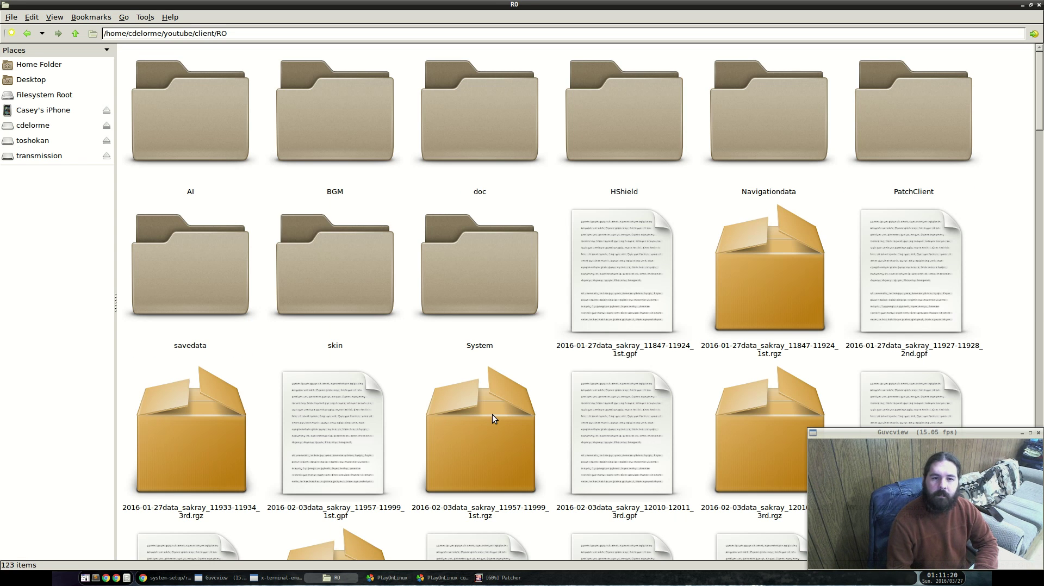
click(479, 269)
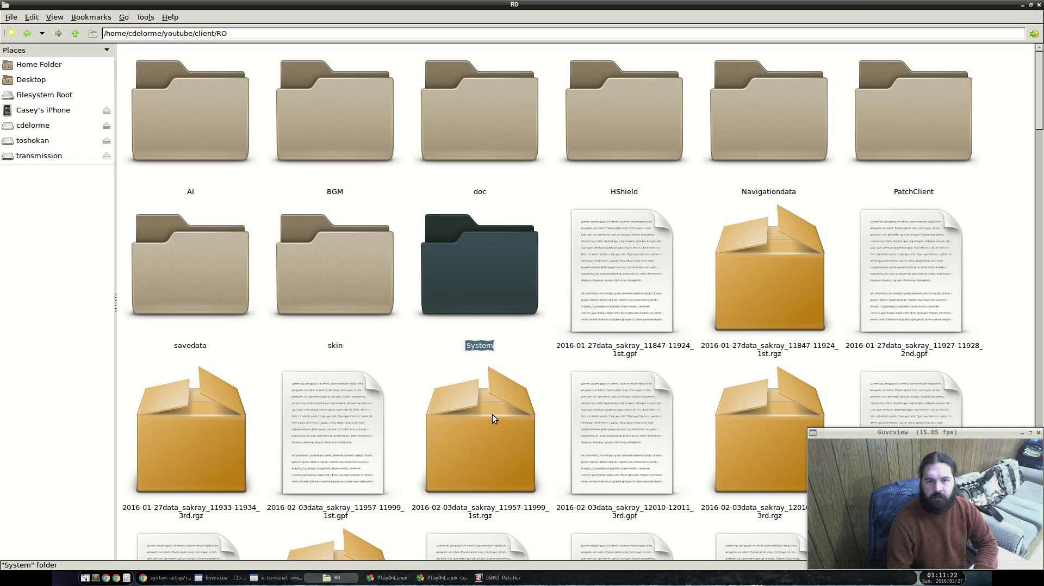
double_click(480, 266)
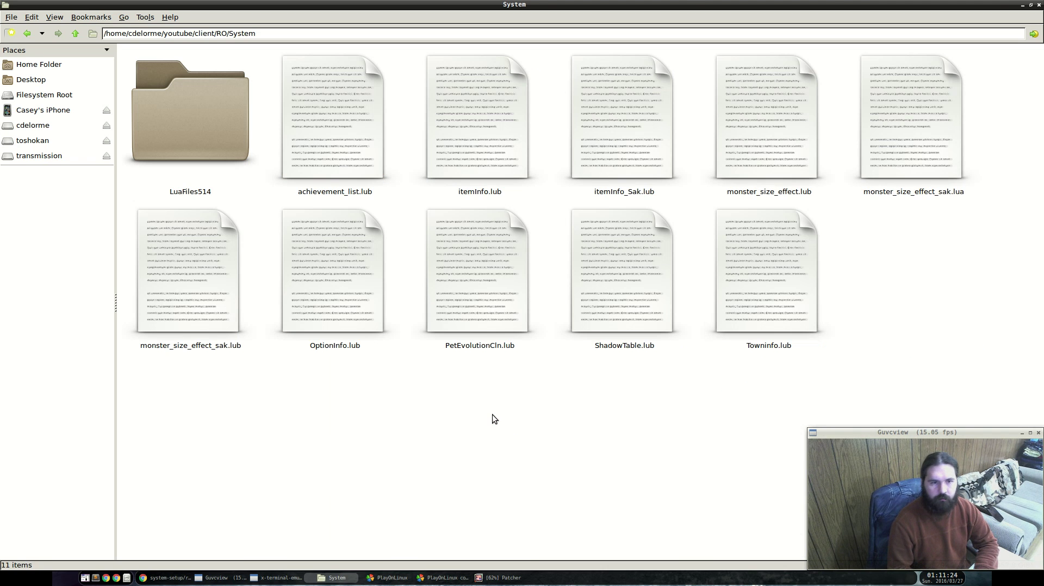
click(73, 34)
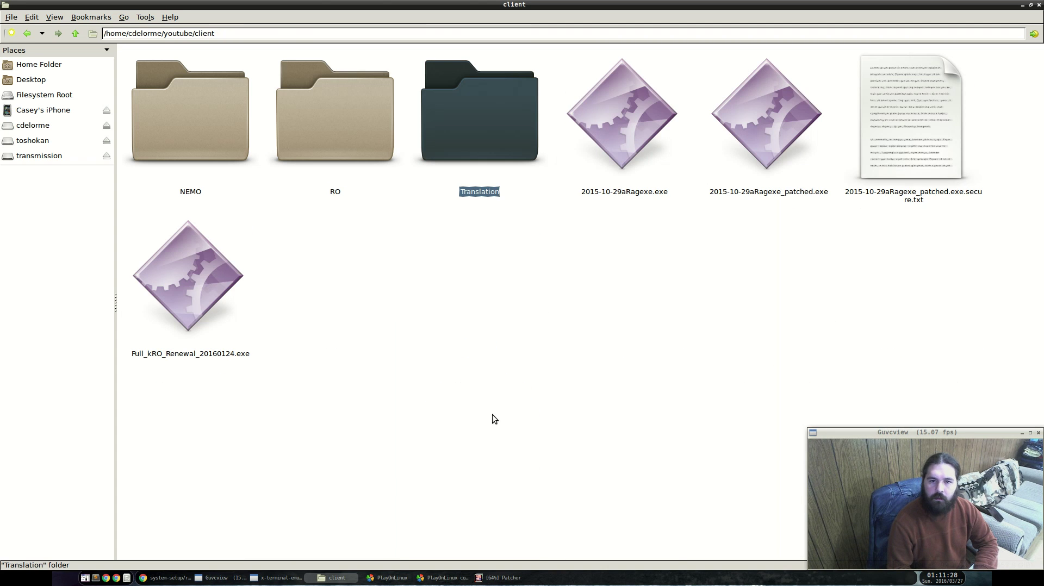
click(191, 108)
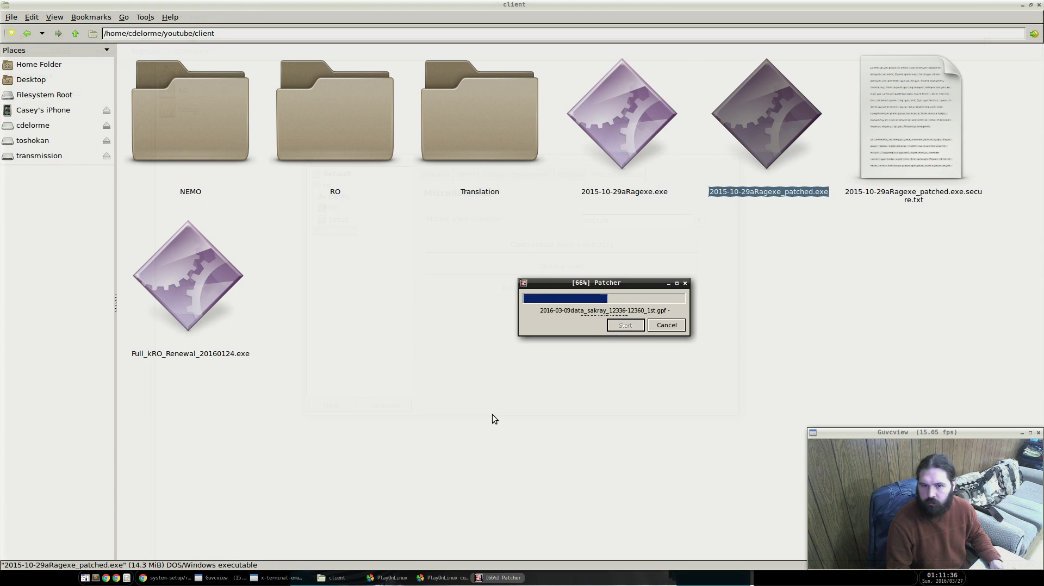
Scroll the rathena.md guide down to the Linux section's PULSE_LATENCY_MSEC tip.
click(170, 577)
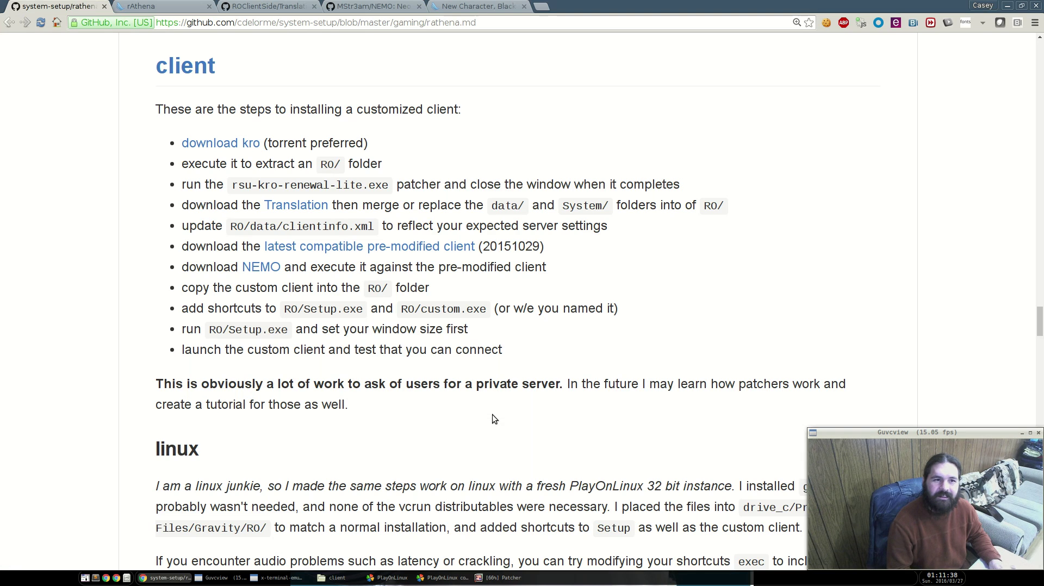
scroll(down, 3)
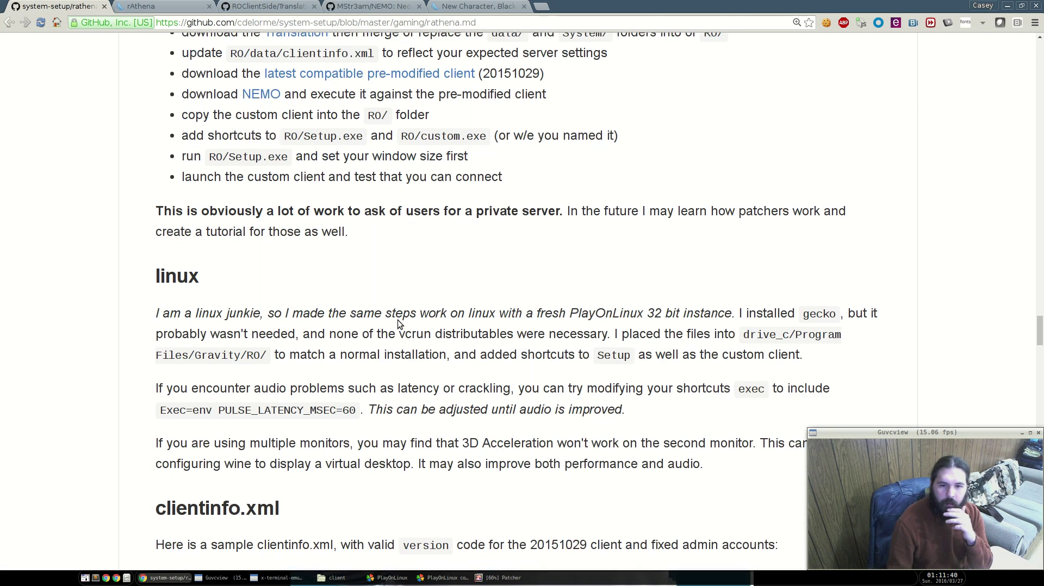
scroll(down, 3)
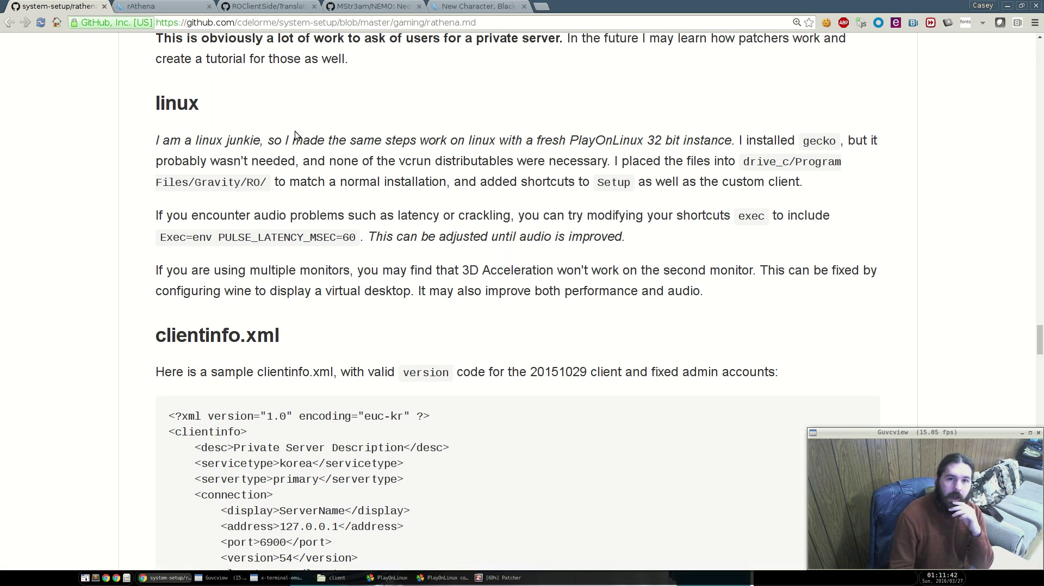
mouse_move(497, 257)
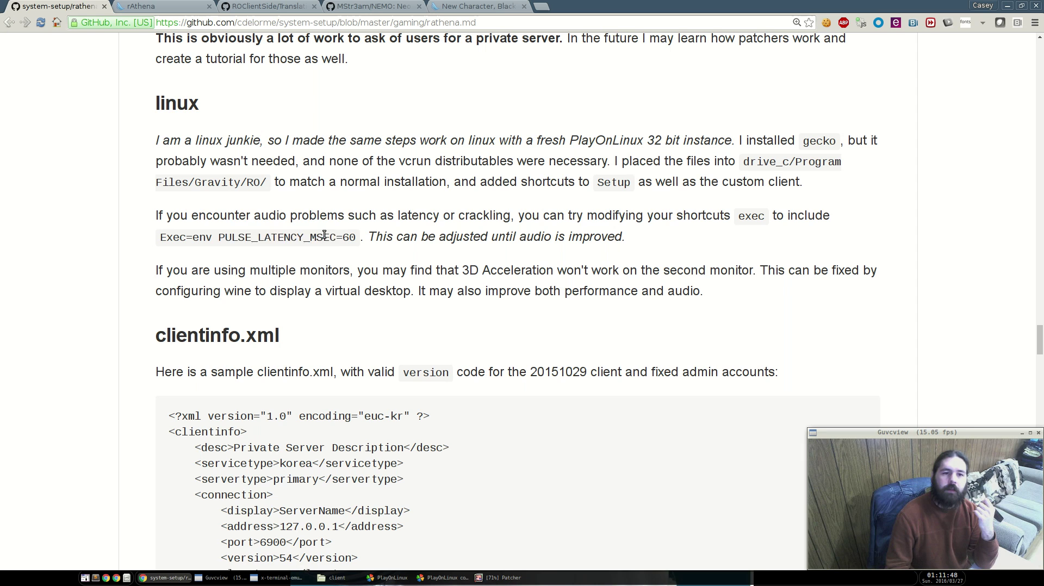
mouse_move(341, 243)
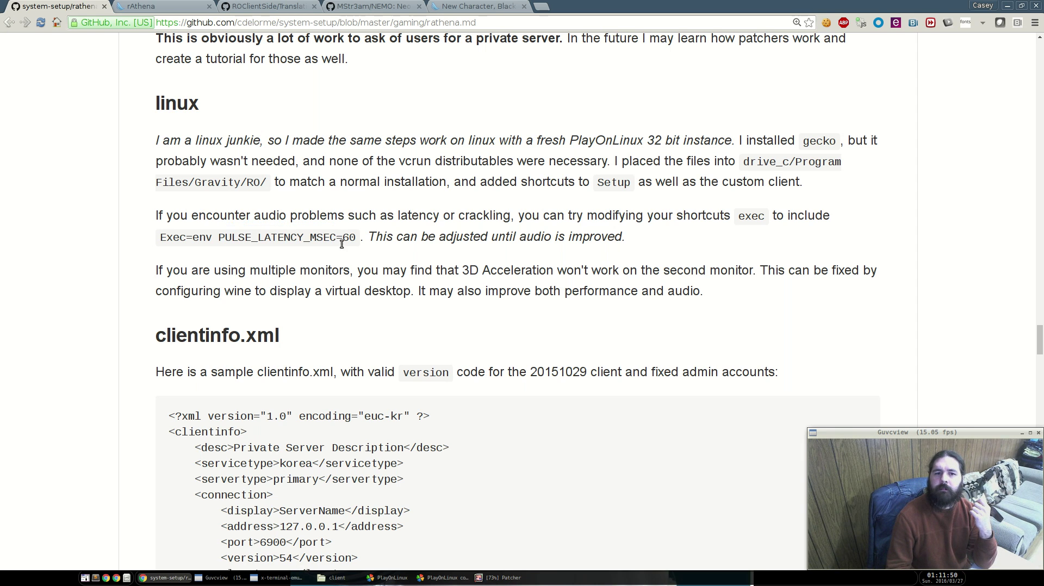
mouse_move(353, 254)
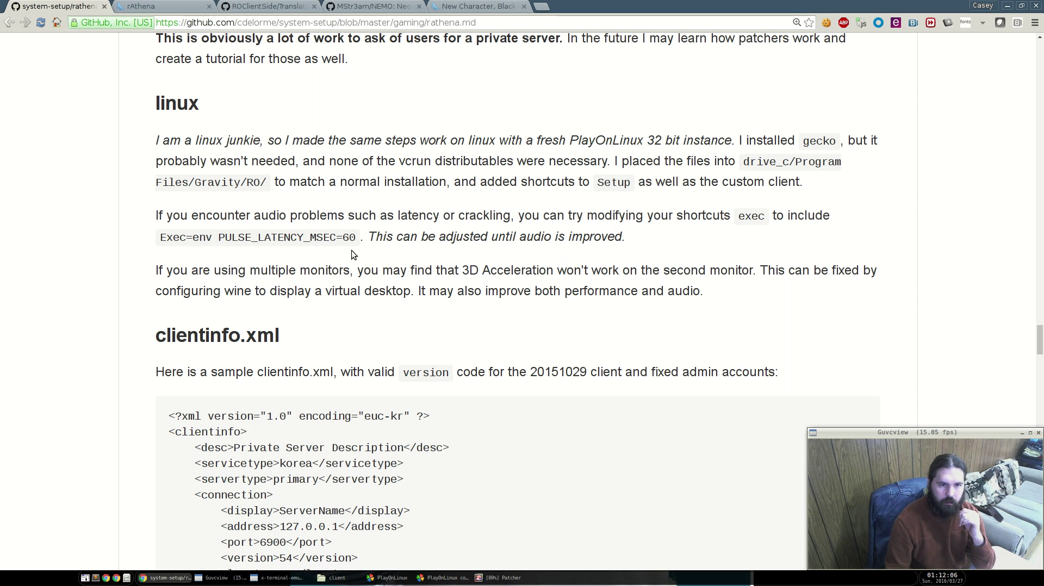
double_click(277, 237)
text(v)
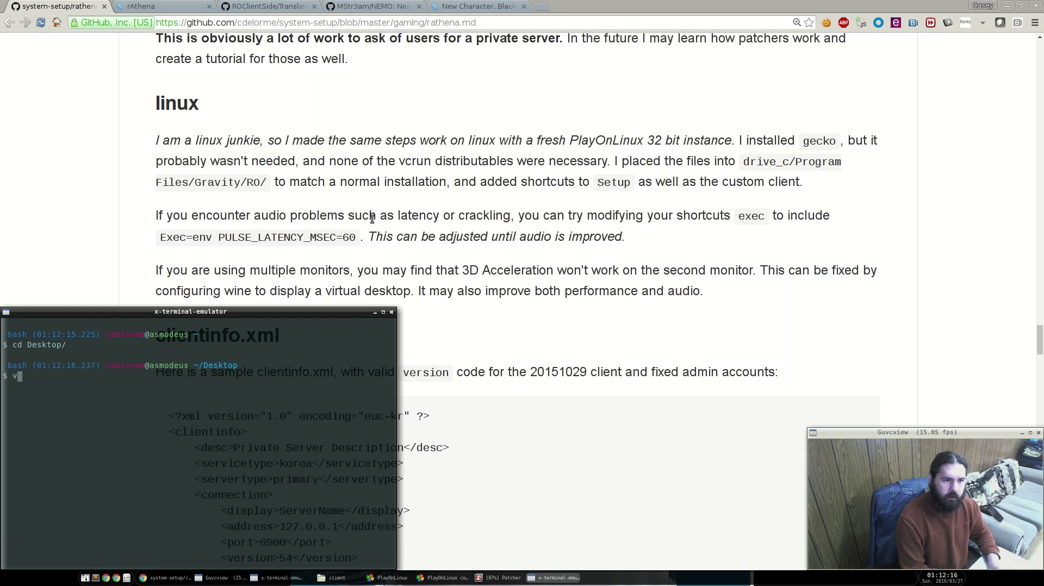
Open RO.desktop in vi and start inserting 'env PULSE_' on the Exec line.
text(i RO.desktop)
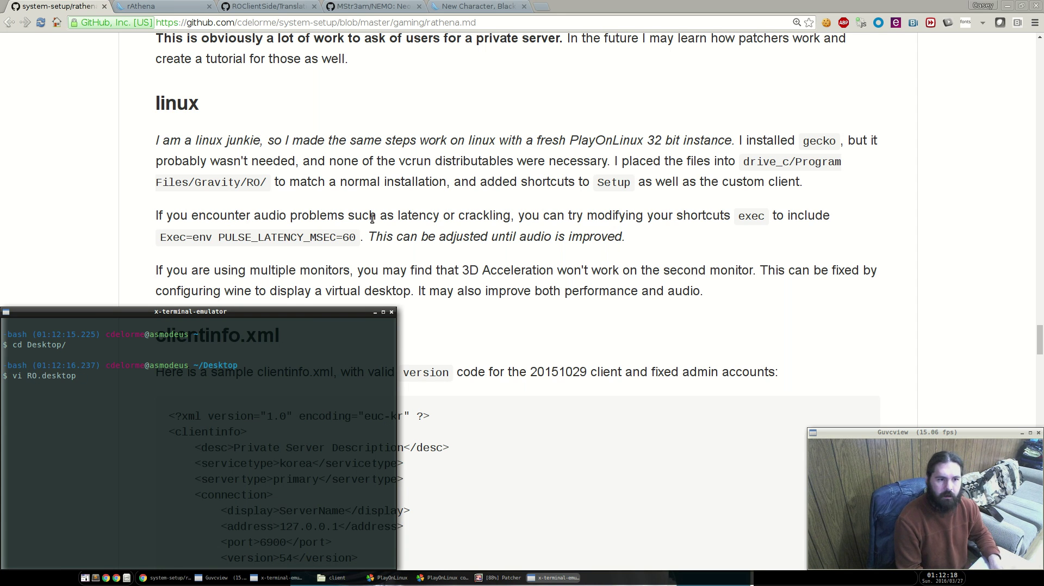
key(Return)
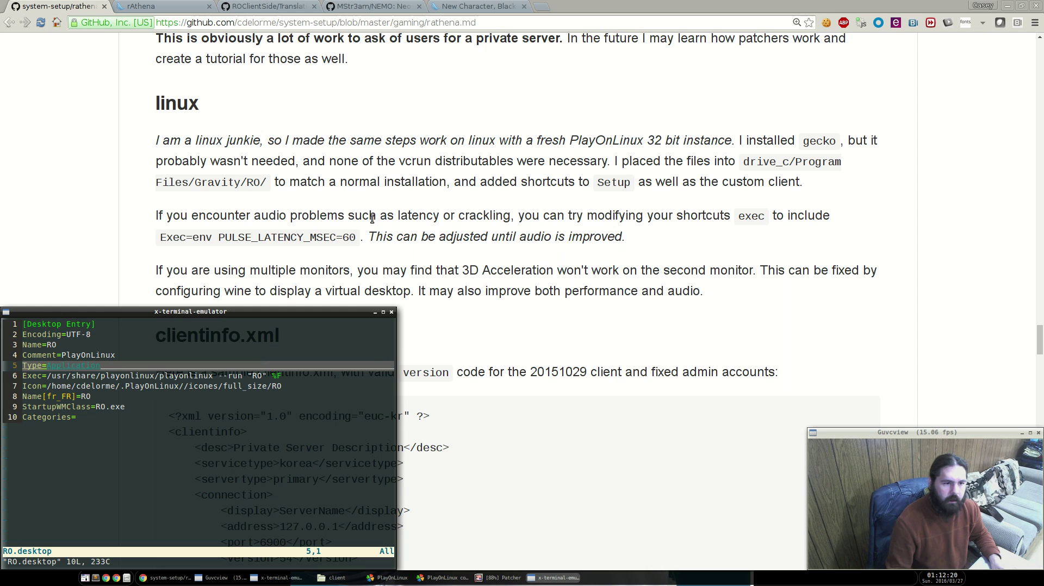
key(i)
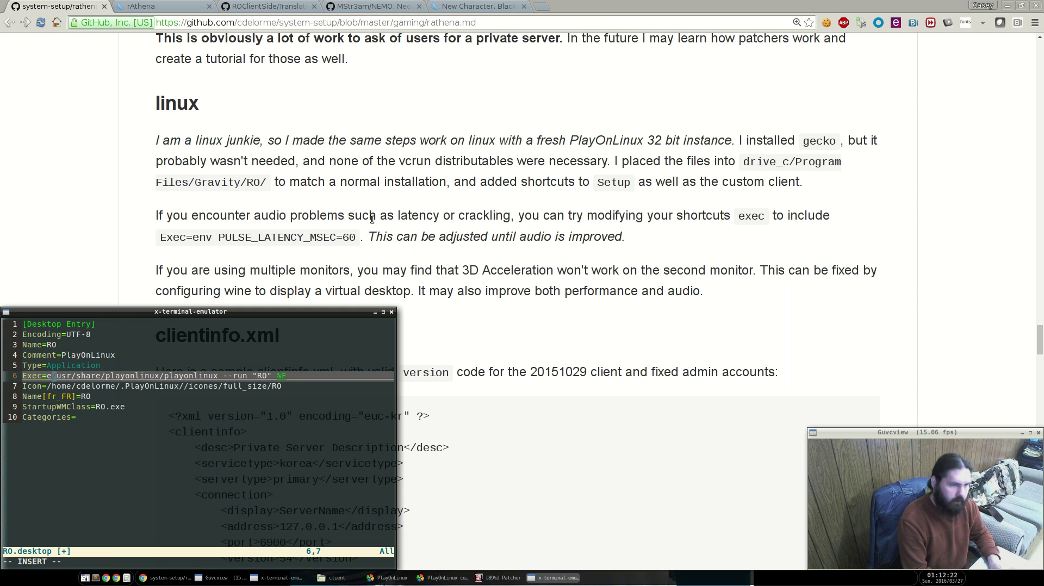
text(env PULSE_)
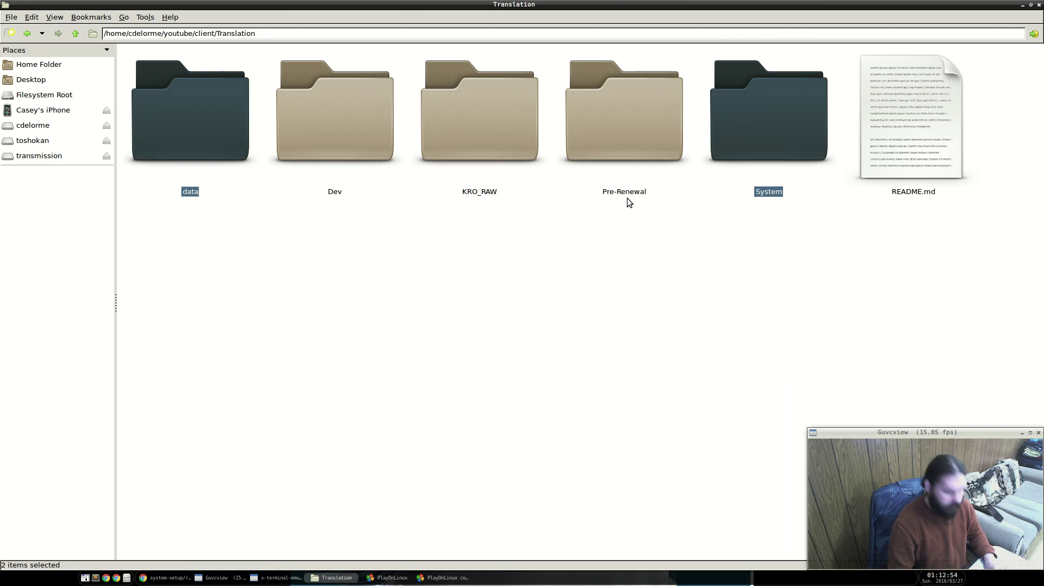
Overwrite RO's data and System folders with Translation's, applying to all conflicting files.
click(74, 33)
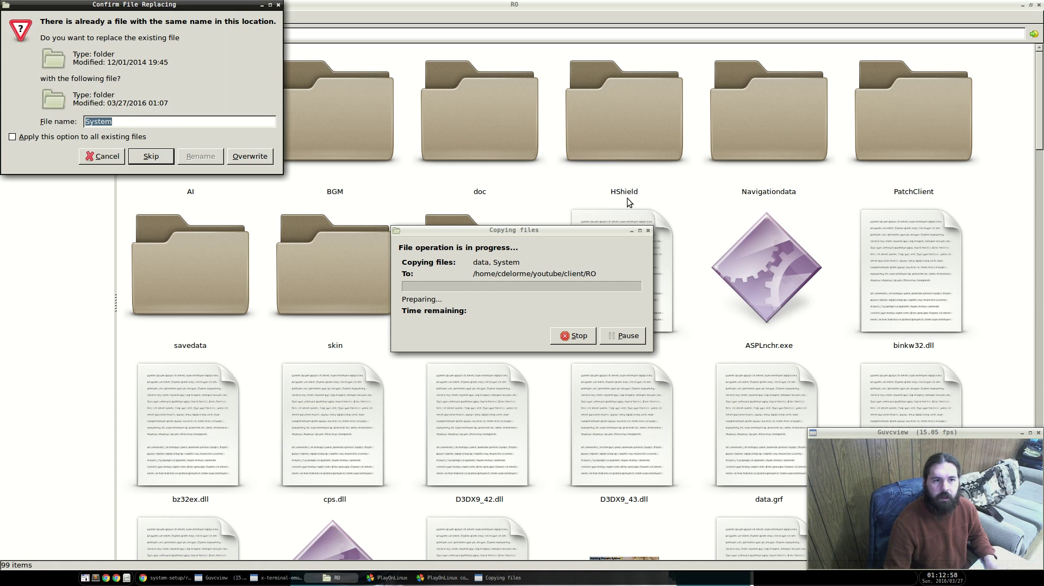
click(13, 136)
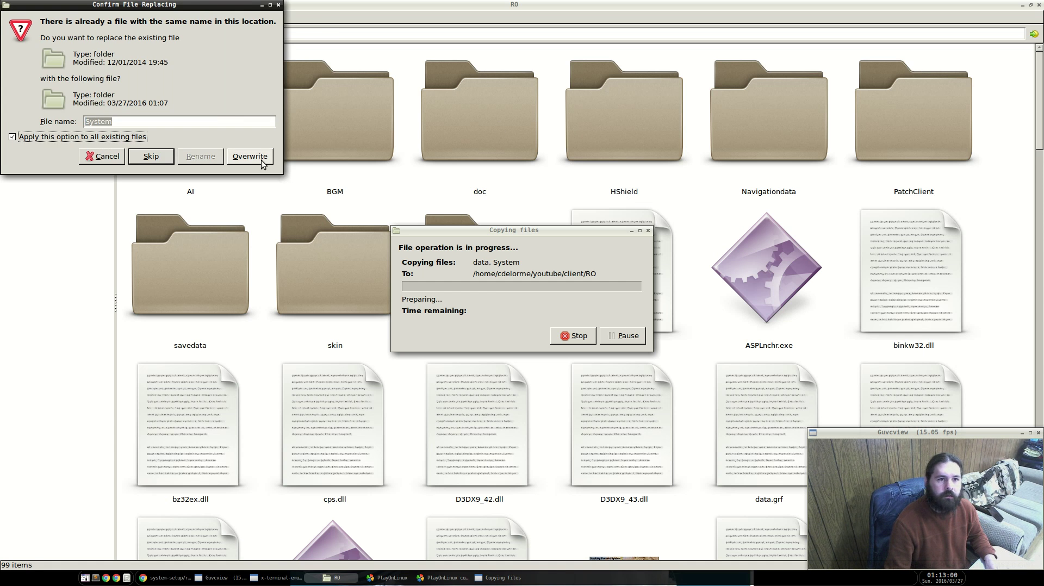
click(249, 156)
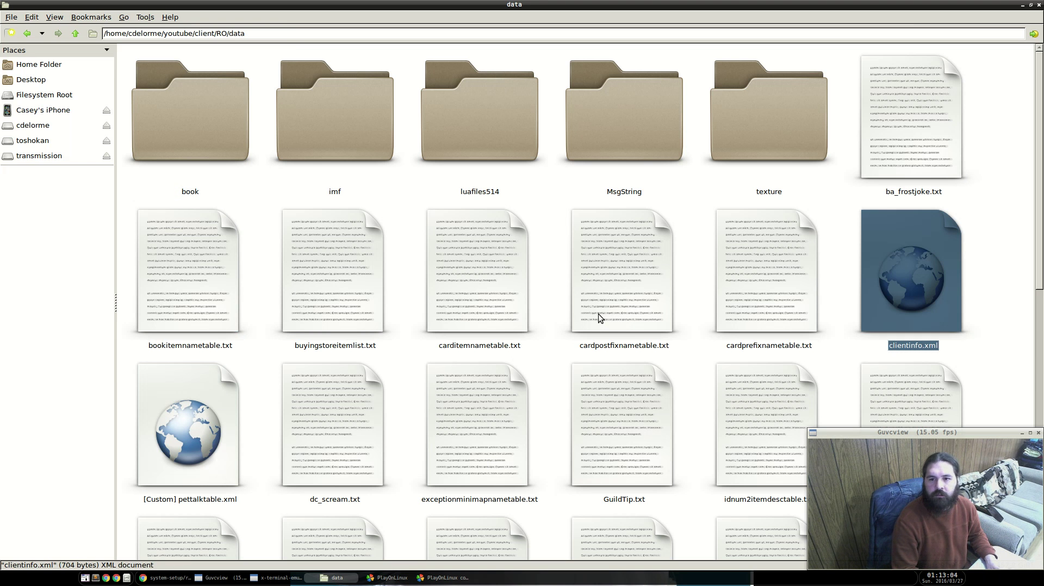
Open RO's clientinfo.xml with Sublime Text from its context menu.
right_click(912, 272)
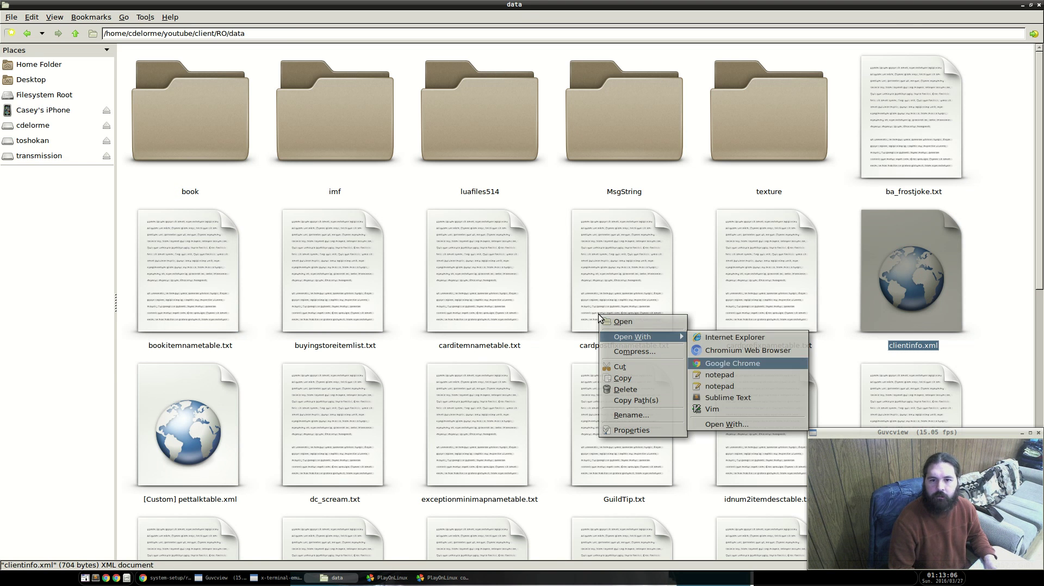
click(728, 398)
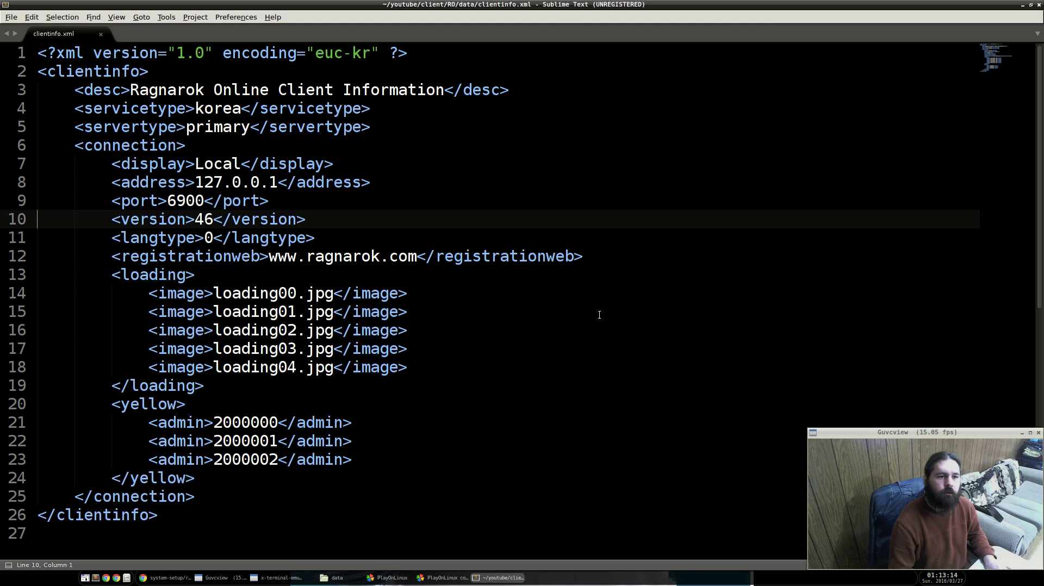
Set version to 54, delete admin lines 2000001 and 2000002, and save clientinfo.xml.
text(54)
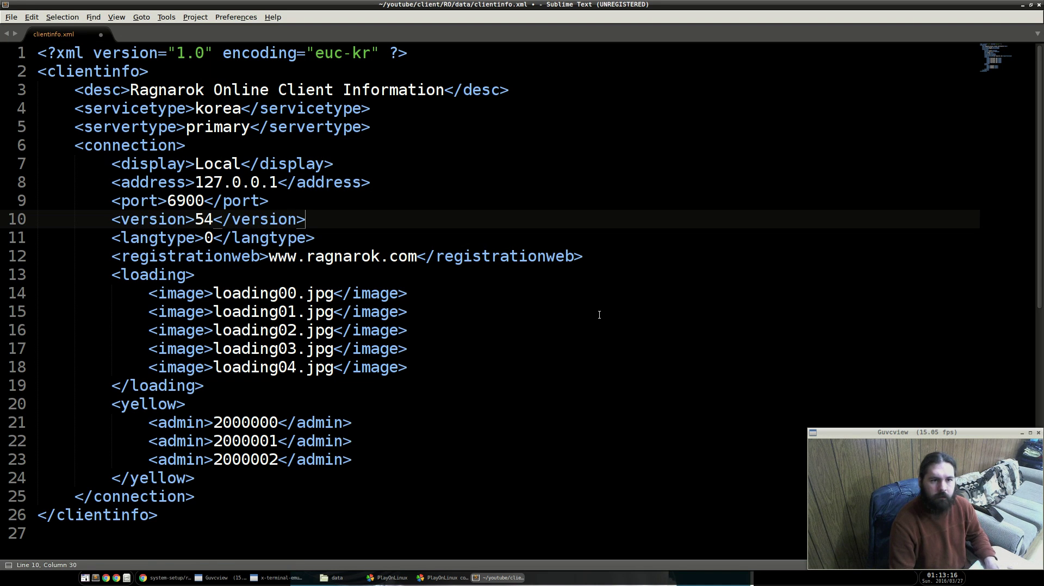
key(ctrl+s)
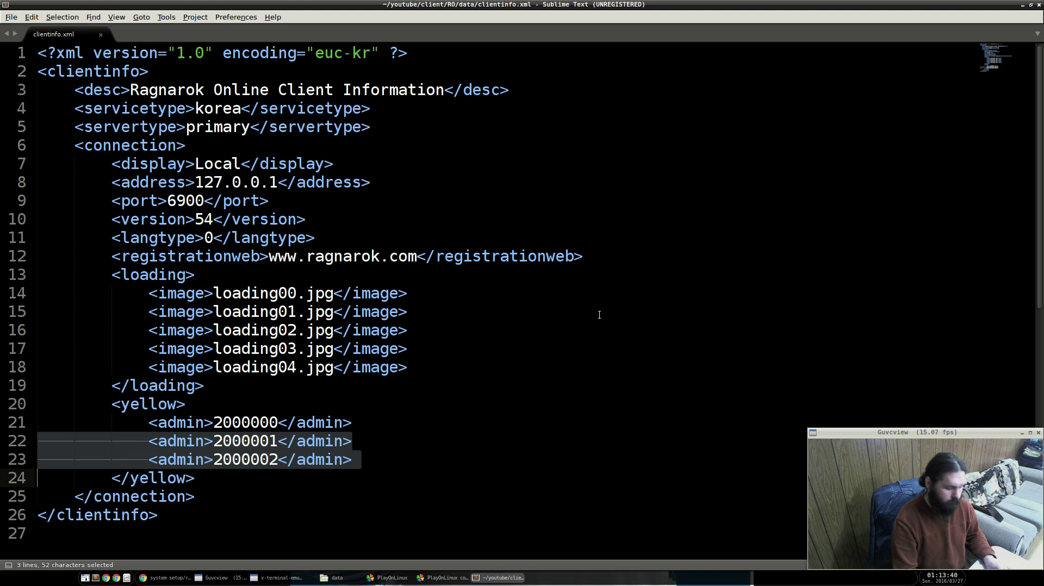
key(Delete)
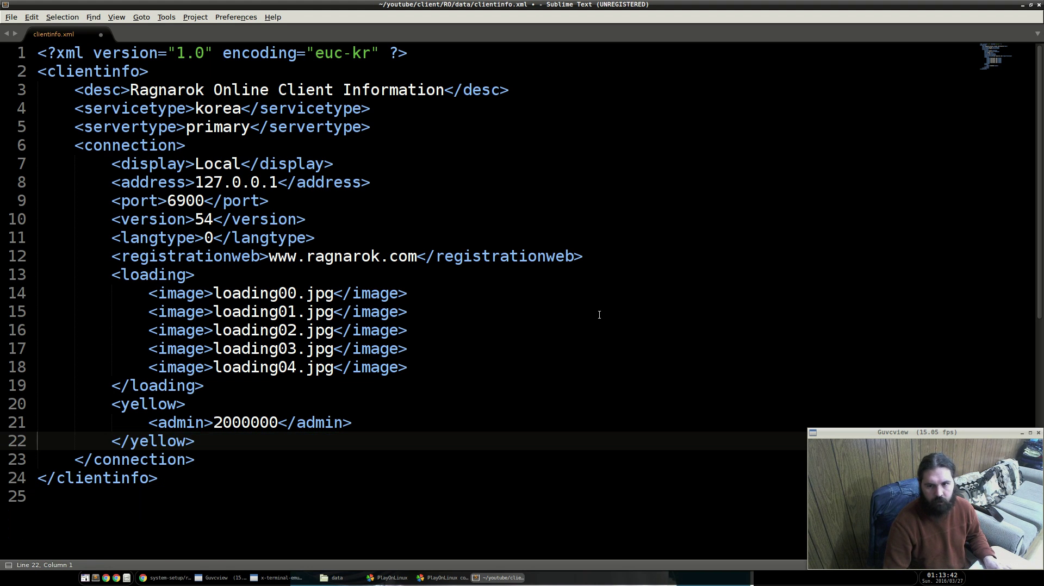
key(ctrl+s)
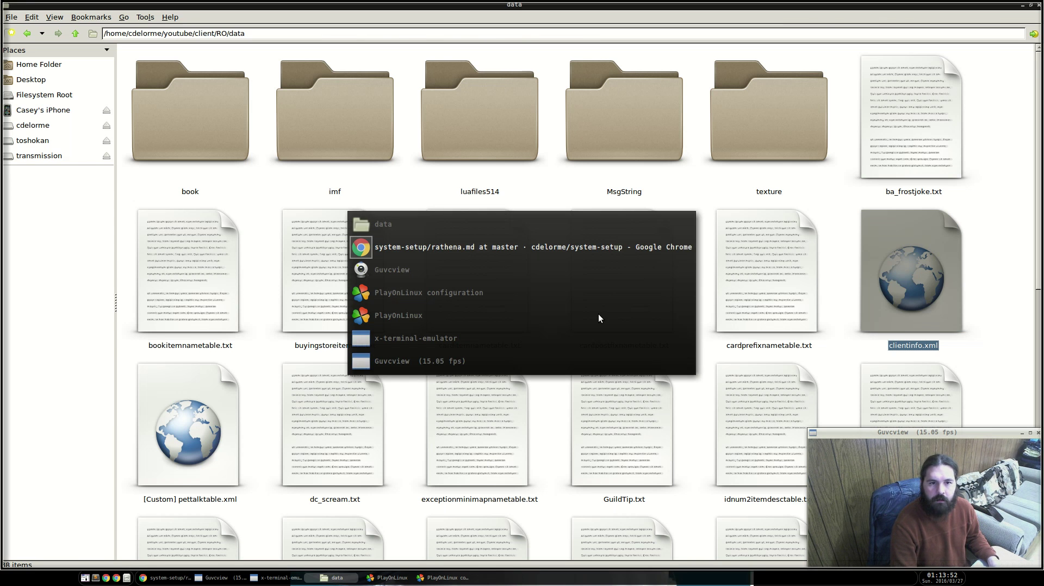
Enlarge the forum thread's screenshot and scroll to the best answer offering Oldlzlude.grf.
click(360, 246)
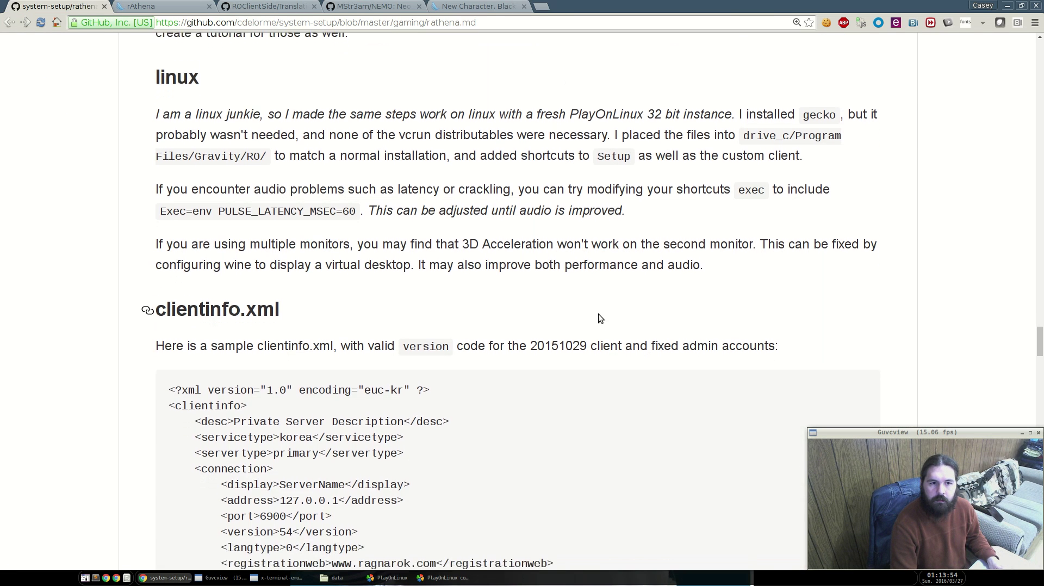
scroll(down, 3)
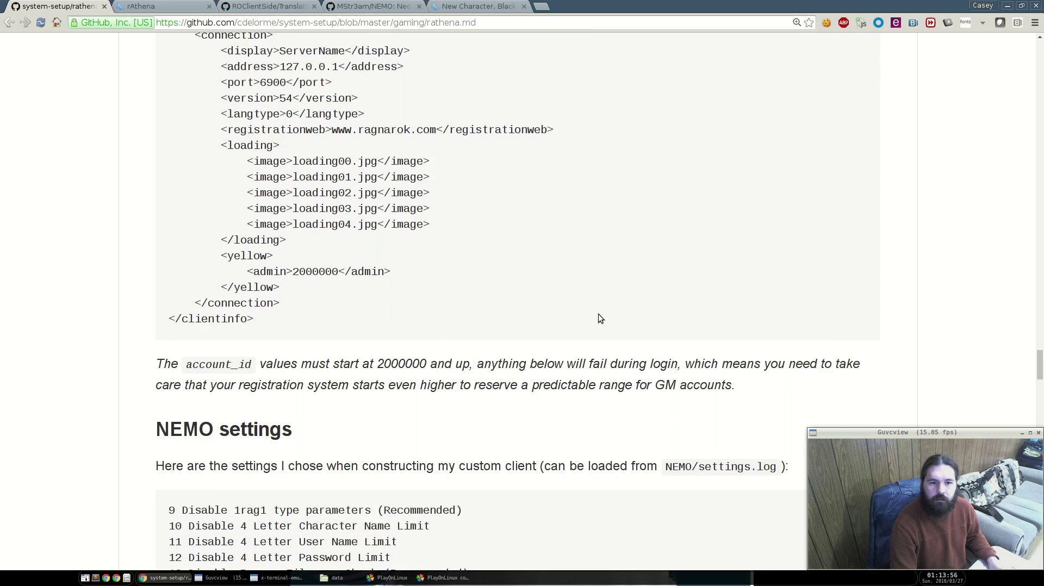
scroll(down, 3)
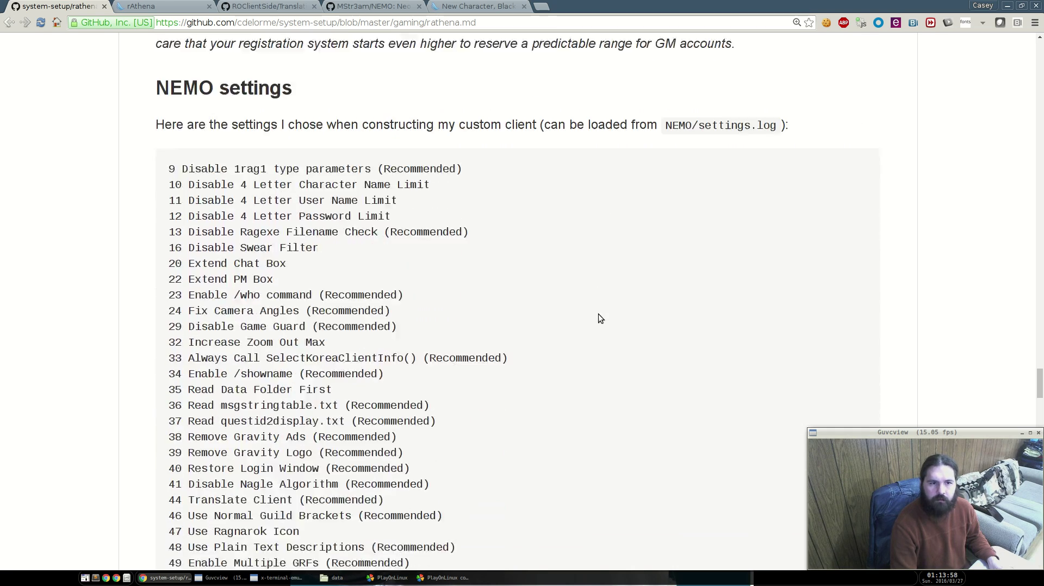
scroll(down, 3)
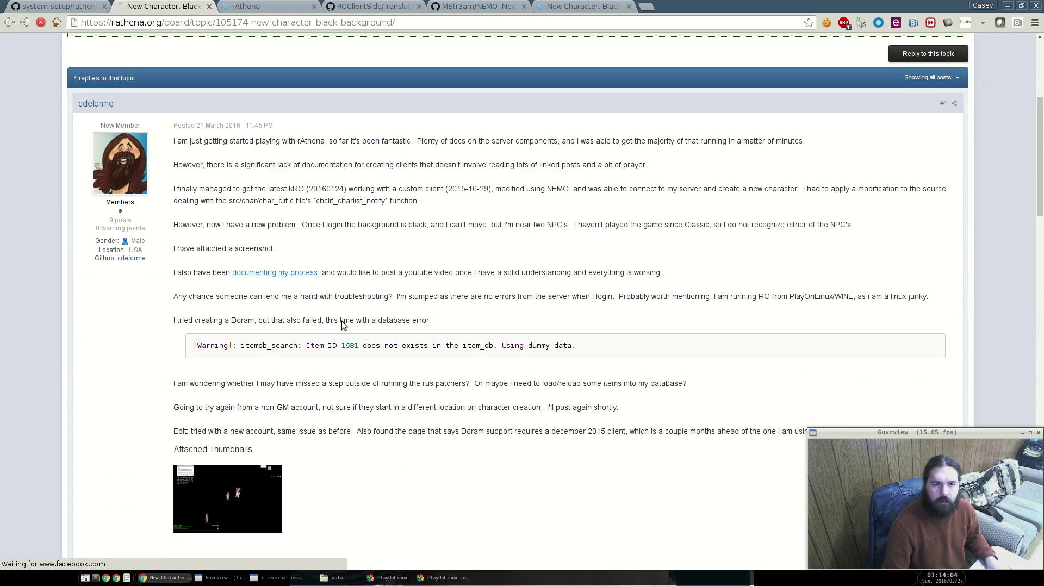
scroll(down, 3)
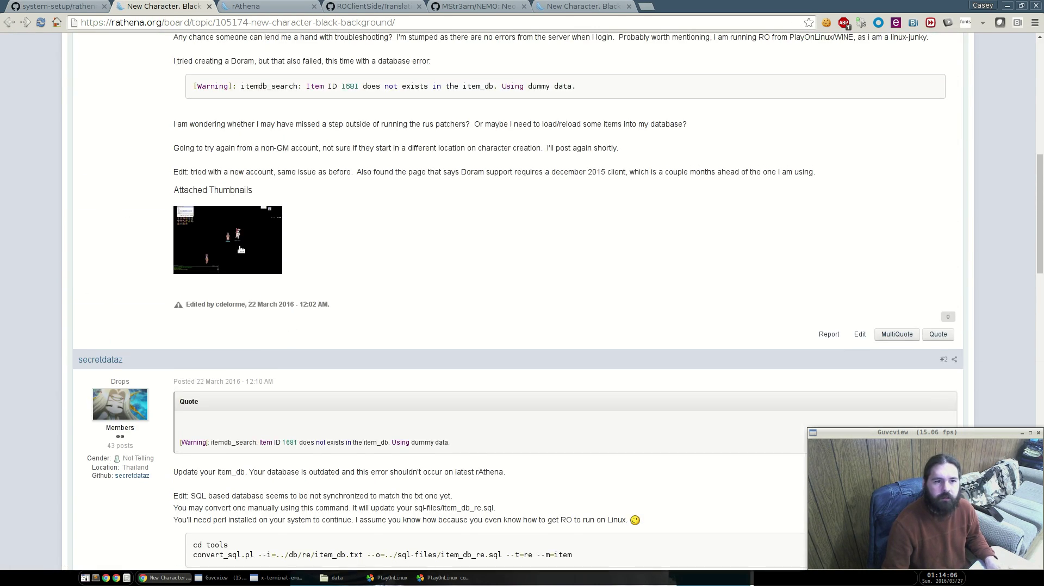
click(228, 239)
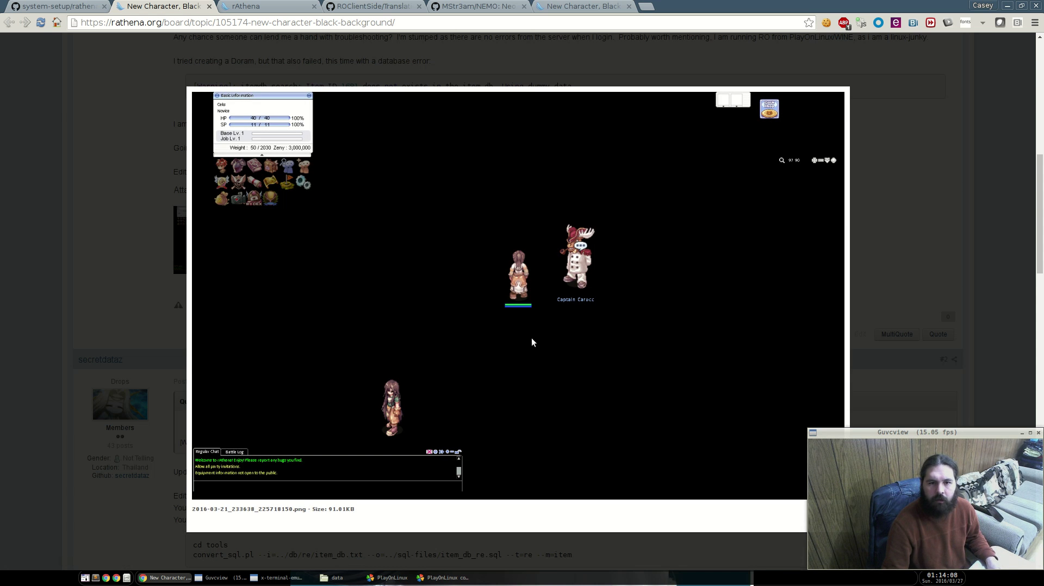
mouse_move(627, 262)
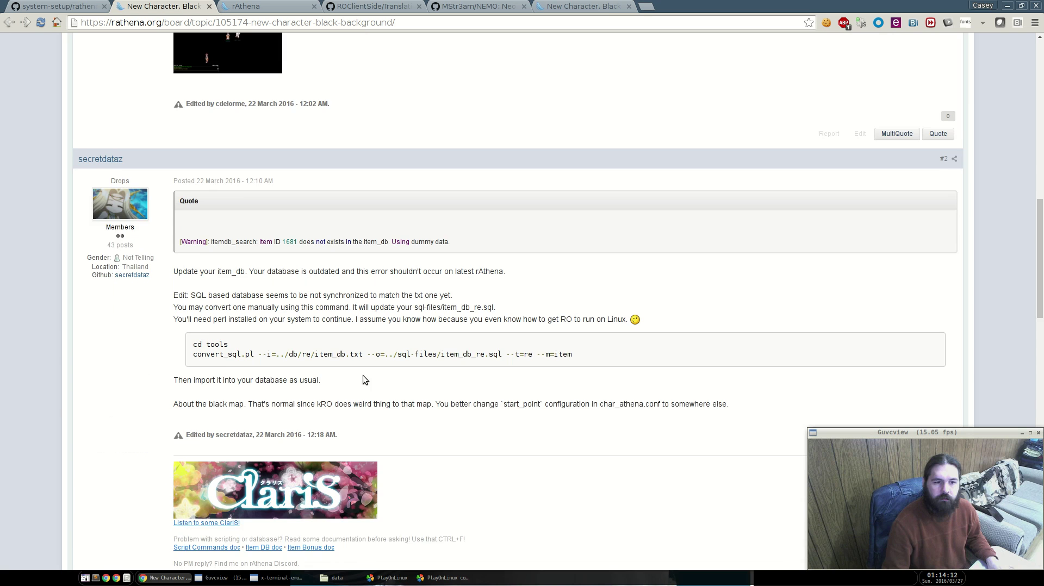
scroll(down, 3)
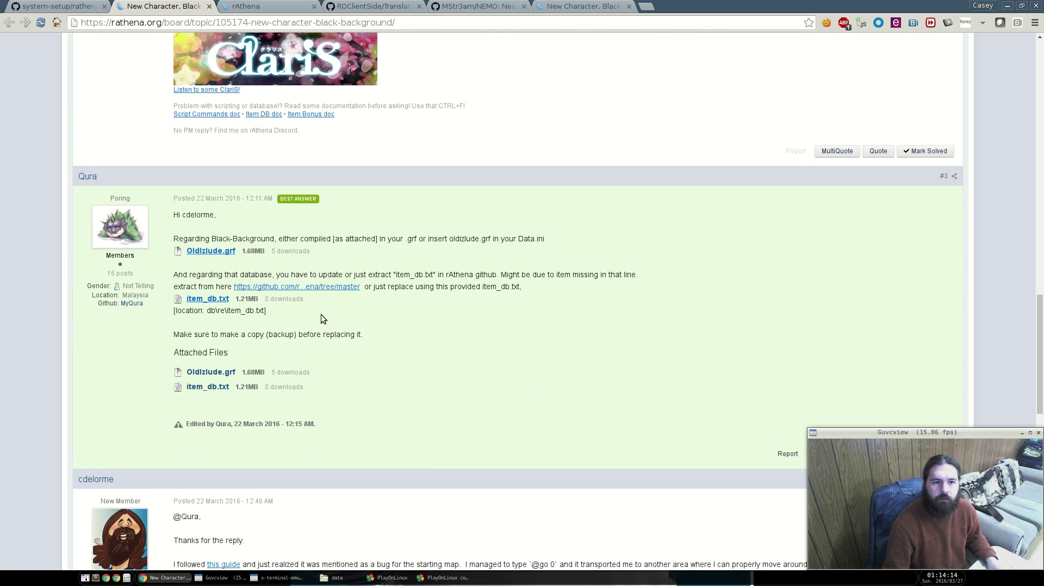
mouse_move(220, 256)
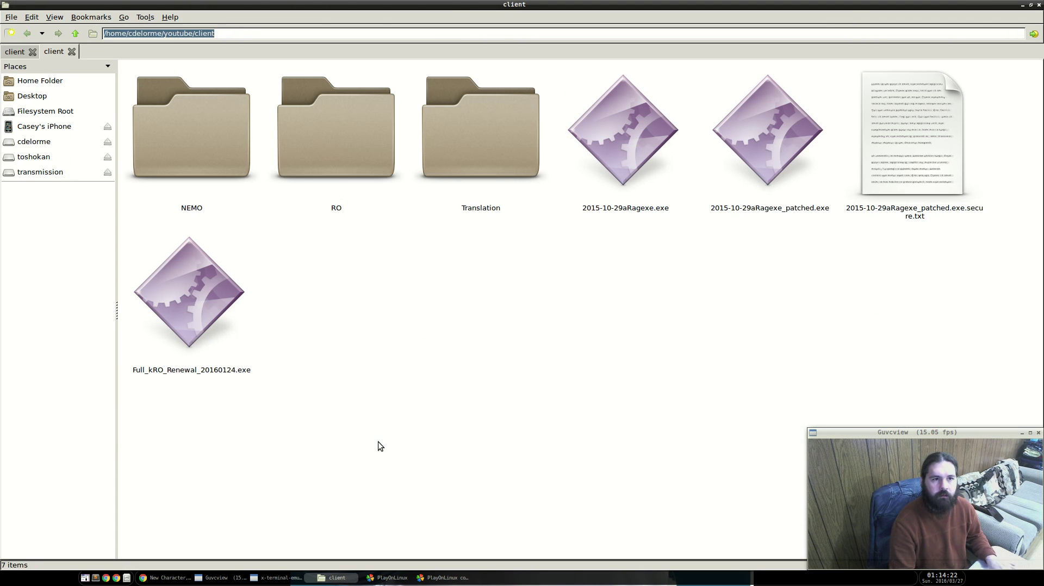
Open ~/Downloads in a new tab, then inspect skin.bmp in RO and go back up.
text(~Dow)
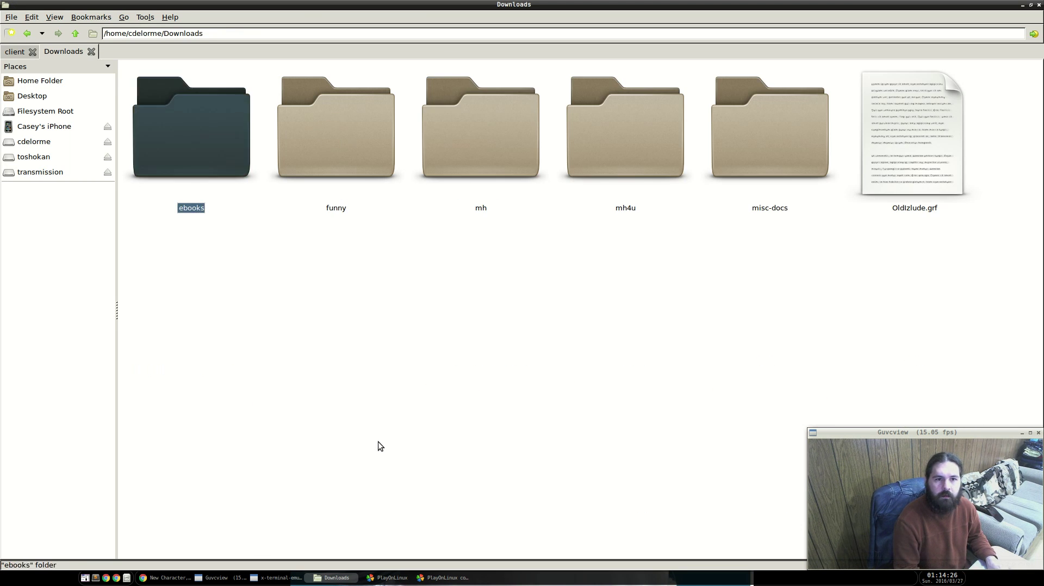
click(12, 52)
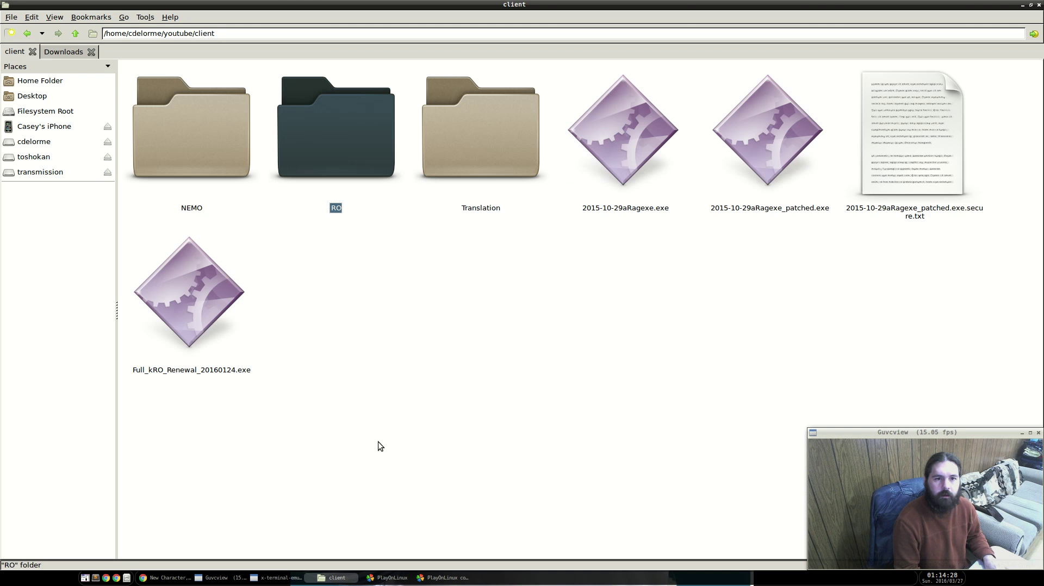
double_click(335, 127)
text(D)
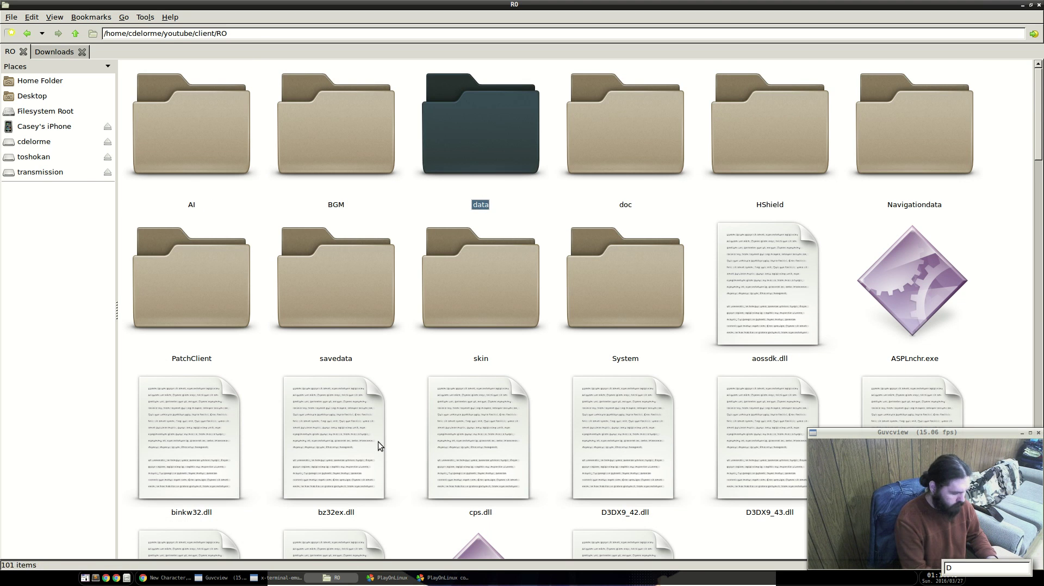
scroll(down, 3)
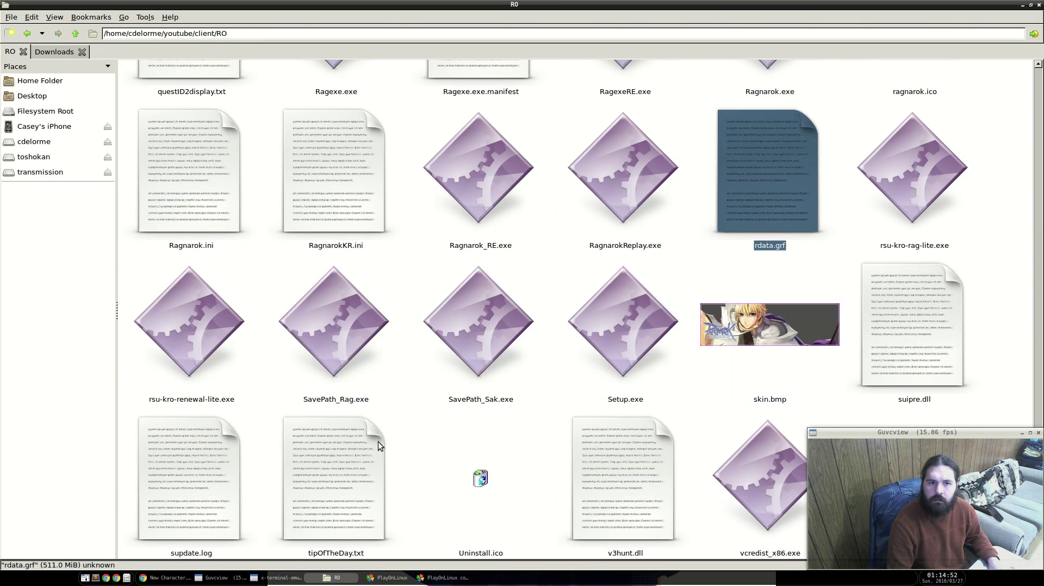
click(769, 324)
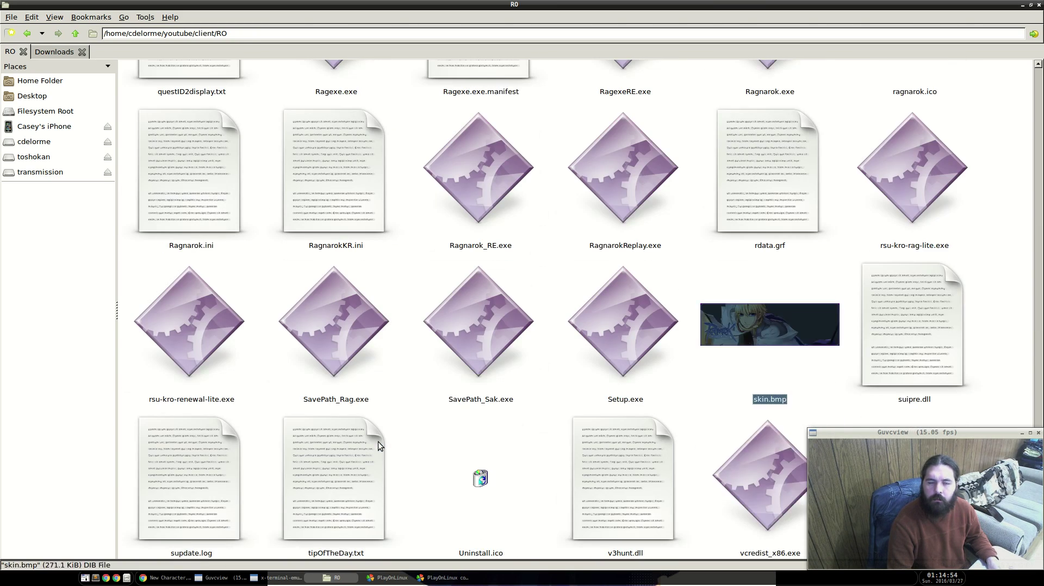
click(54, 52)
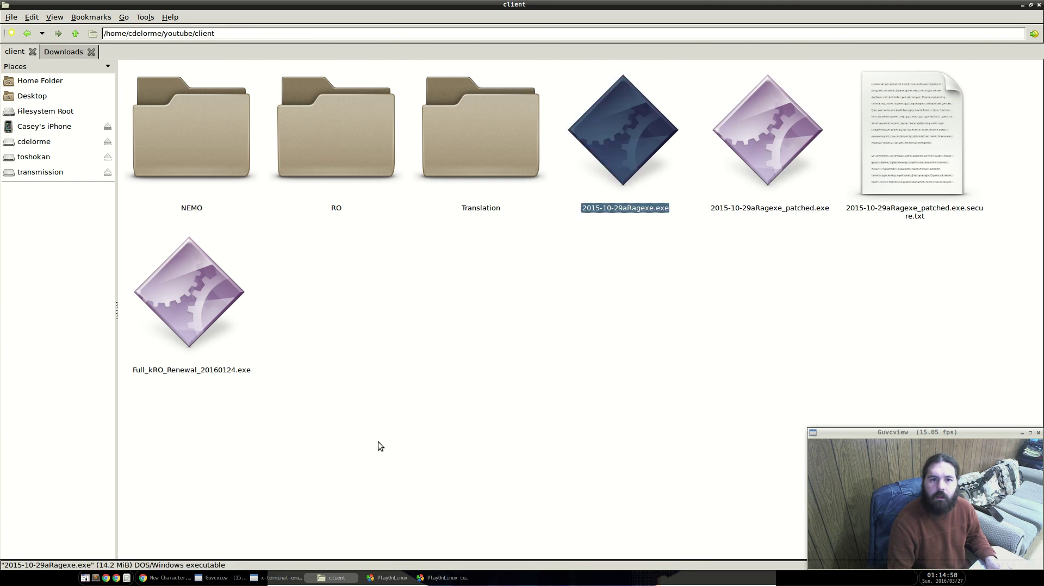
Sort the RO folder's files by file type, then reopen RO from the client folder.
double_click(335, 128)
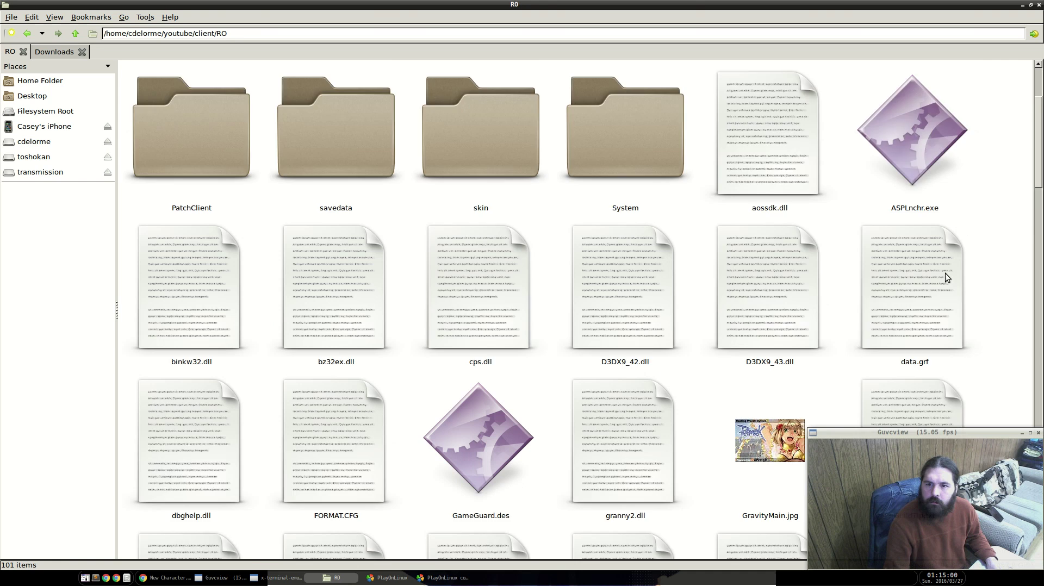
scroll(down, 3)
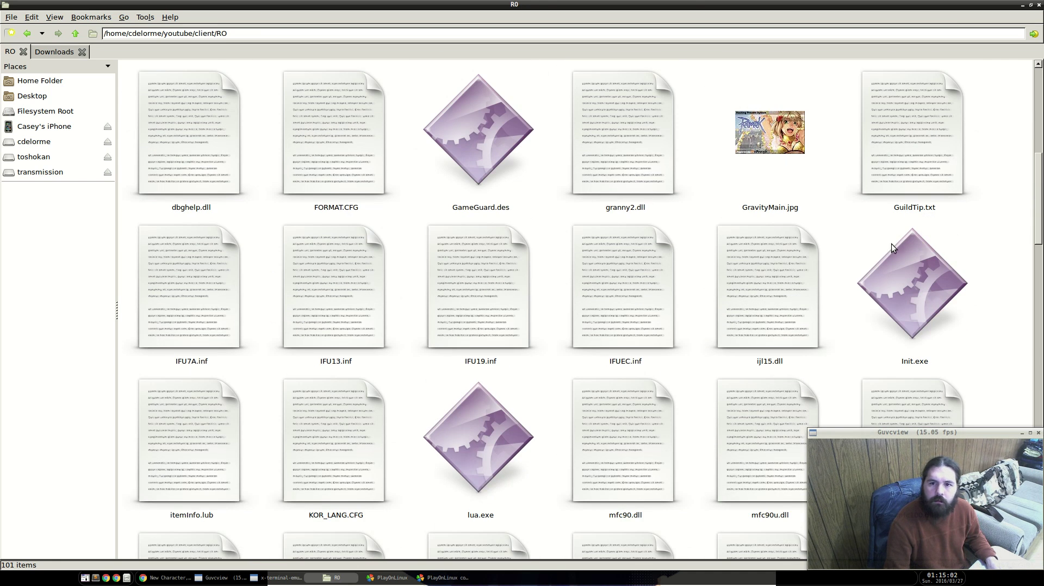
click(55, 17)
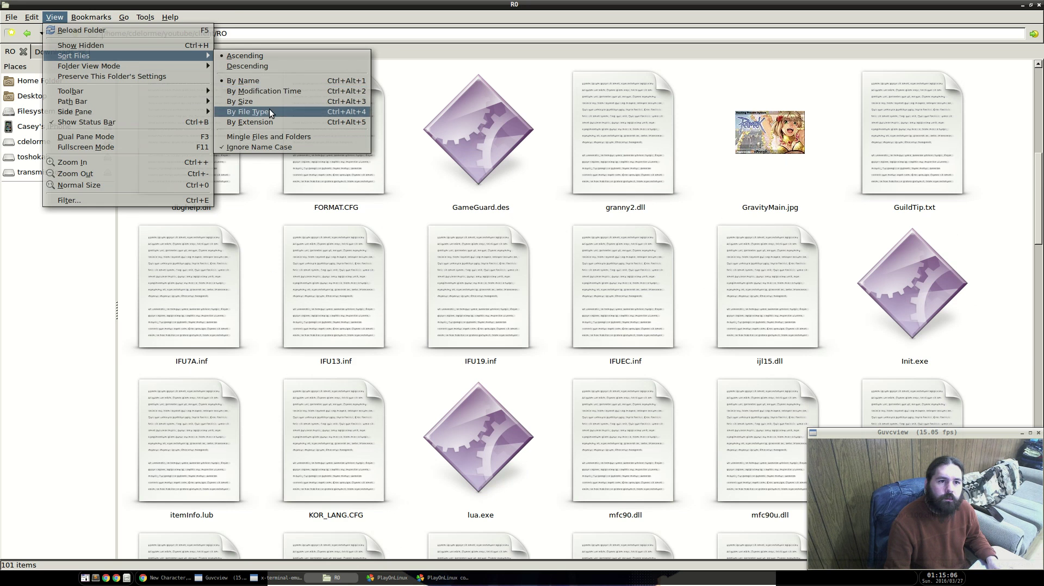
click(247, 122)
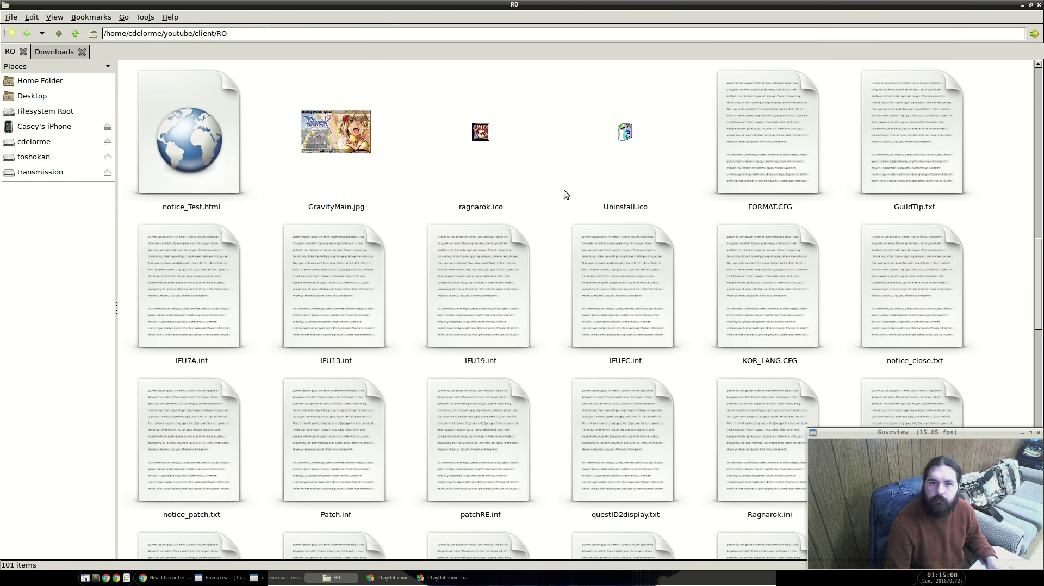
scroll(down, 3)
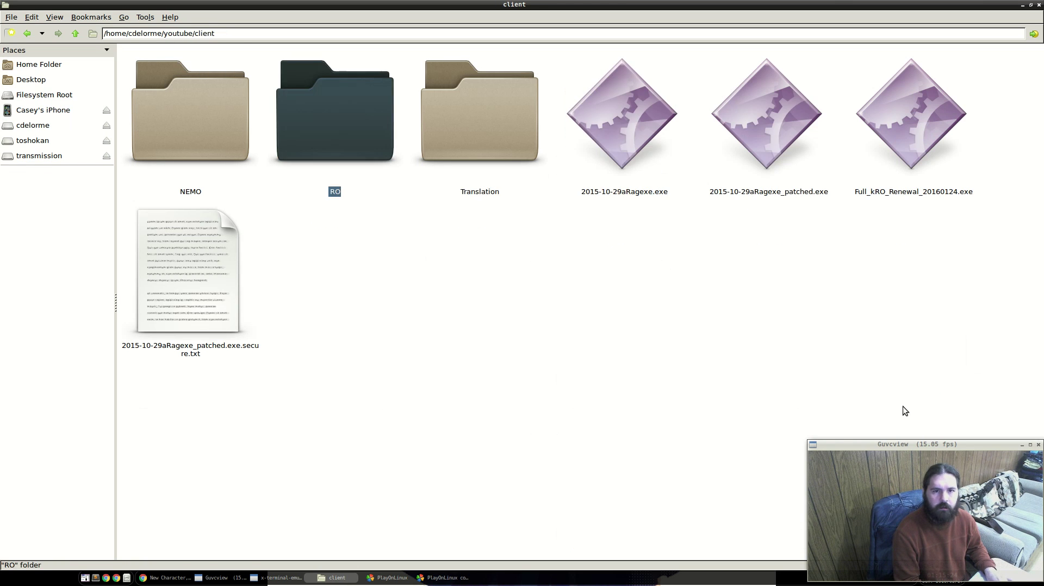
double_click(334, 108)
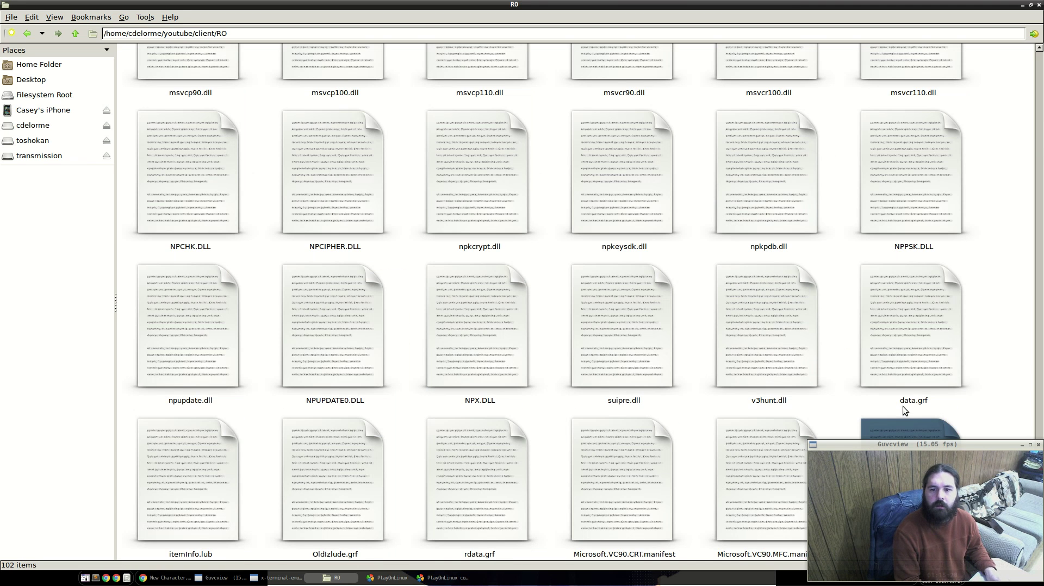
Browse the file chooser from the home folder into youtube/client.
key(Alt+Tab)
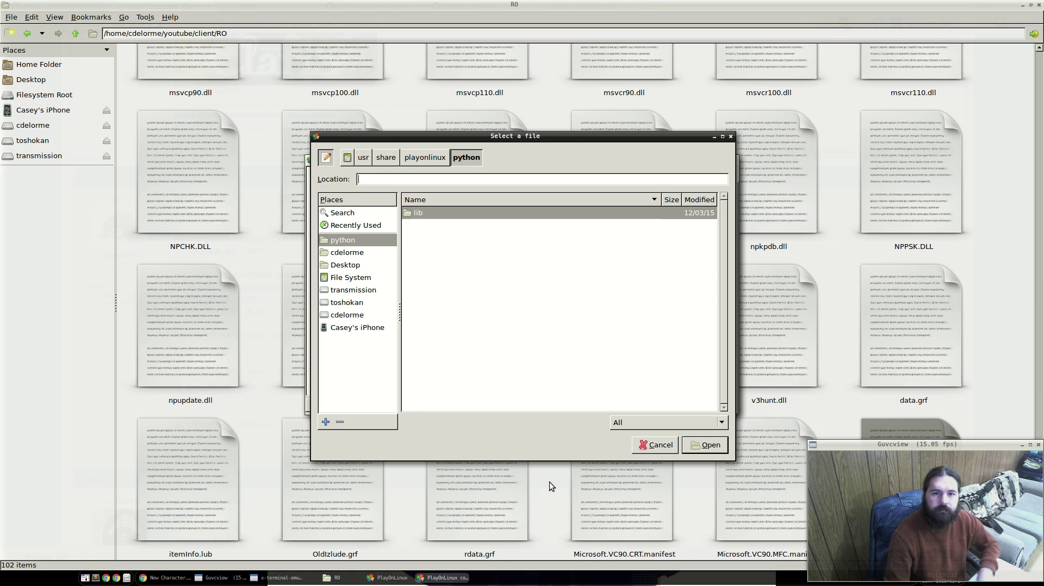
click(347, 253)
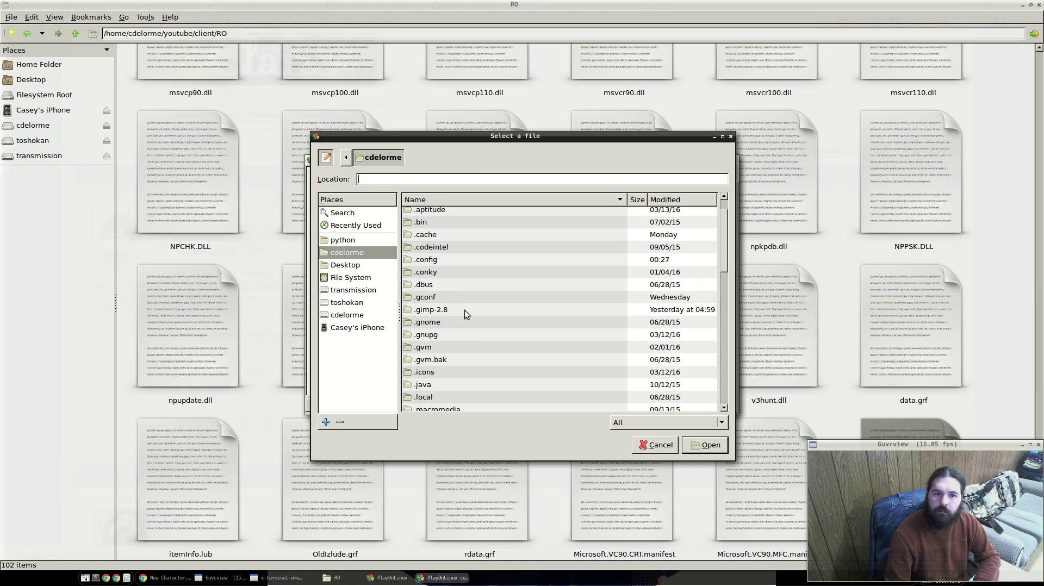
scroll(down, 3)
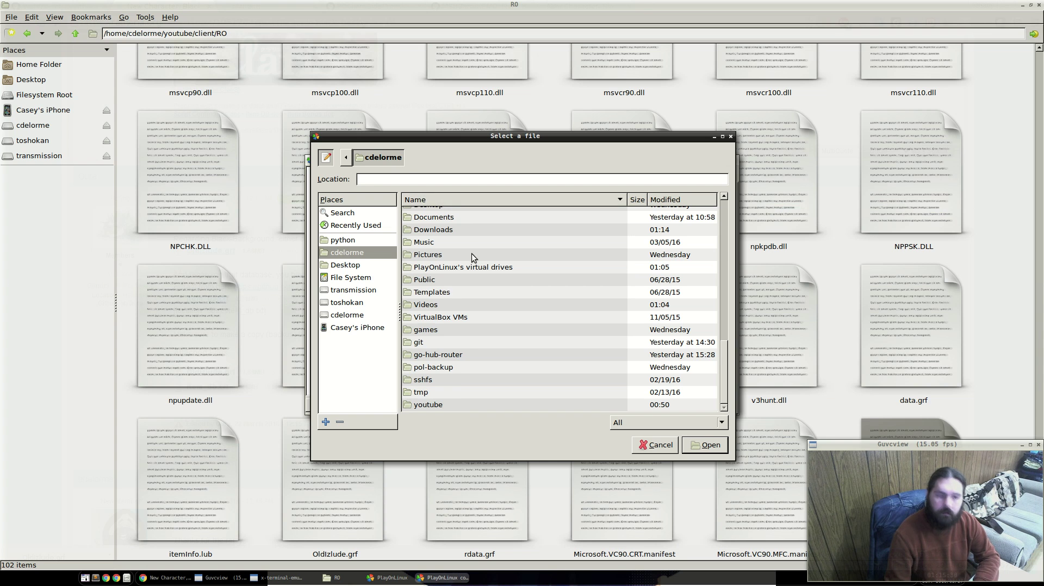
double_click(428, 405)
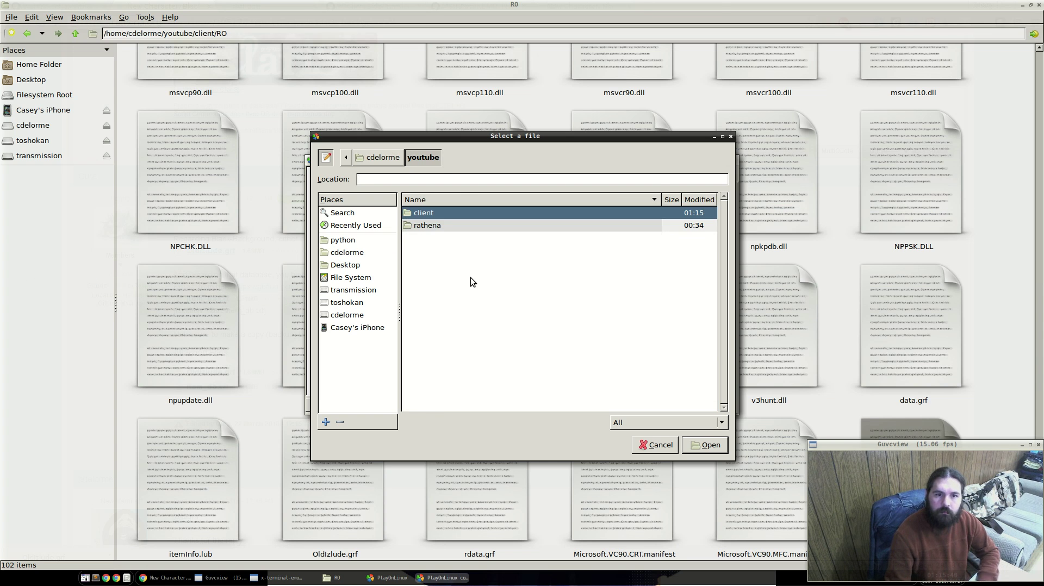
double_click(423, 213)
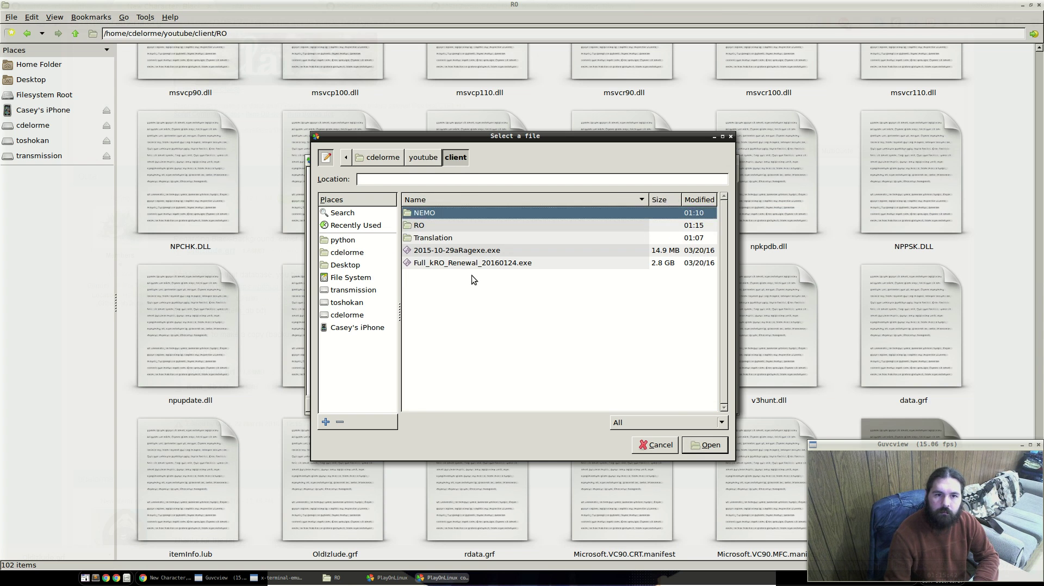
double_click(418, 225)
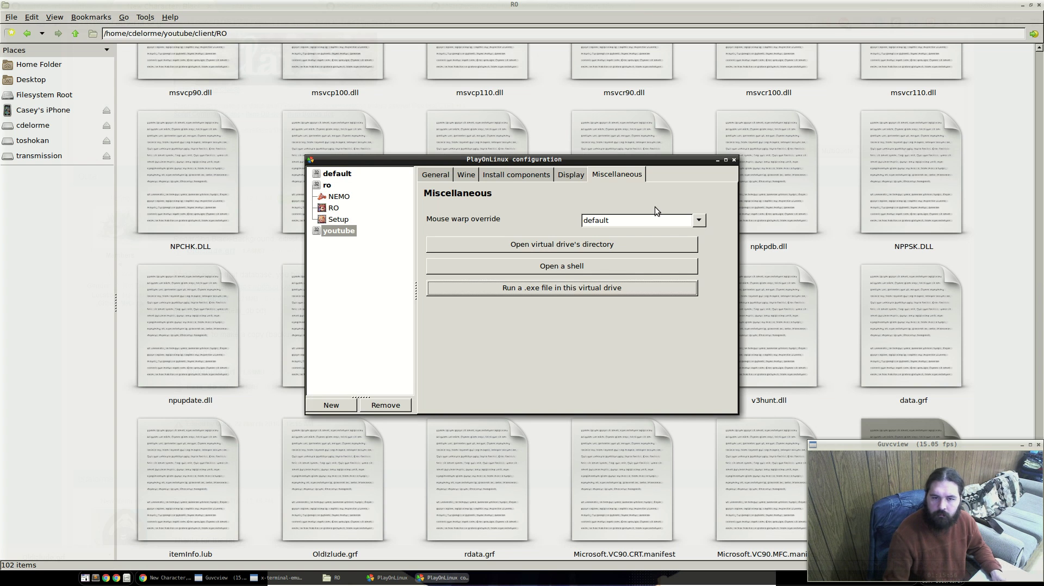
Run a .exe from the virtual drive, navigating to youtube/client/RO for 2015-10-29aRagexe_patched.exe.
click(561, 288)
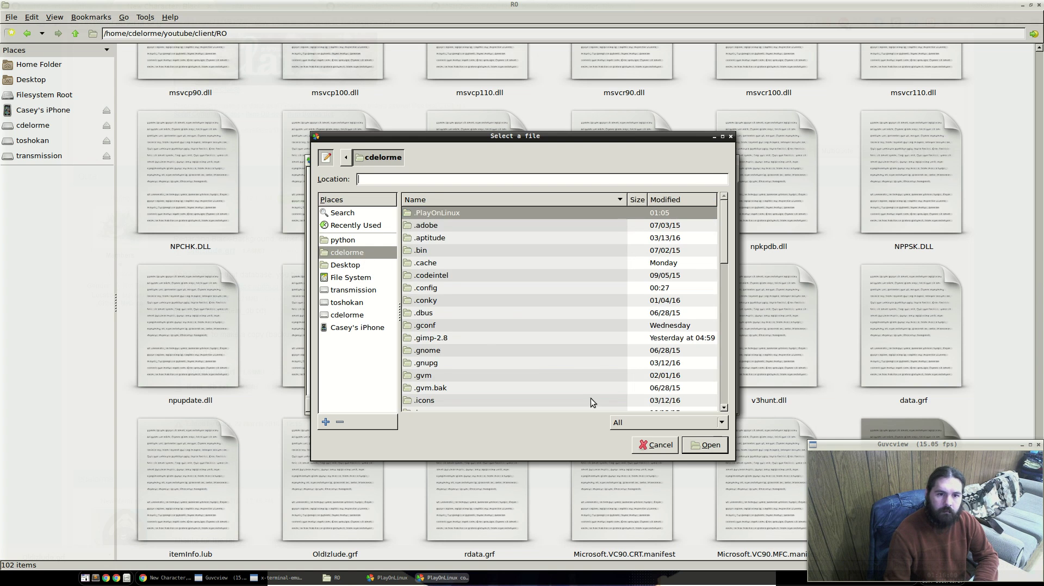
scroll(down, 3)
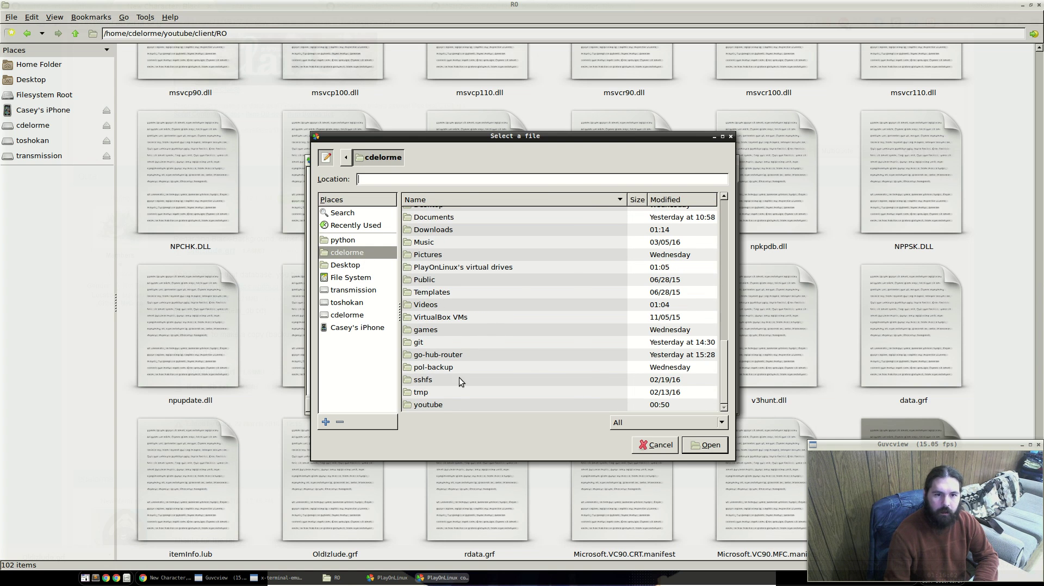
double_click(428, 405)
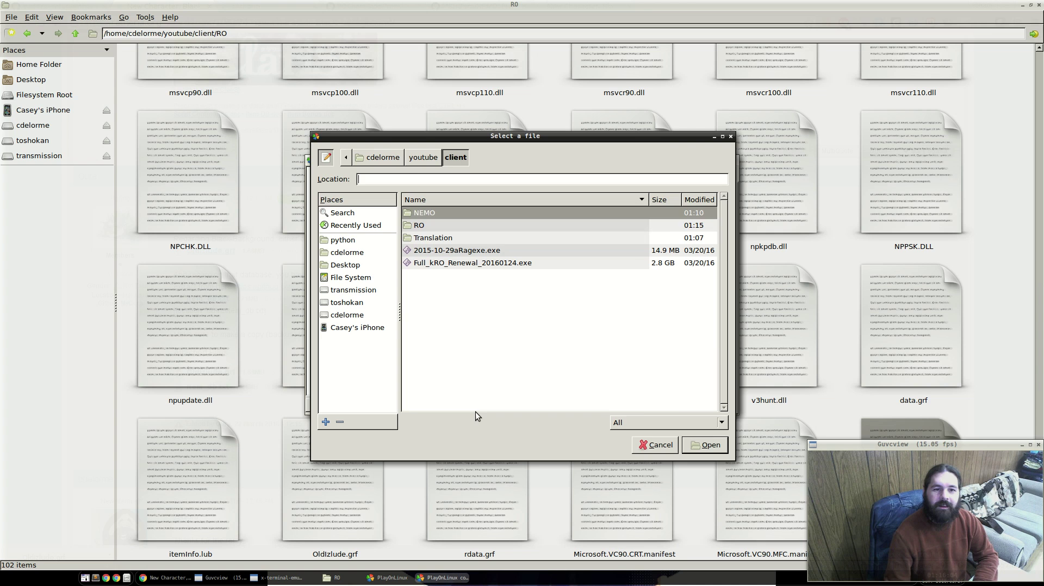
double_click(418, 225)
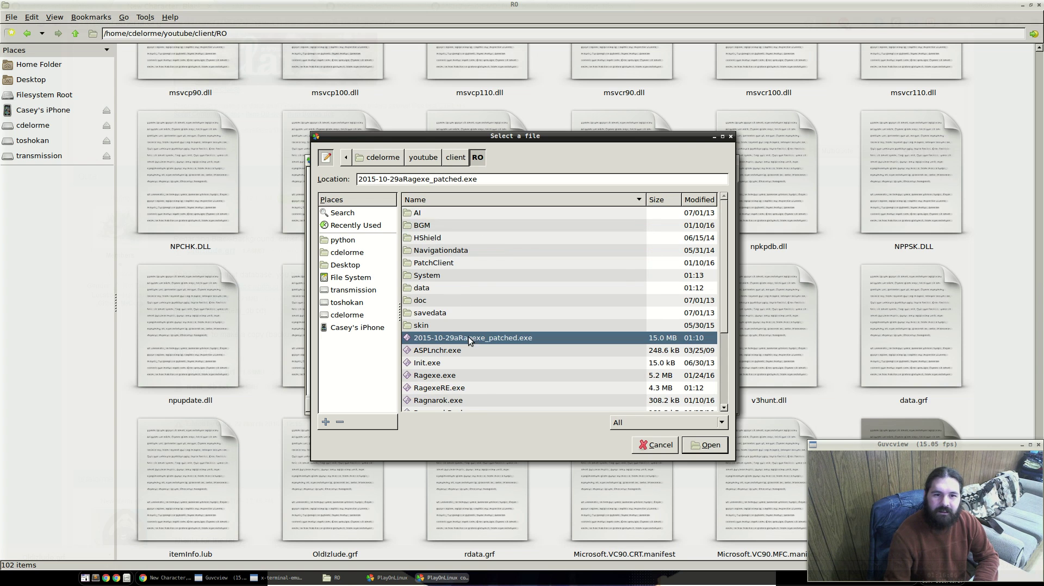
scroll(down, 3)
text(d)
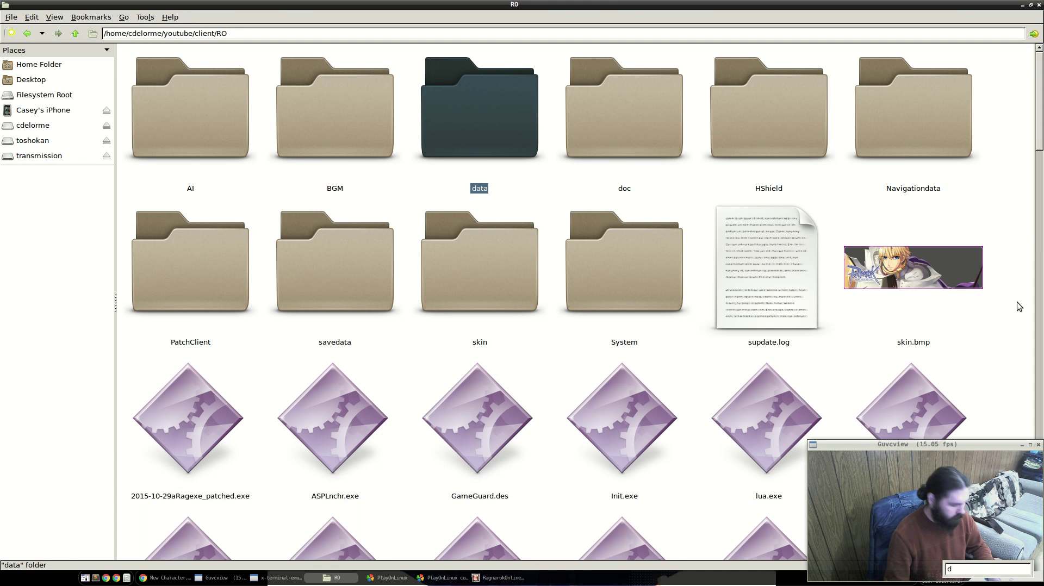
Enter a '1=Old…Izlude.grf' archive line in DATA.INI above 2=data.grf.
scroll(down, 3)
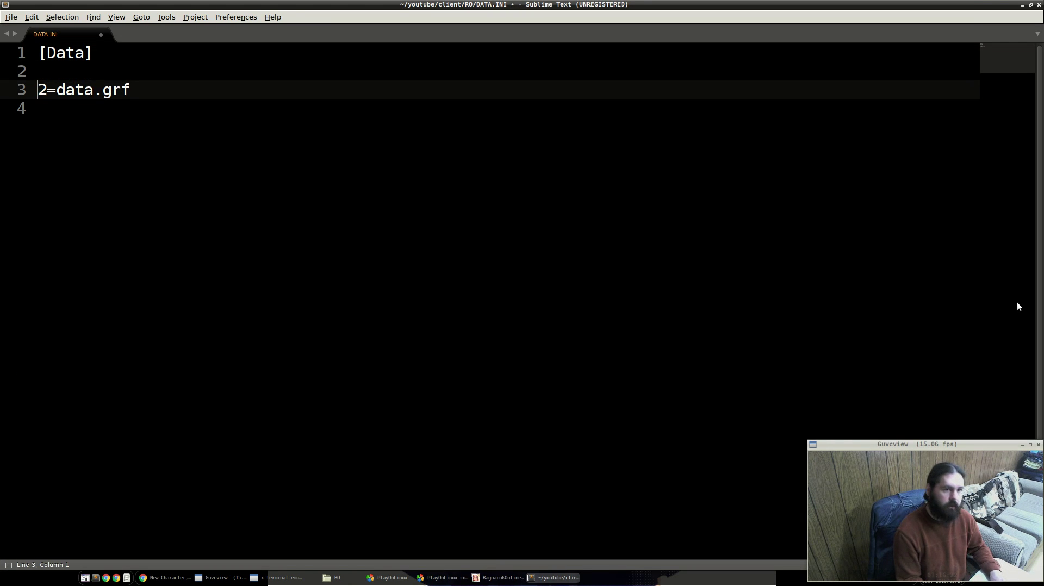
text(1=Old)
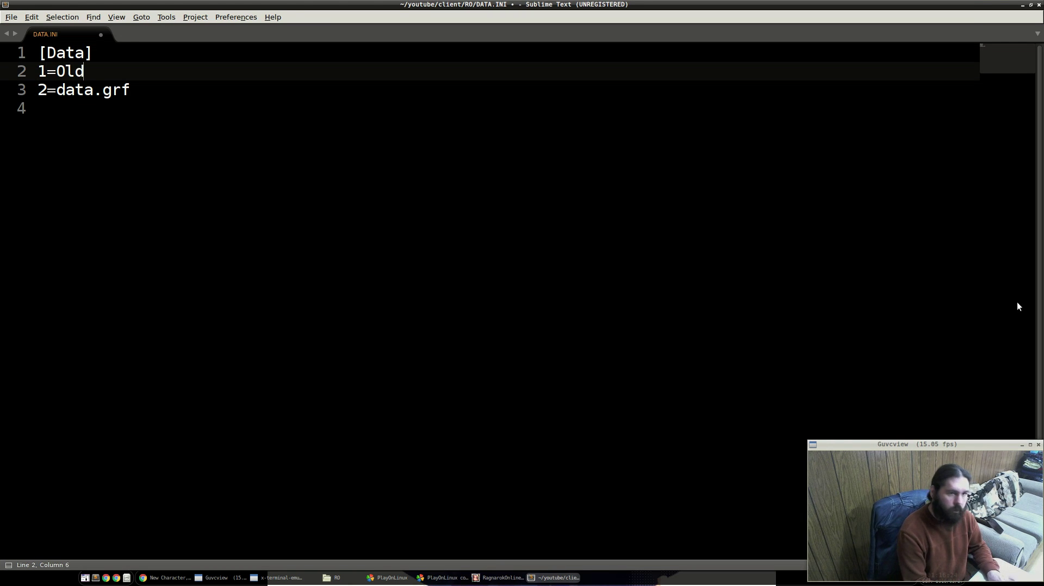
text(Izlude.grfg)
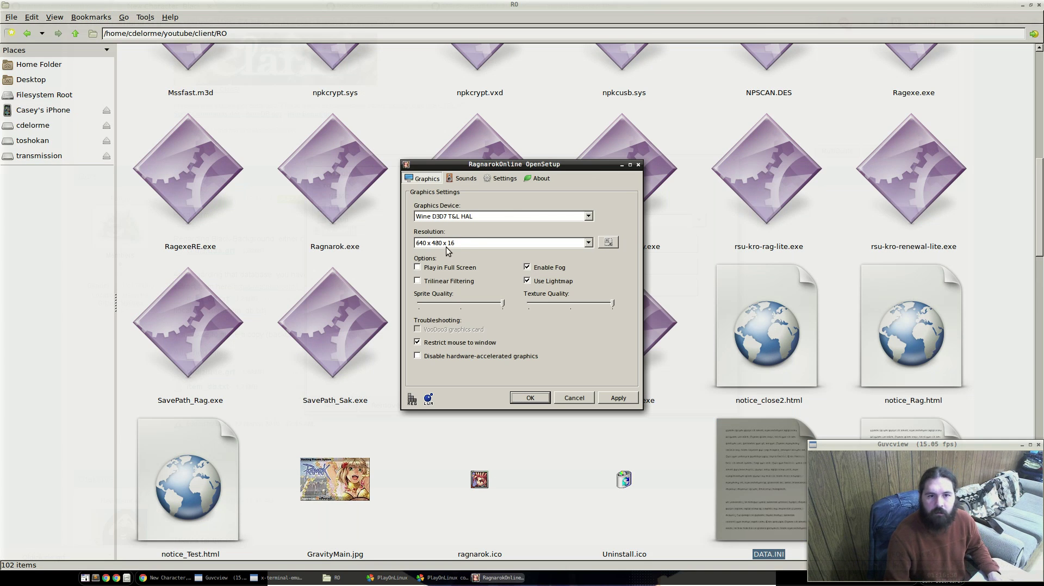
Keep the 640 x 480 resolution in OpenSetup, save it, and accept the agreement prompt.
click(502, 242)
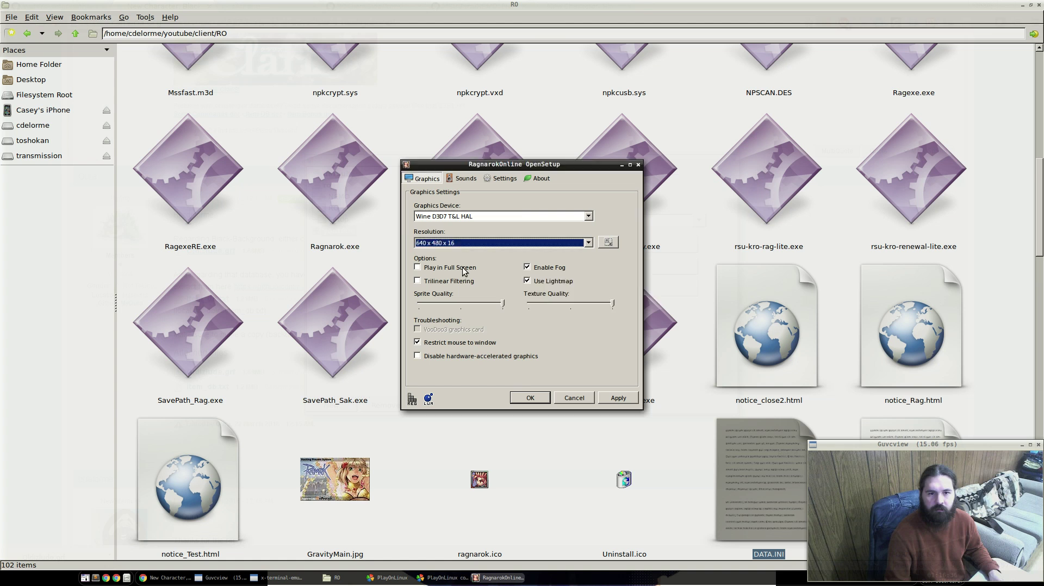
mouse_move(530, 402)
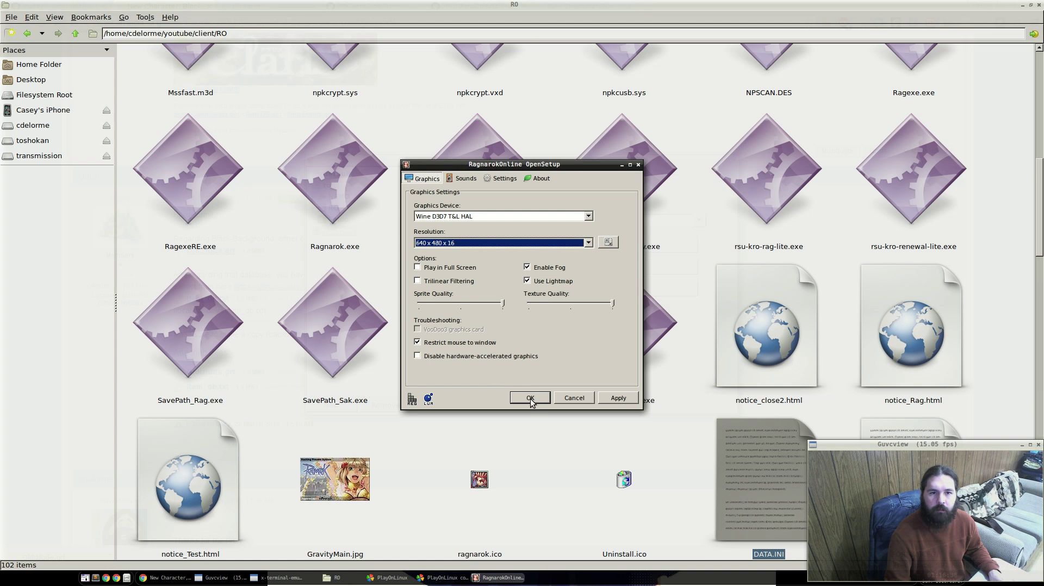
click(530, 398)
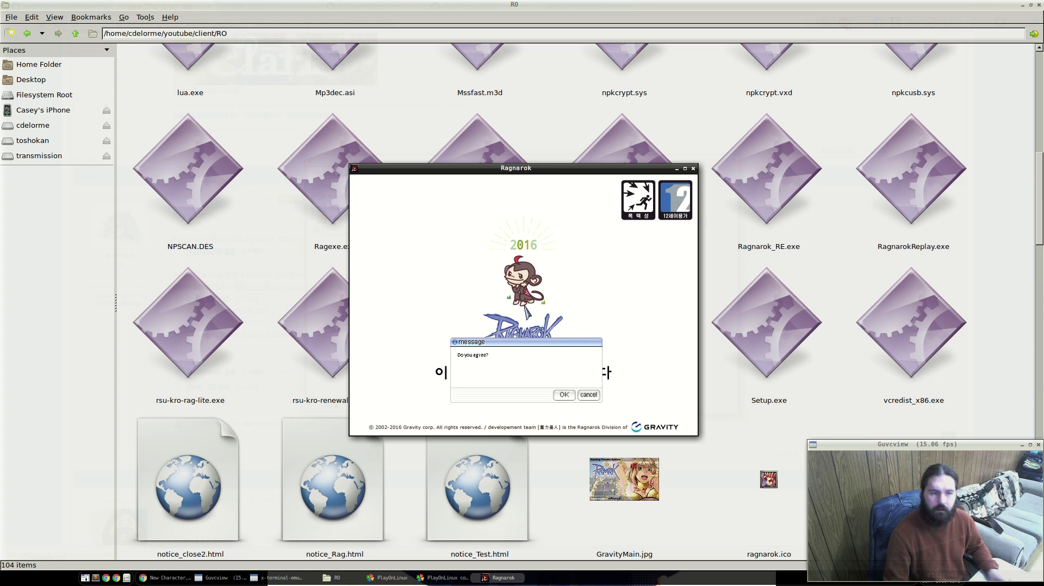
click(588, 395)
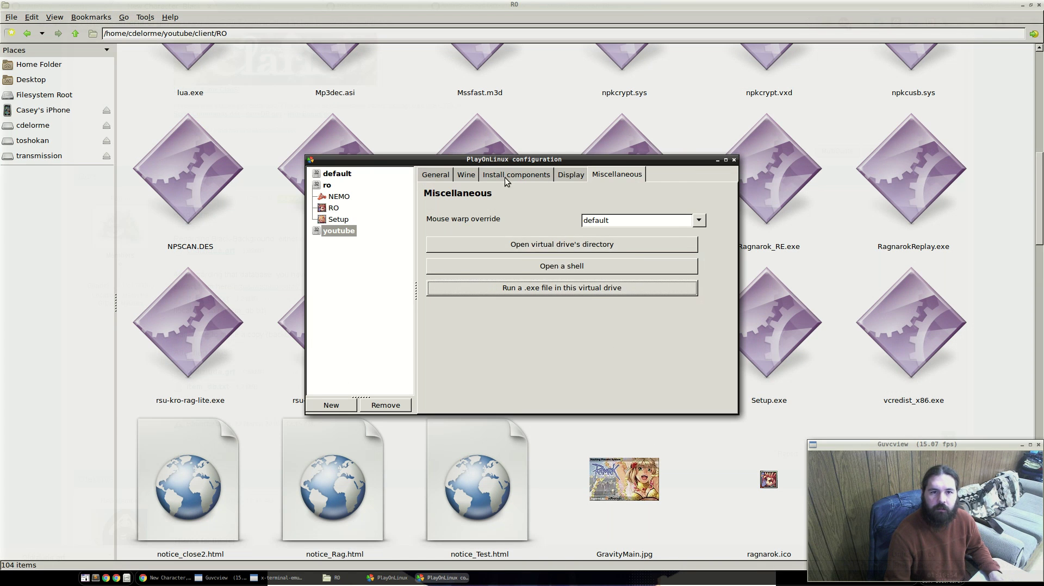
Check Wine's Desktop Integration and Graphics settings, then run the client executable from the client folder.
click(466, 174)
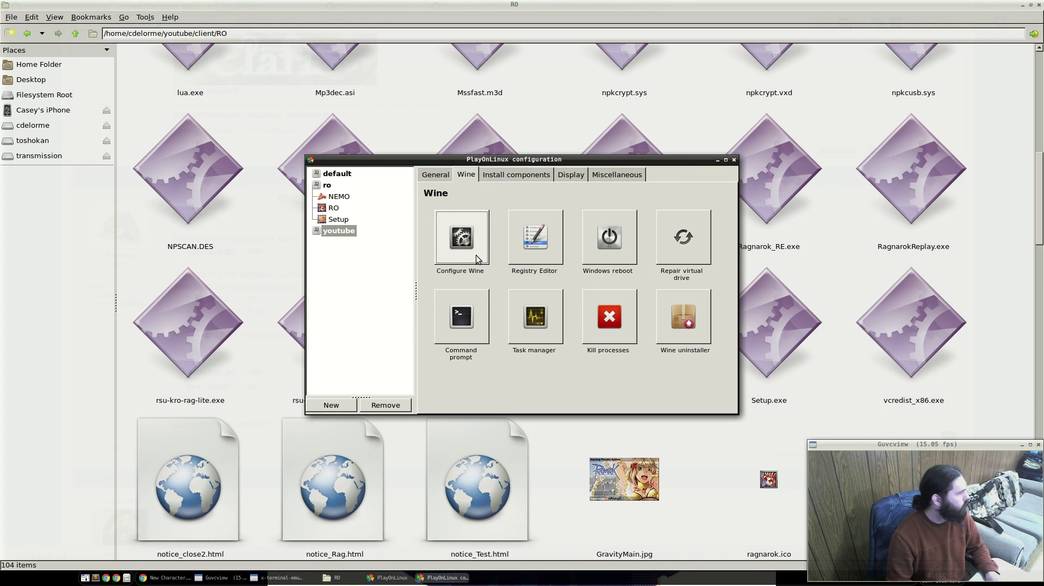
click(460, 236)
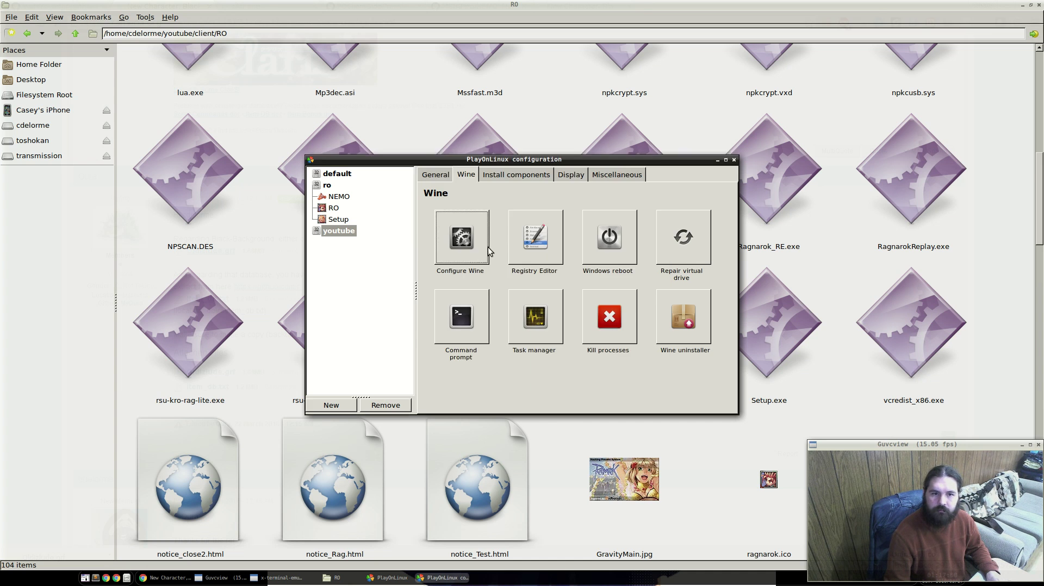
click(461, 237)
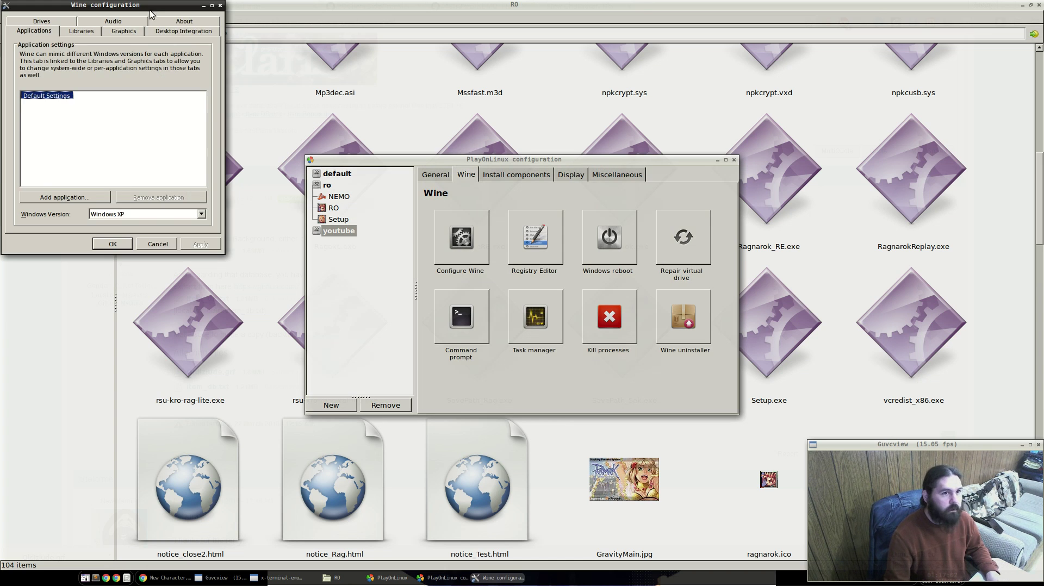
click(183, 30)
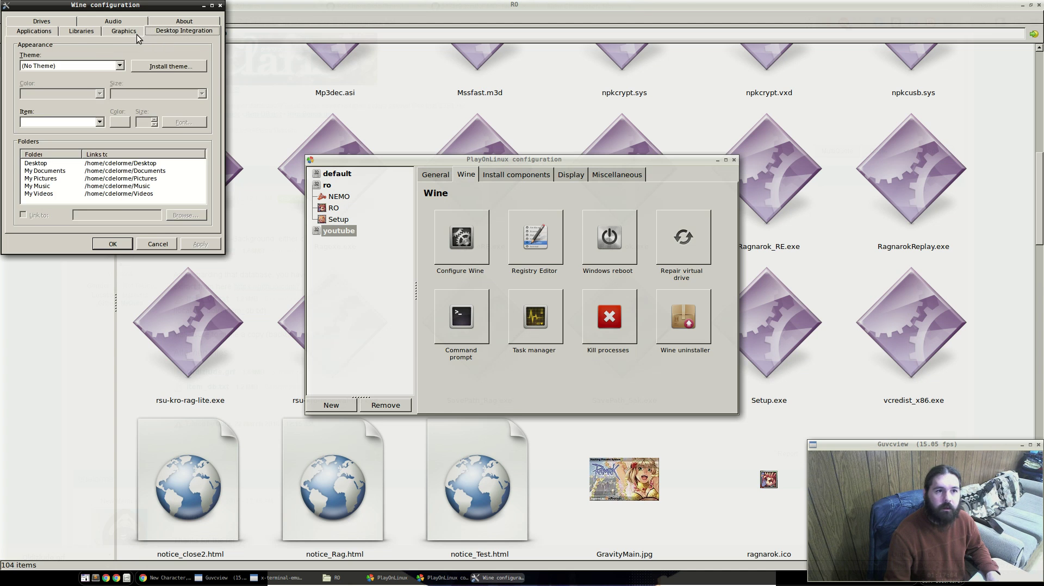
click(123, 31)
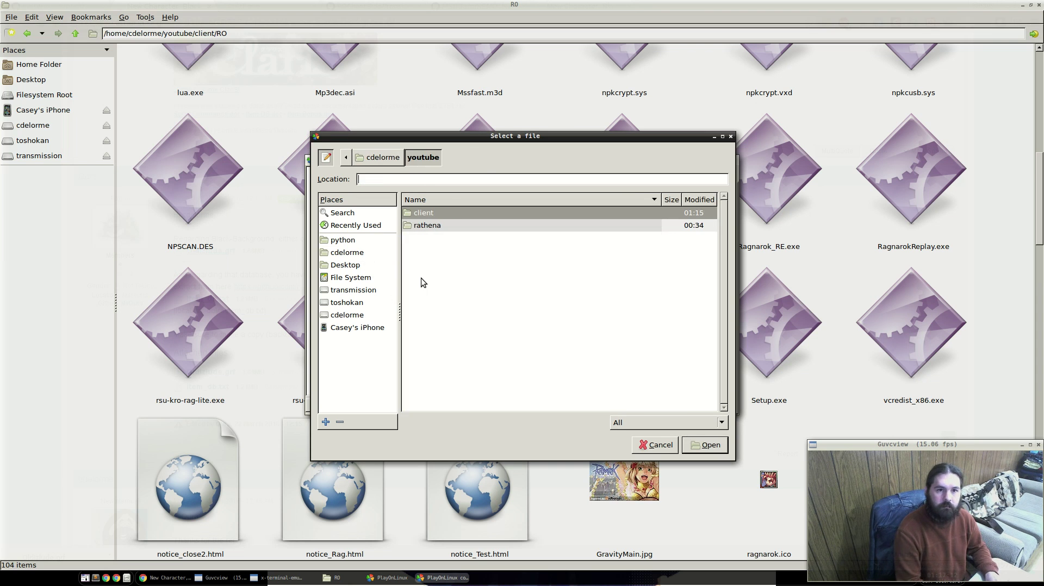
double_click(423, 213)
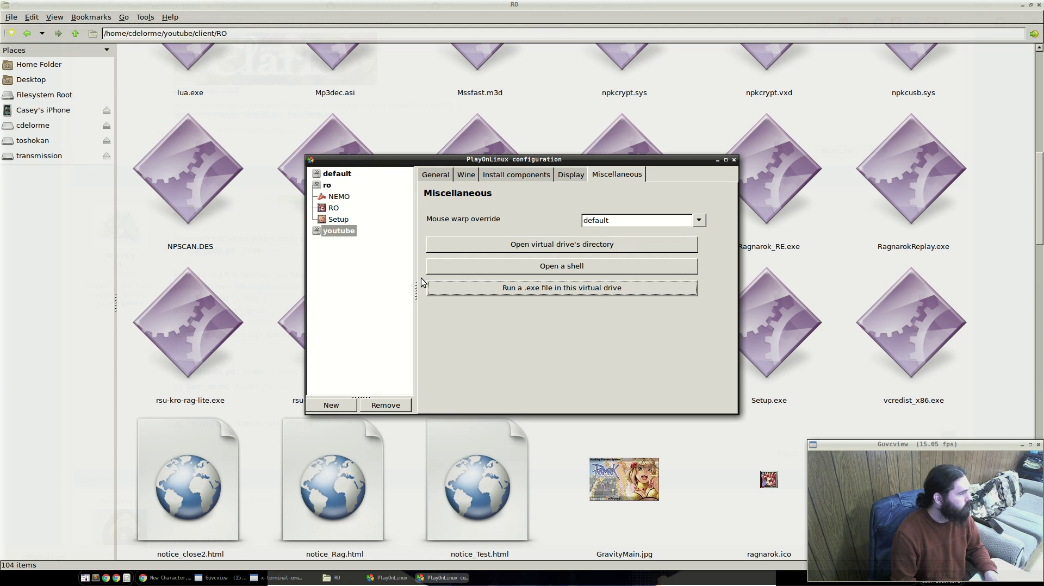
click(562, 288)
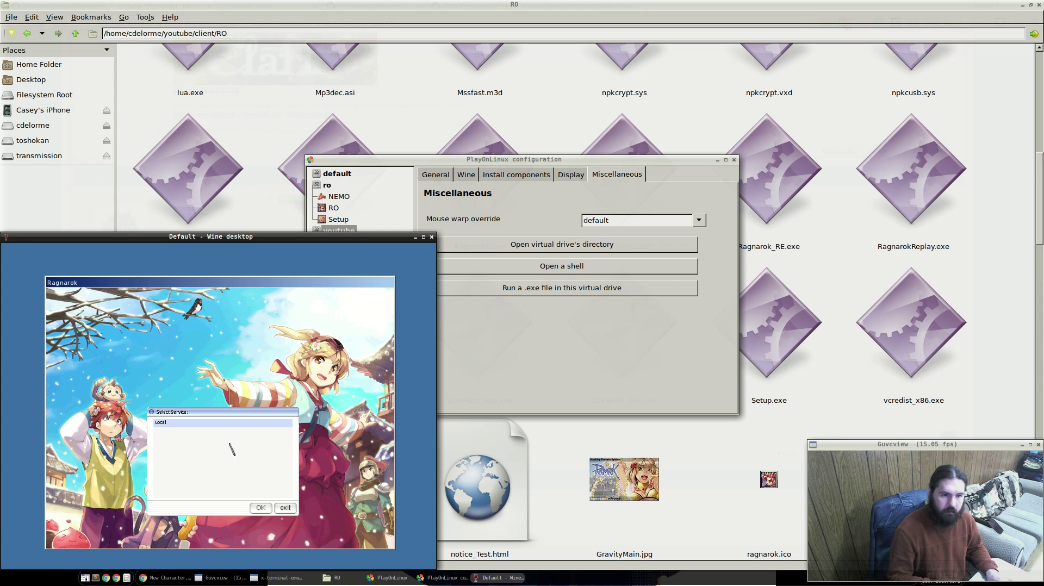
Select the Local service to reach the login screen.
click(260, 508)
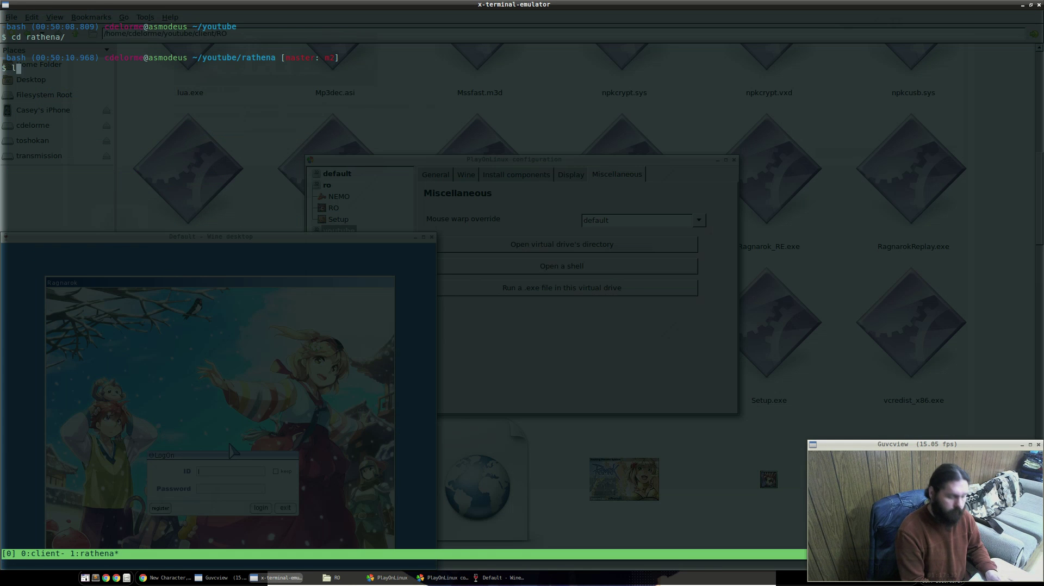
Launch the rAthena servers with ./athena-start start and log in with the gm account.
text(./athena-start s)
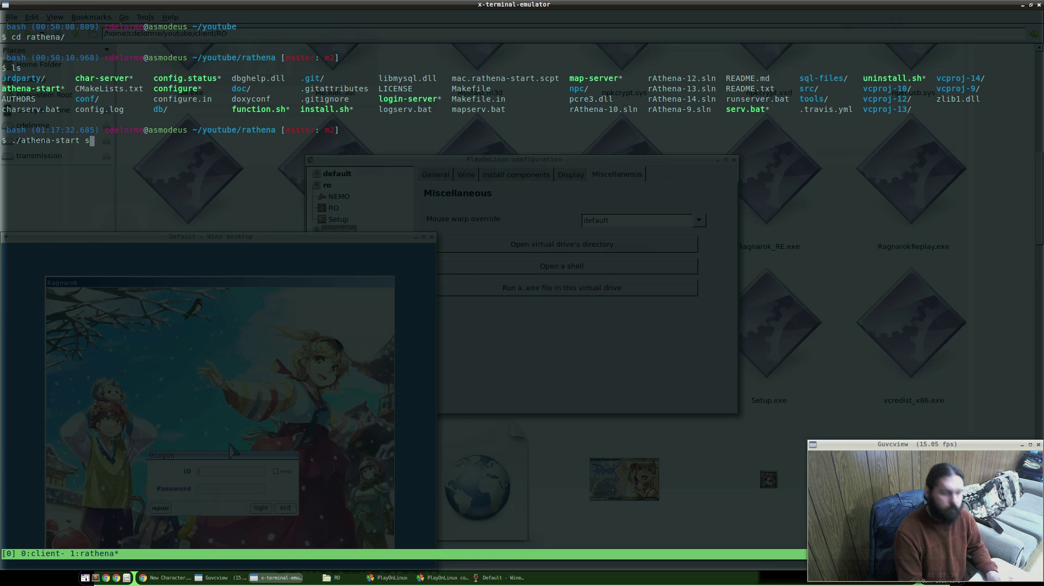
key(Return)
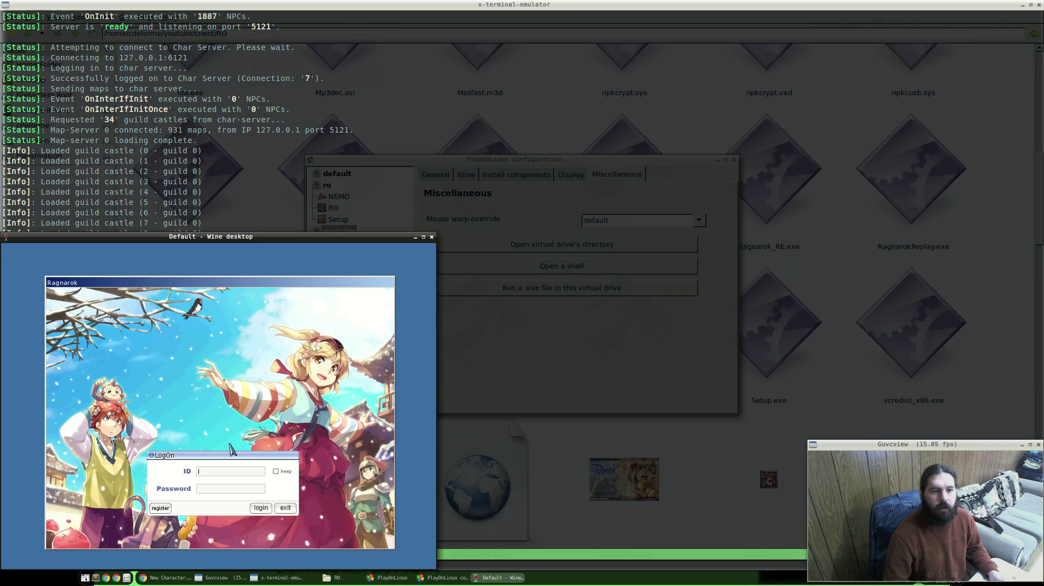
text(gm)
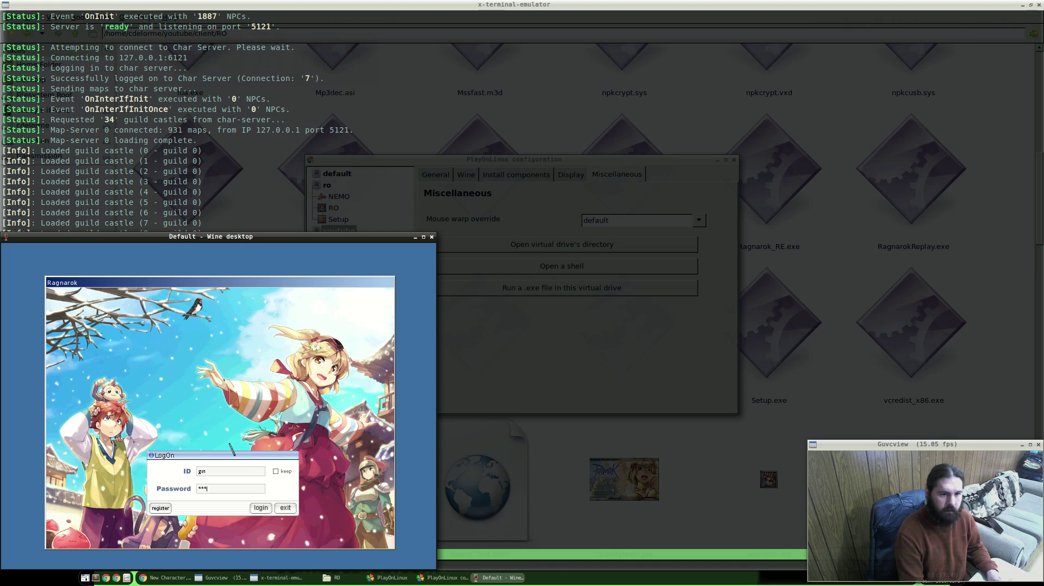
click(260, 508)
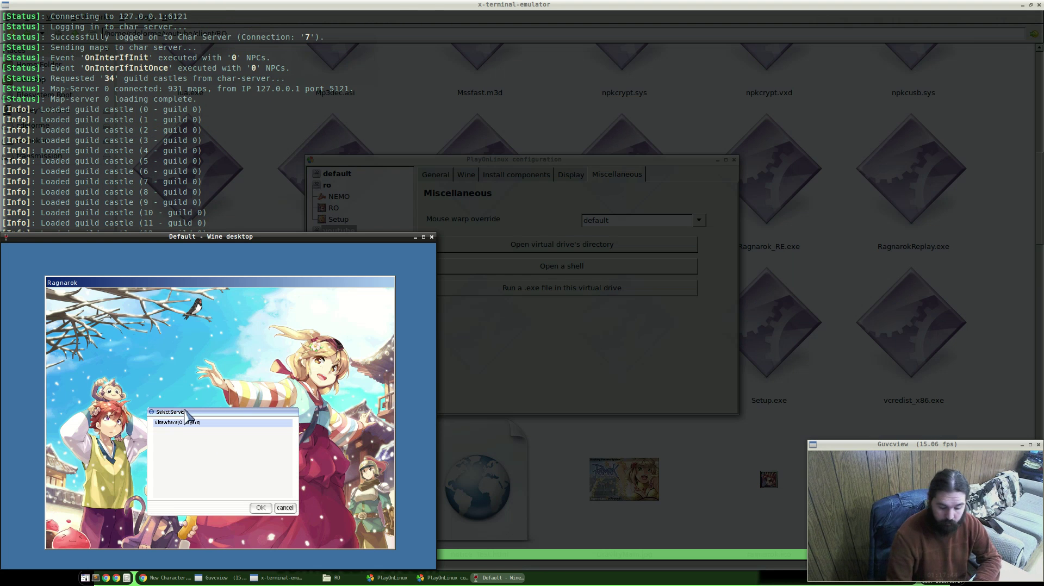
Confirm the server, create the GameModerator character in an empty slot, and enter the game.
click(260, 508)
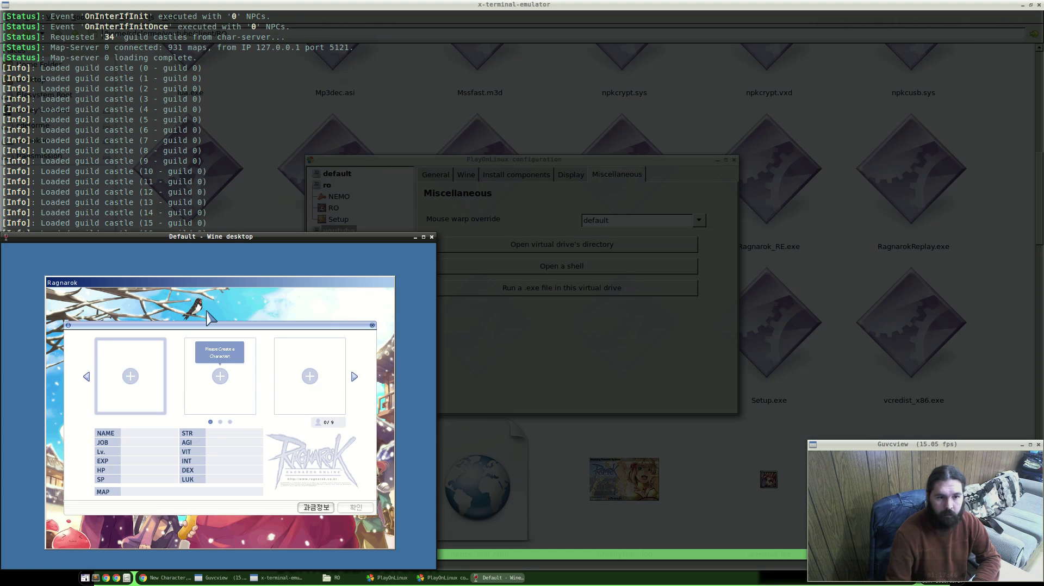
click(219, 376)
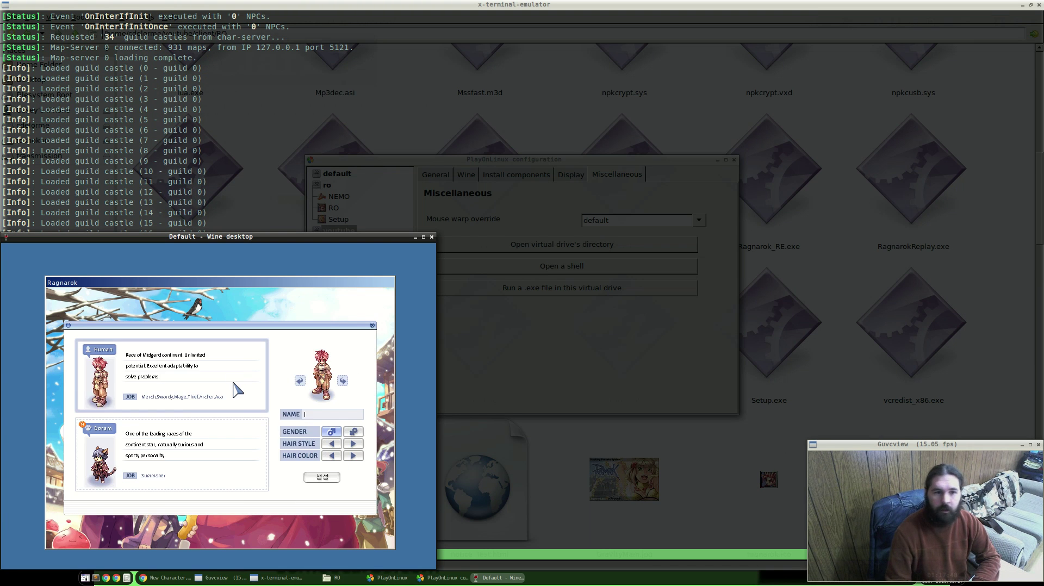
mouse_move(323, 421)
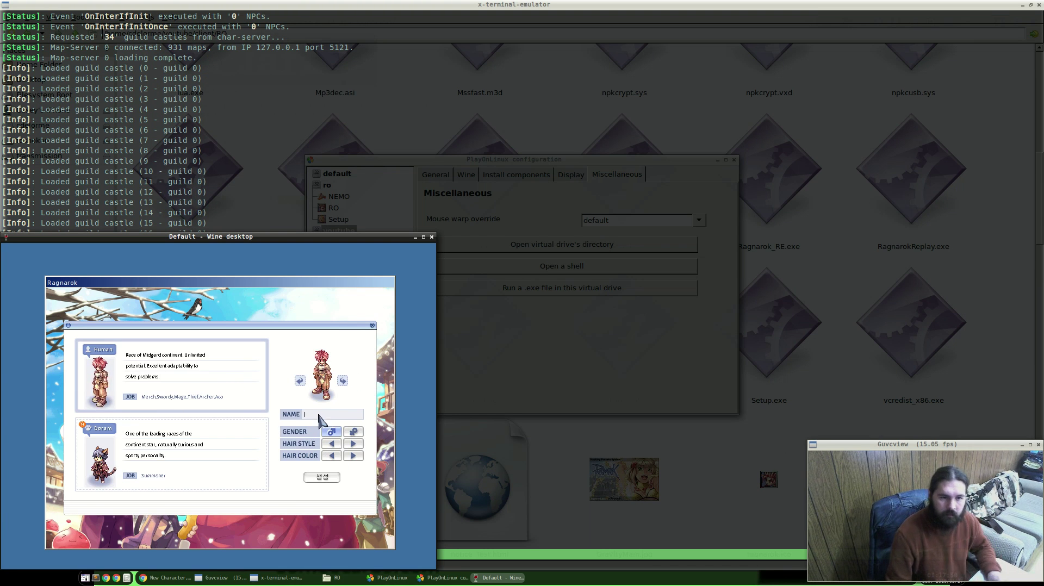
text(GM)
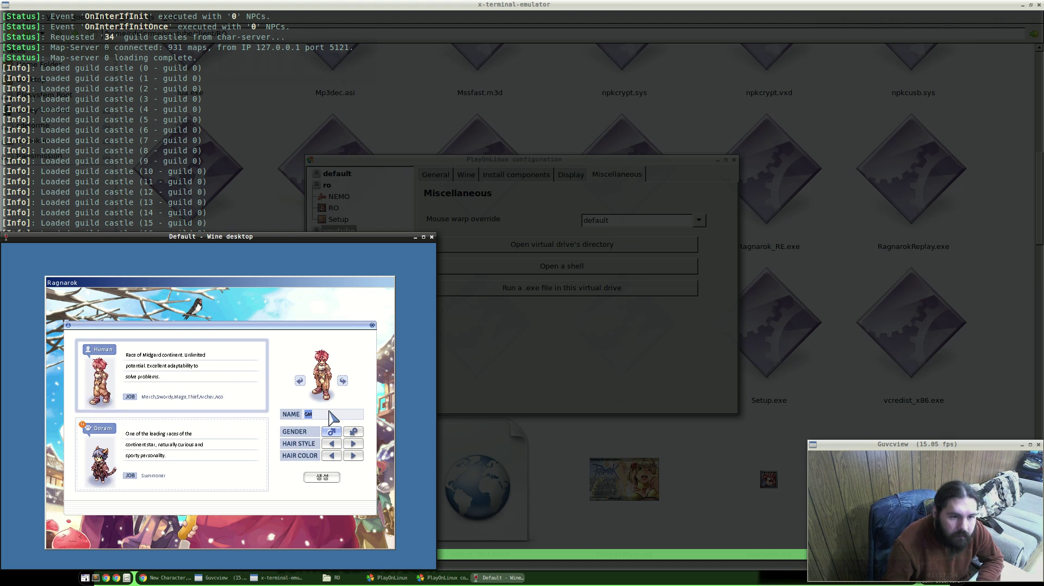
click(332, 414)
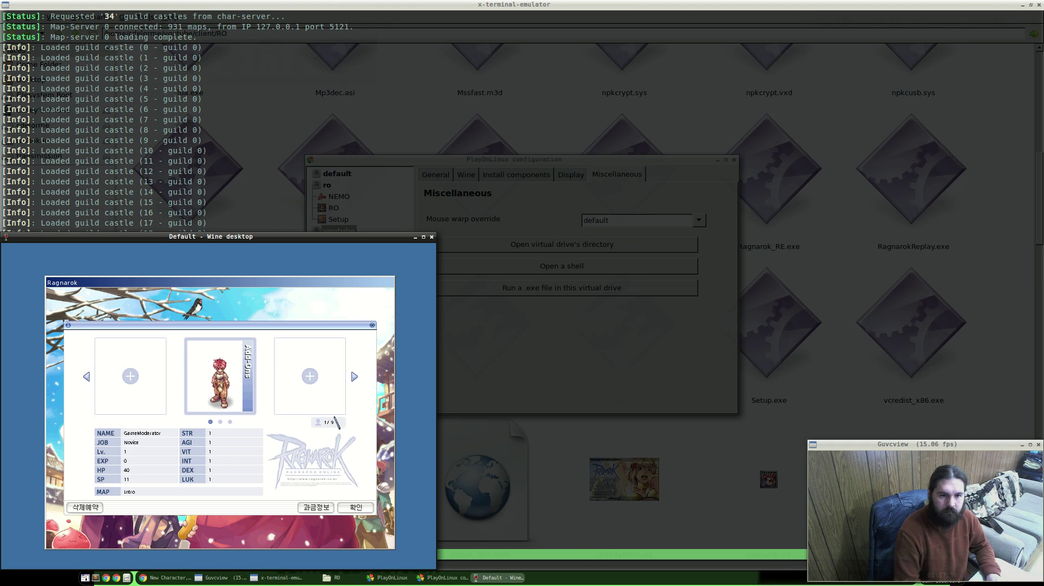
click(355, 508)
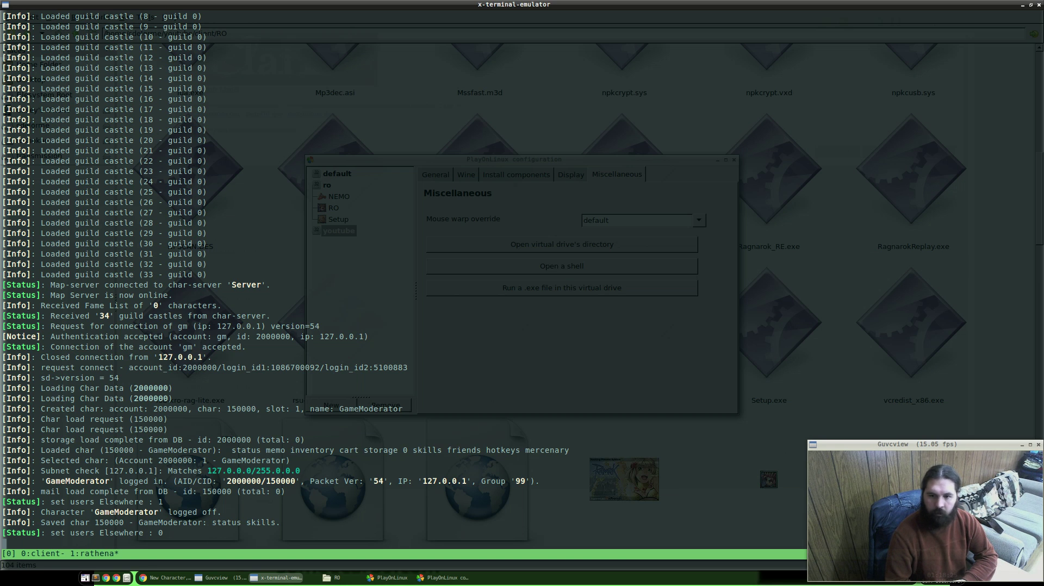
mouse_move(787, 486)
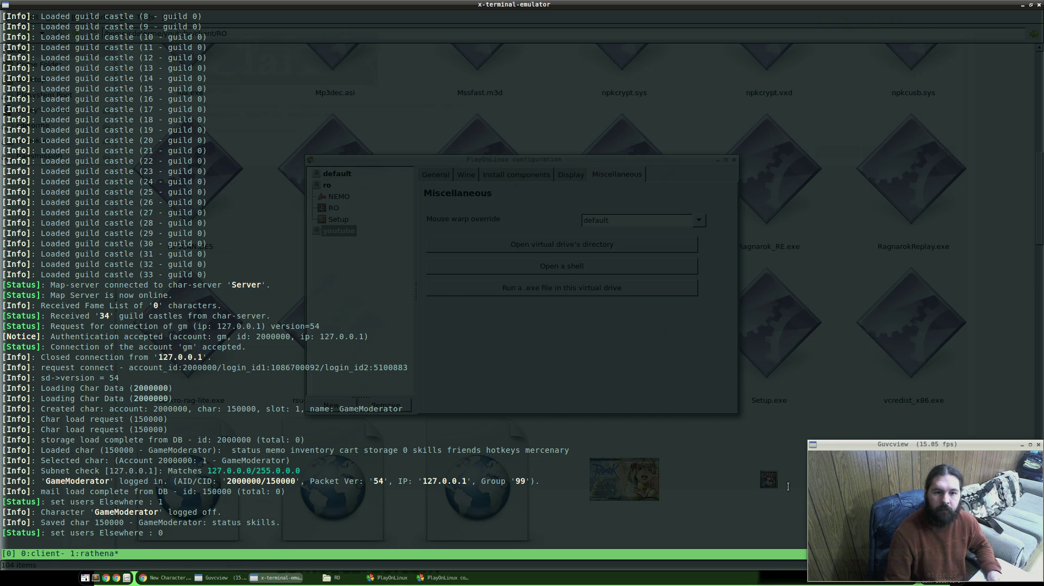